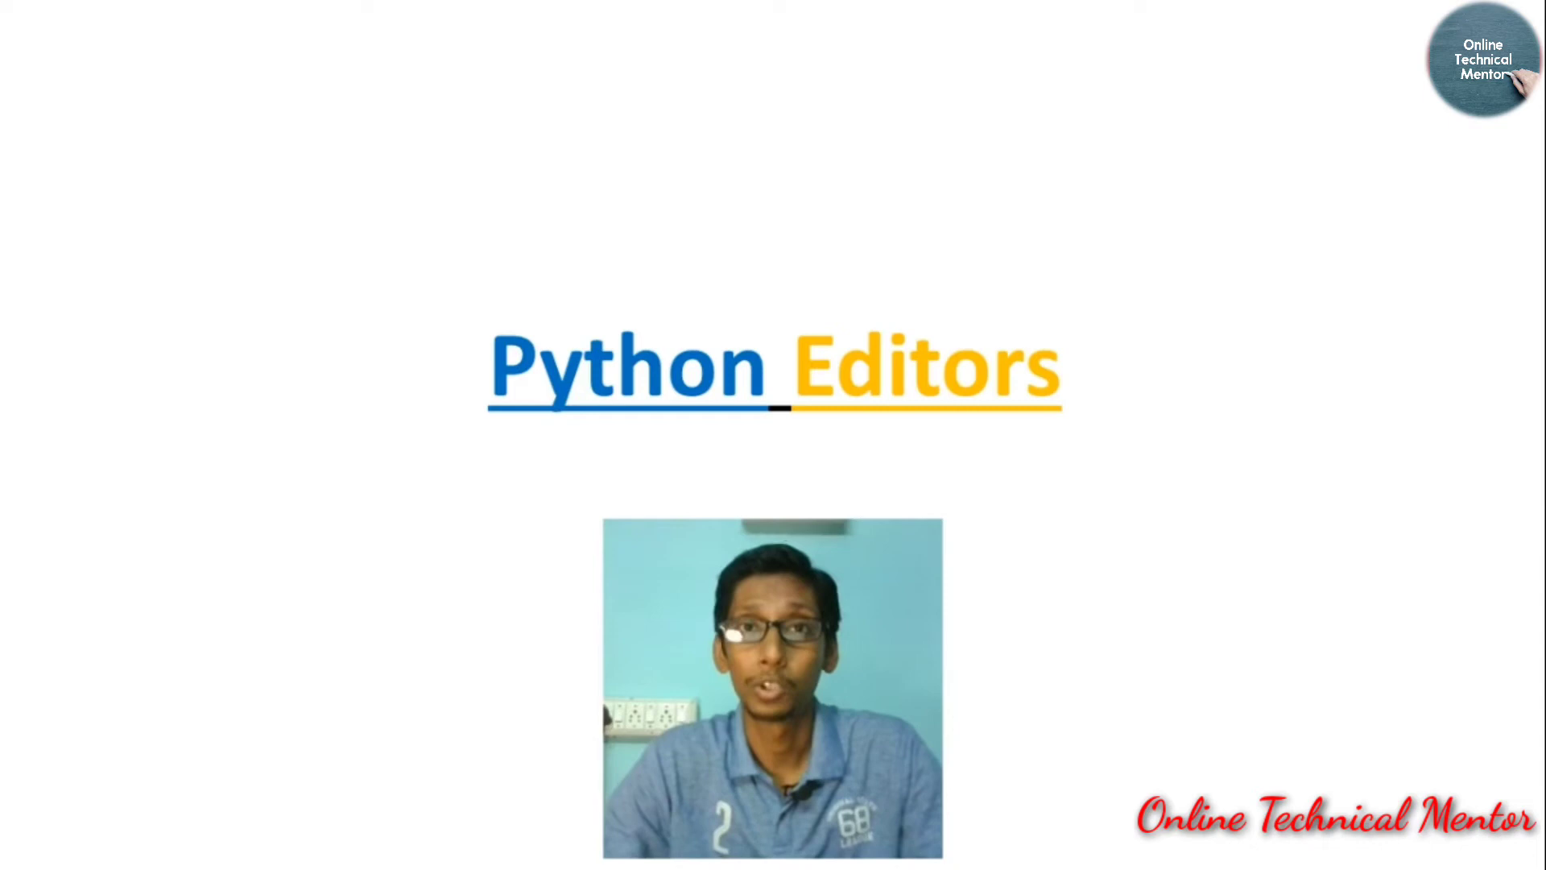
- Open the Windows Start menu to find IDLE (Python 3.6 32-bit)
left_click(27, 847)
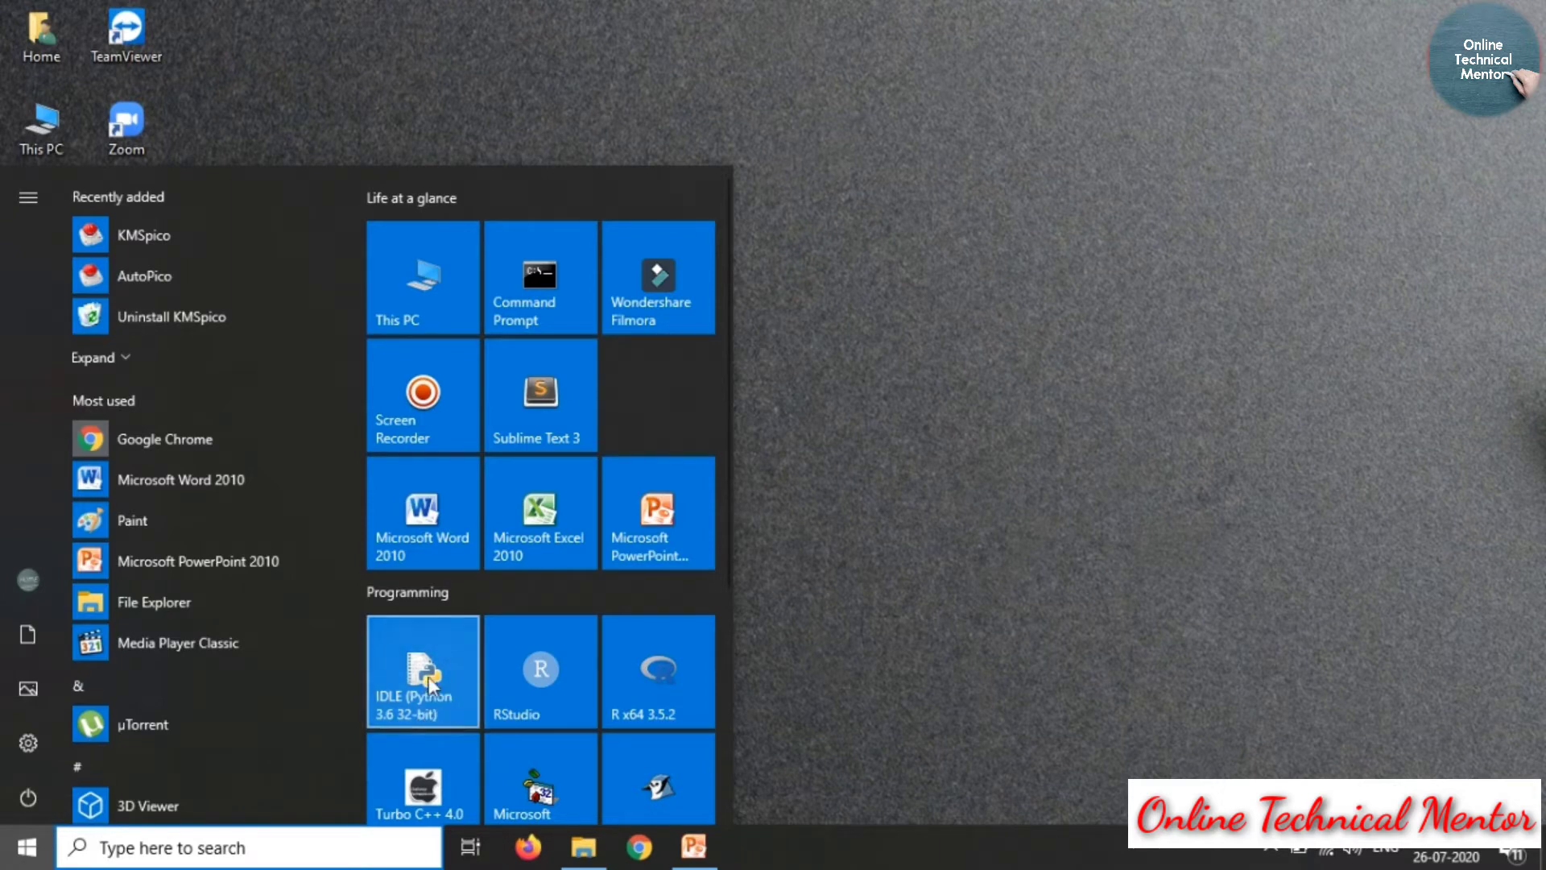
- Launch the IDLE shell maximized and run print("Hello") at the prompt
left_click(422, 671)
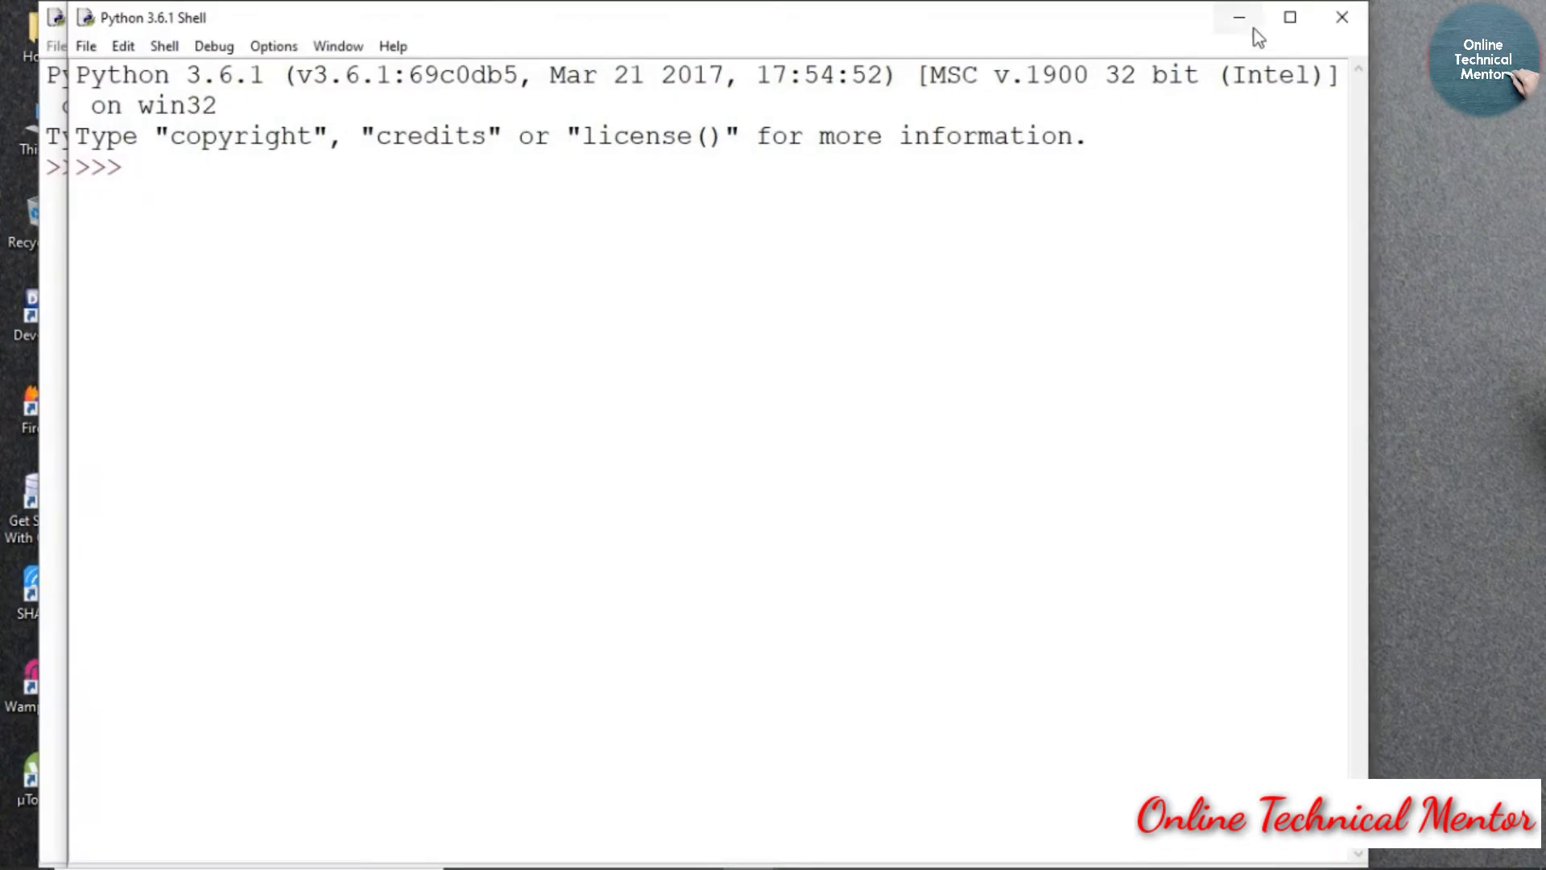
left_click(1287, 17)
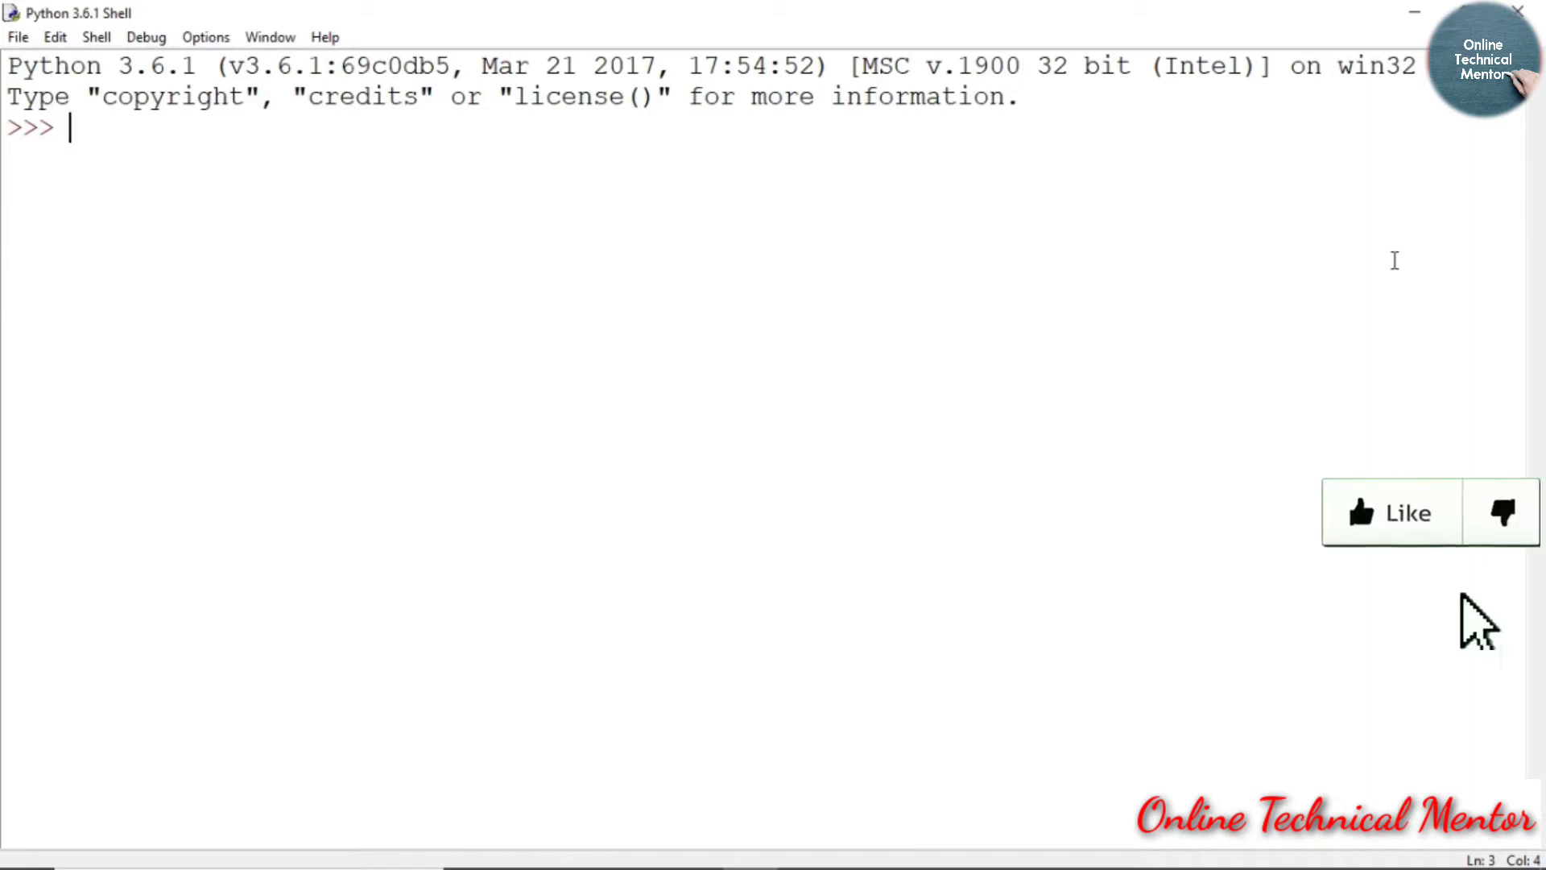
type("print")
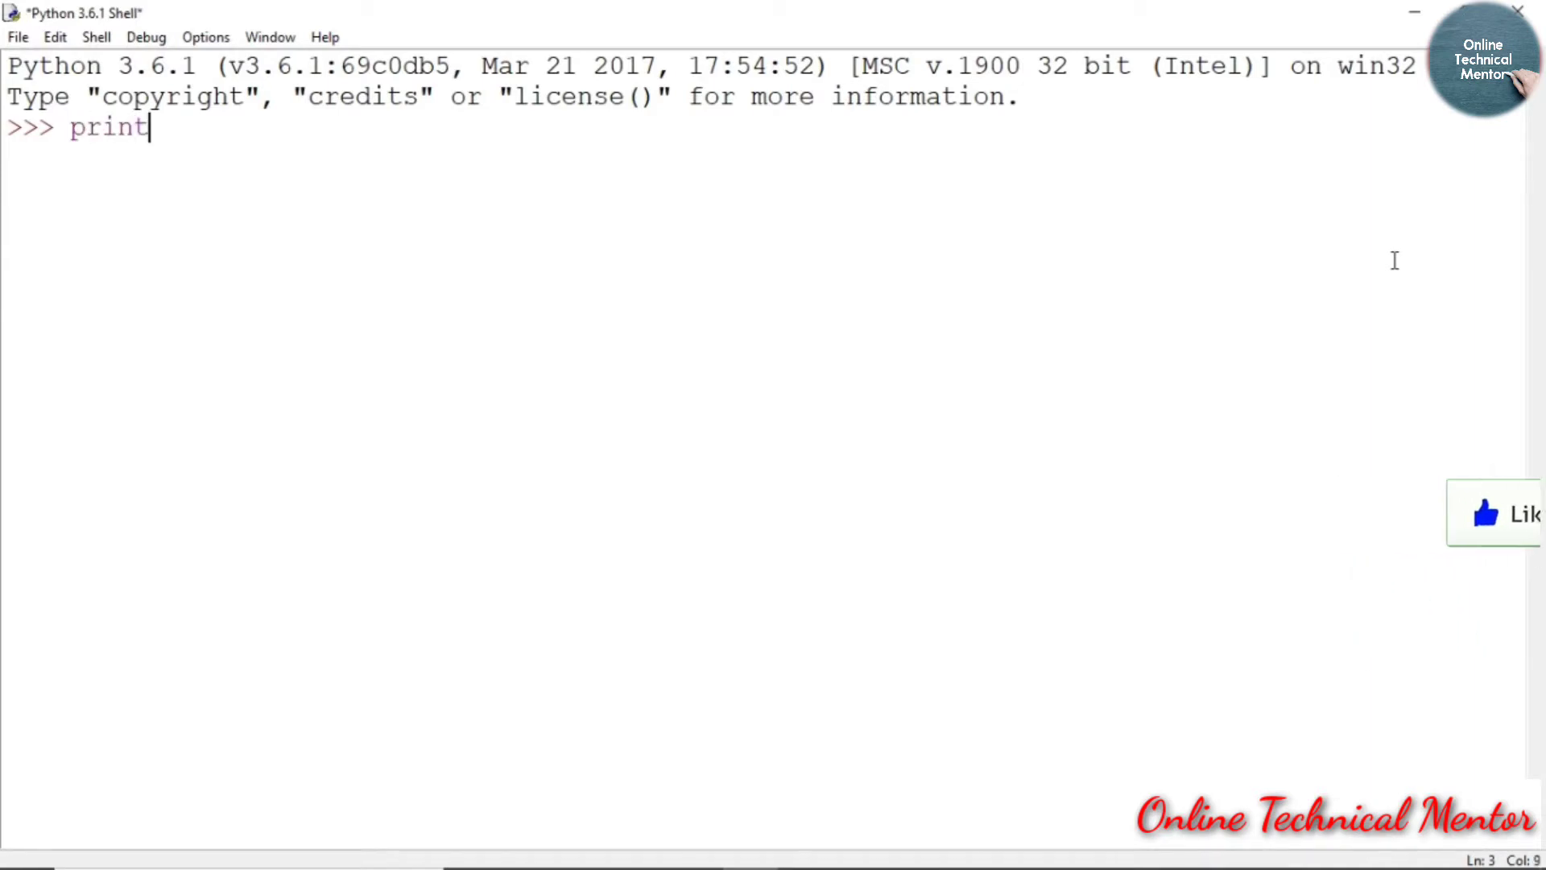
type("(\"")
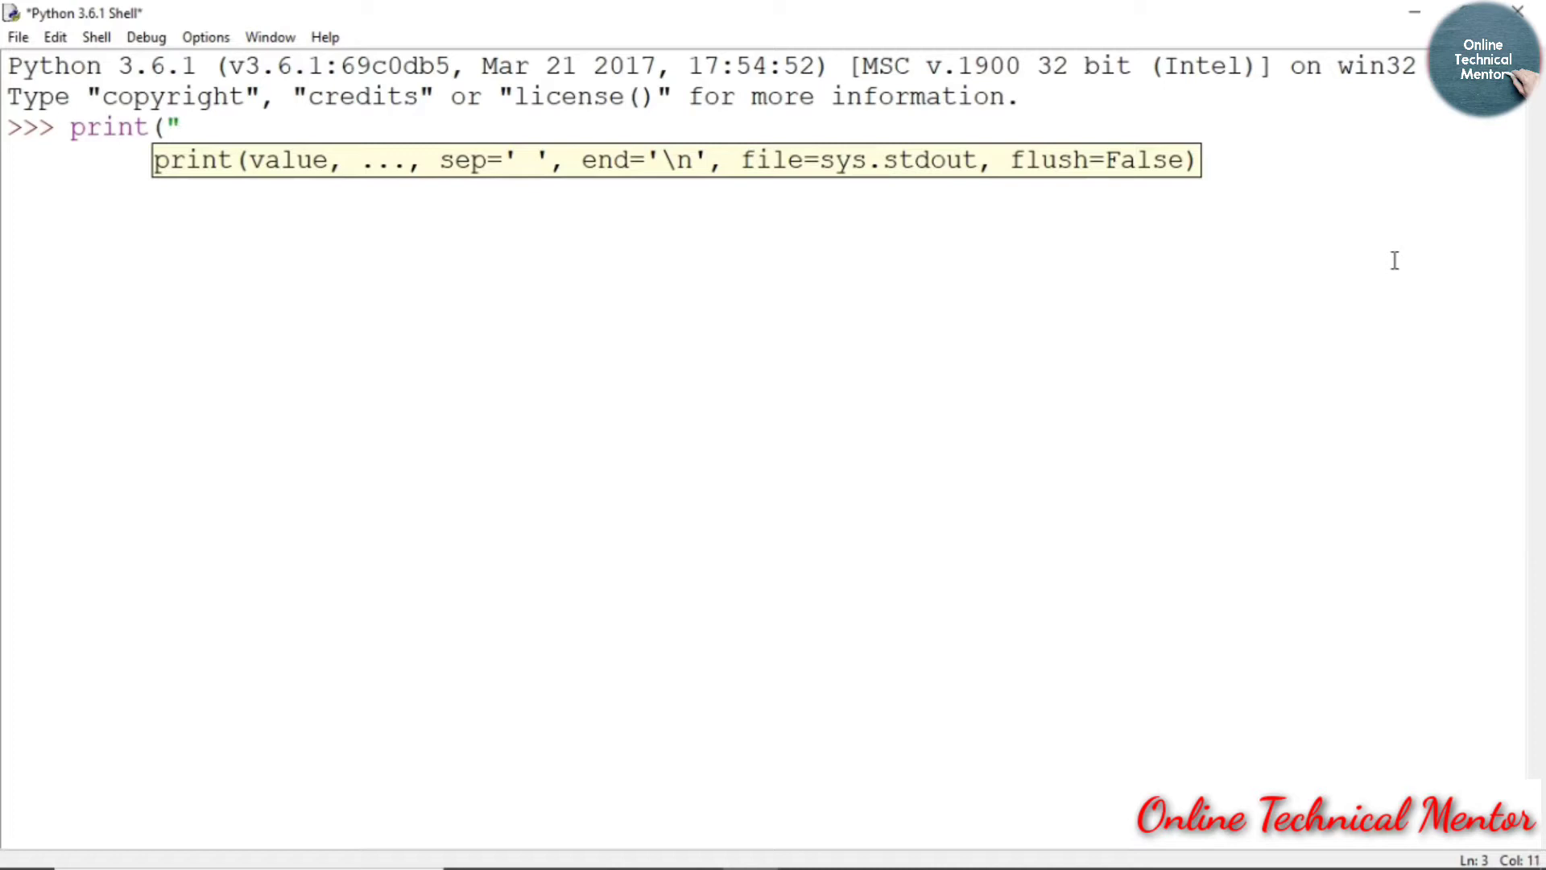
type("H")
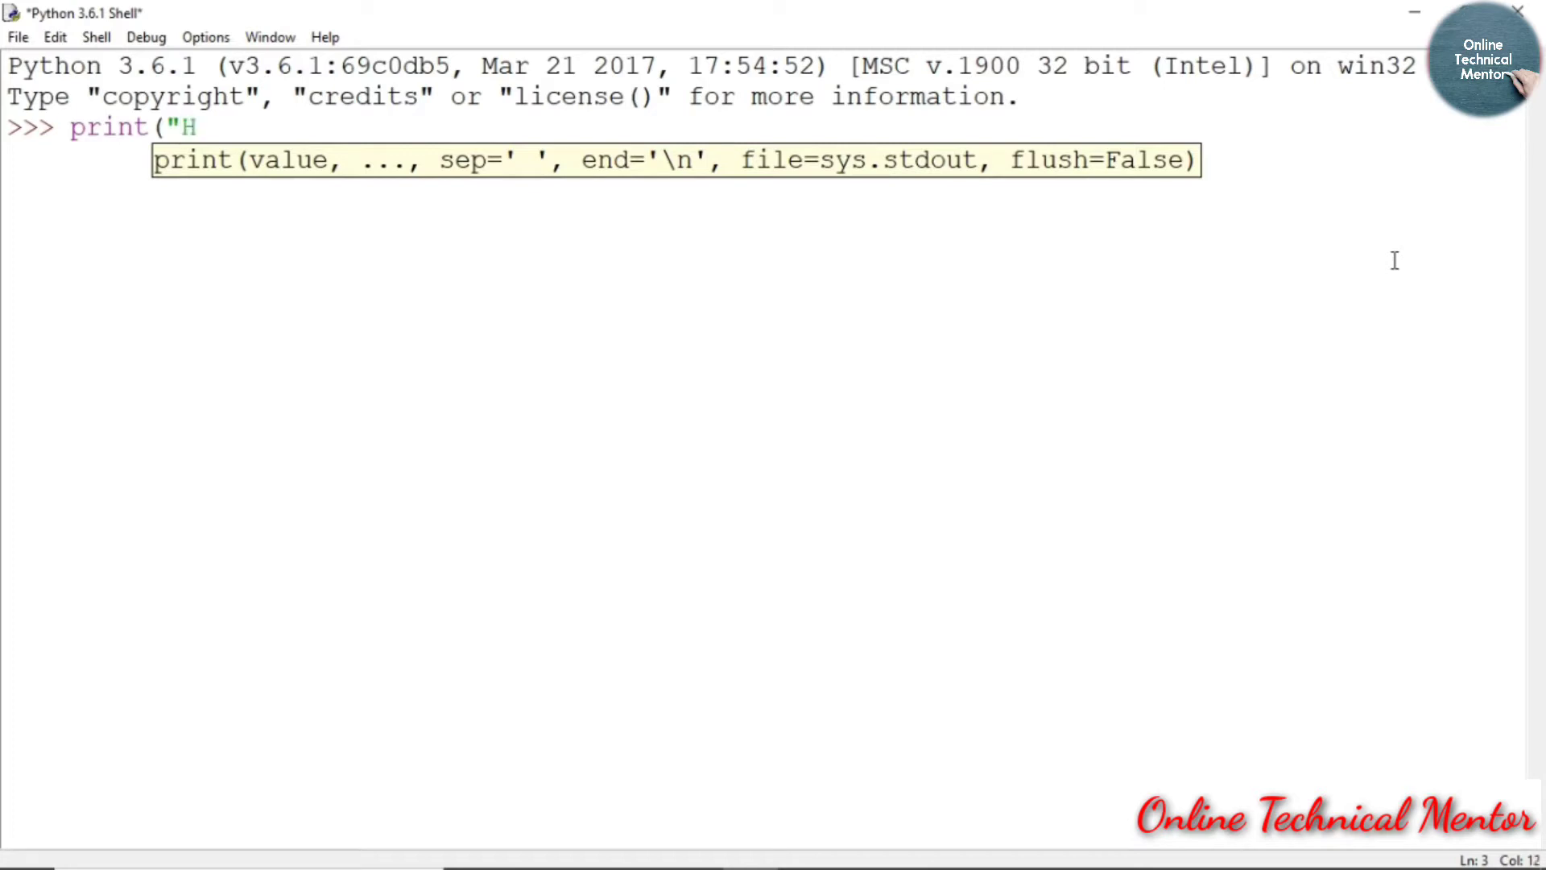
type("ello\"")
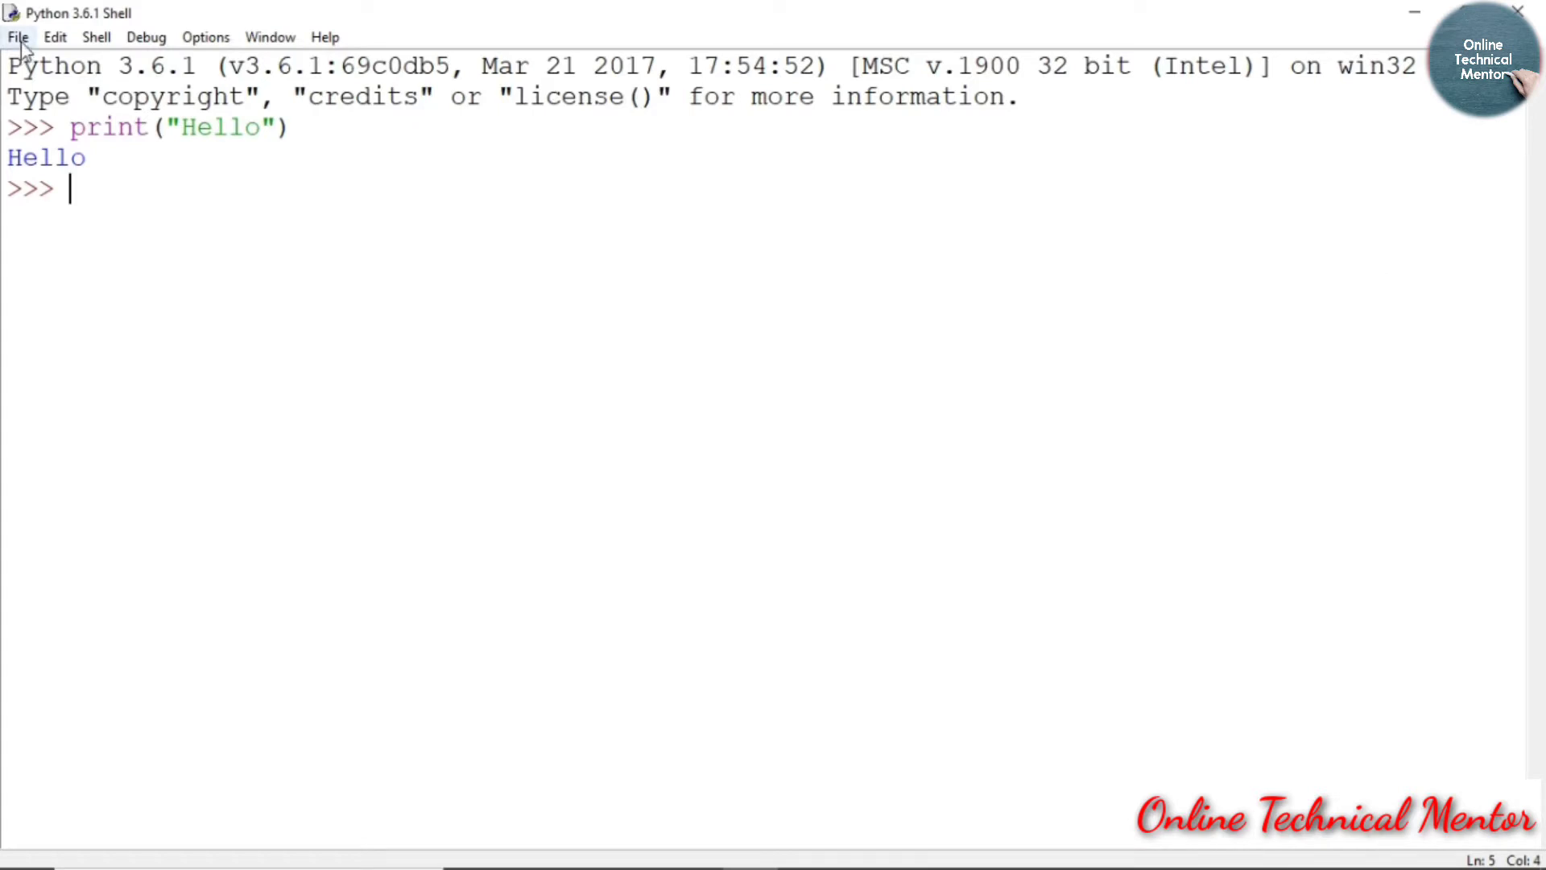
- Create a new IDLE script containing // code and run it via Run Module
left_click(17, 36)
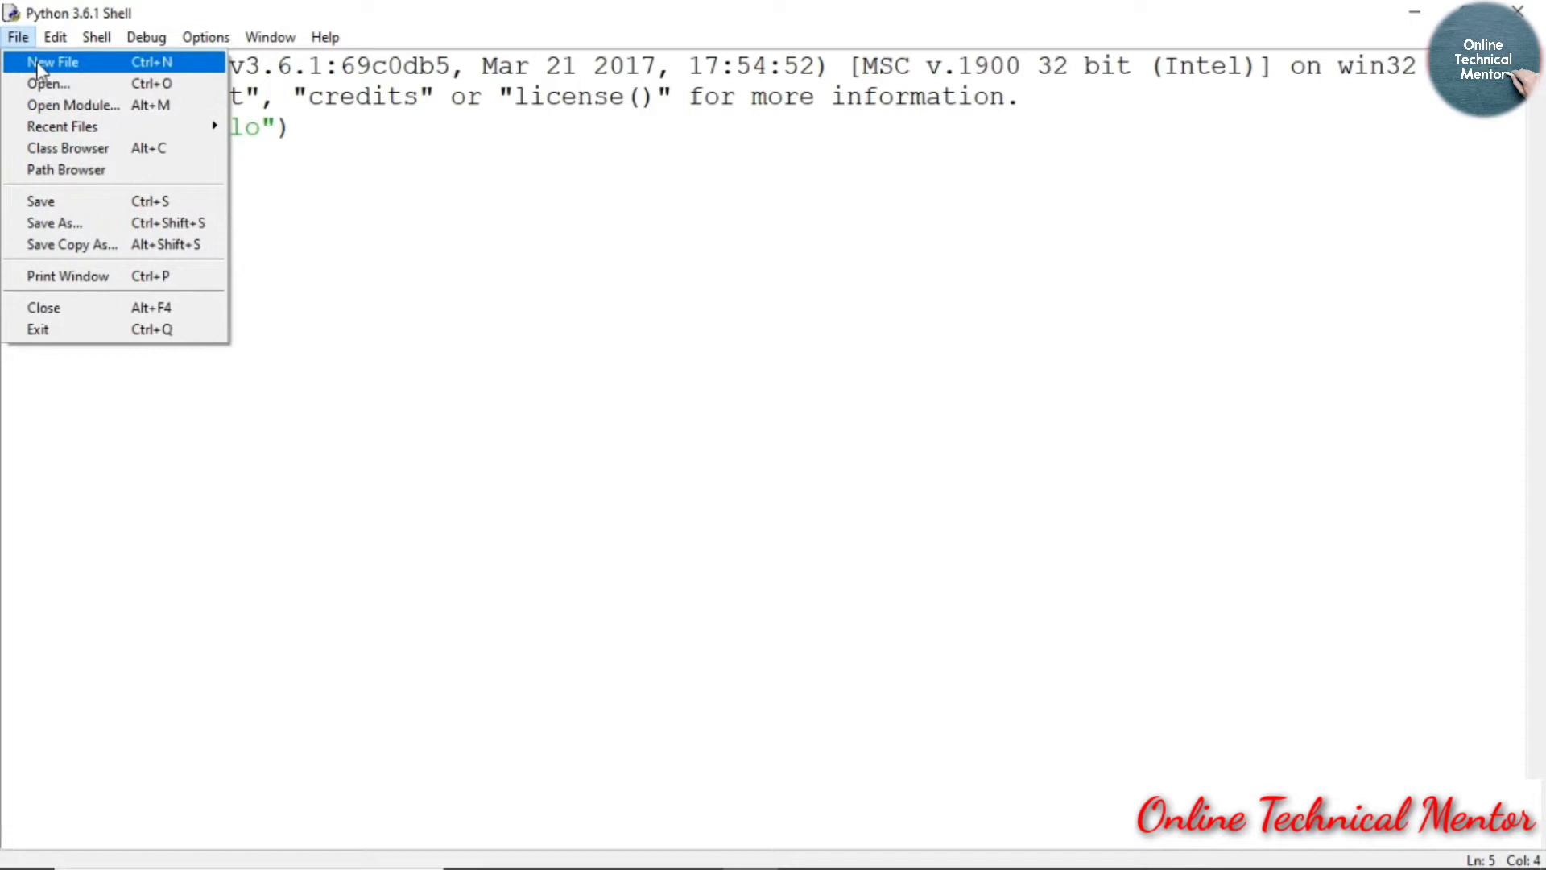
left_click(54, 61)
type("//")
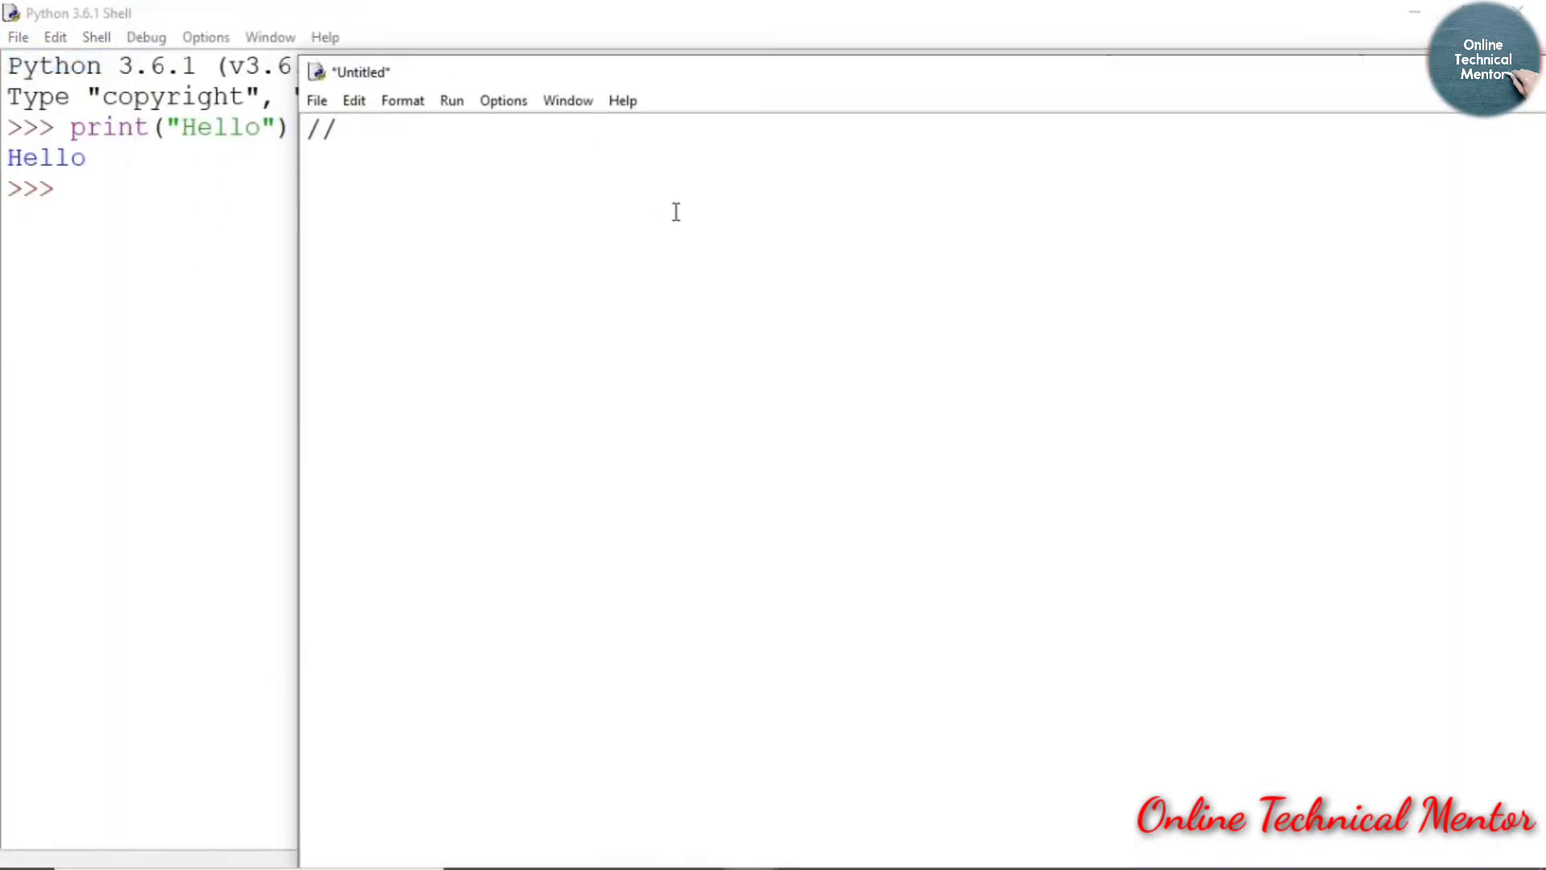
type("code")
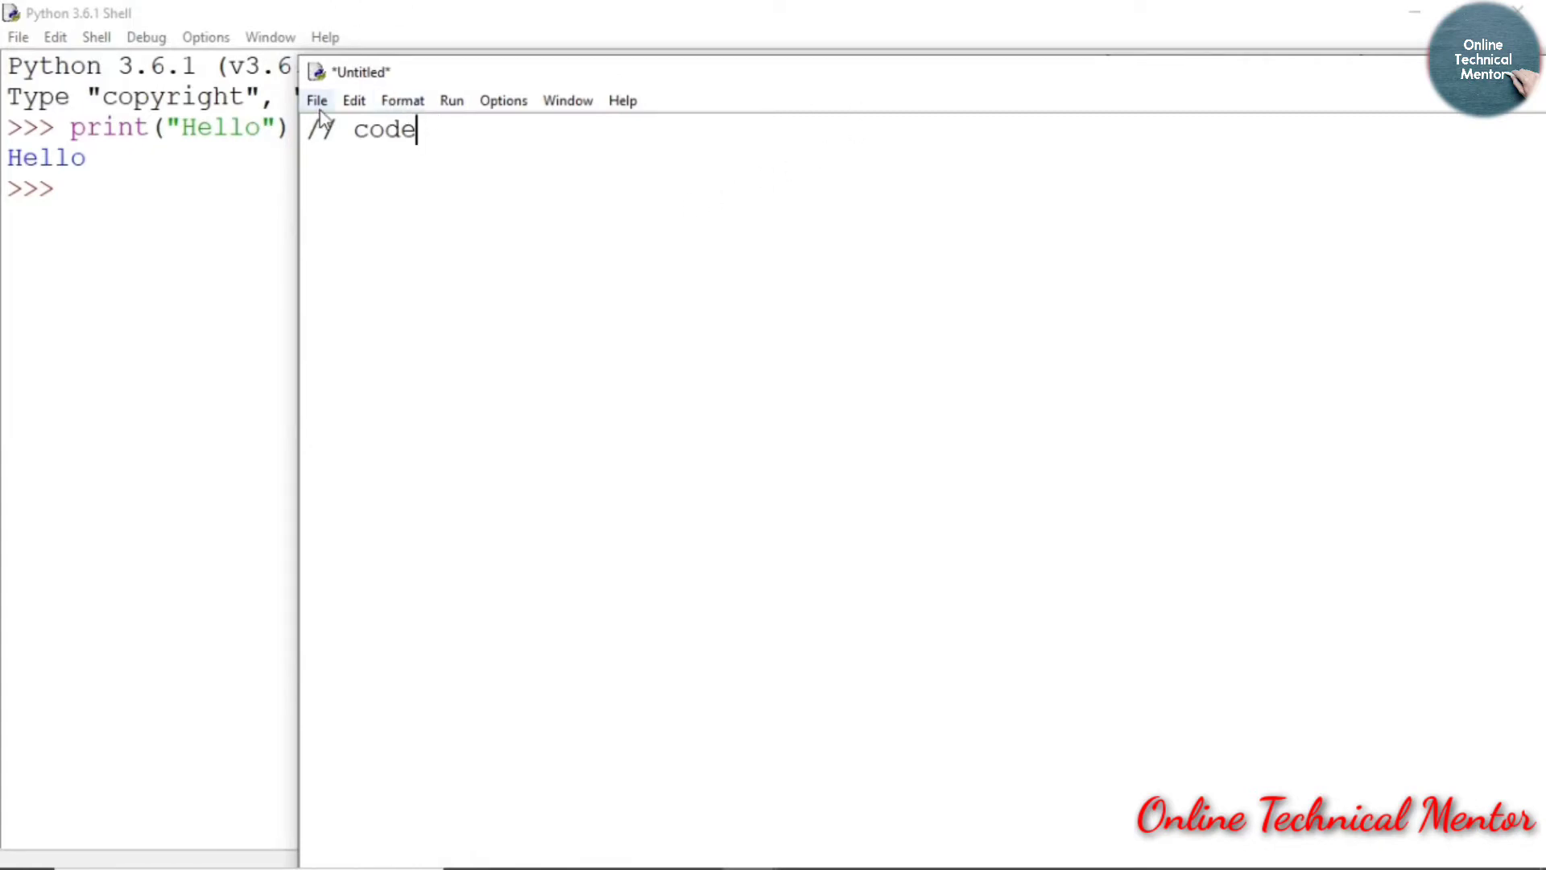
left_click(316, 100)
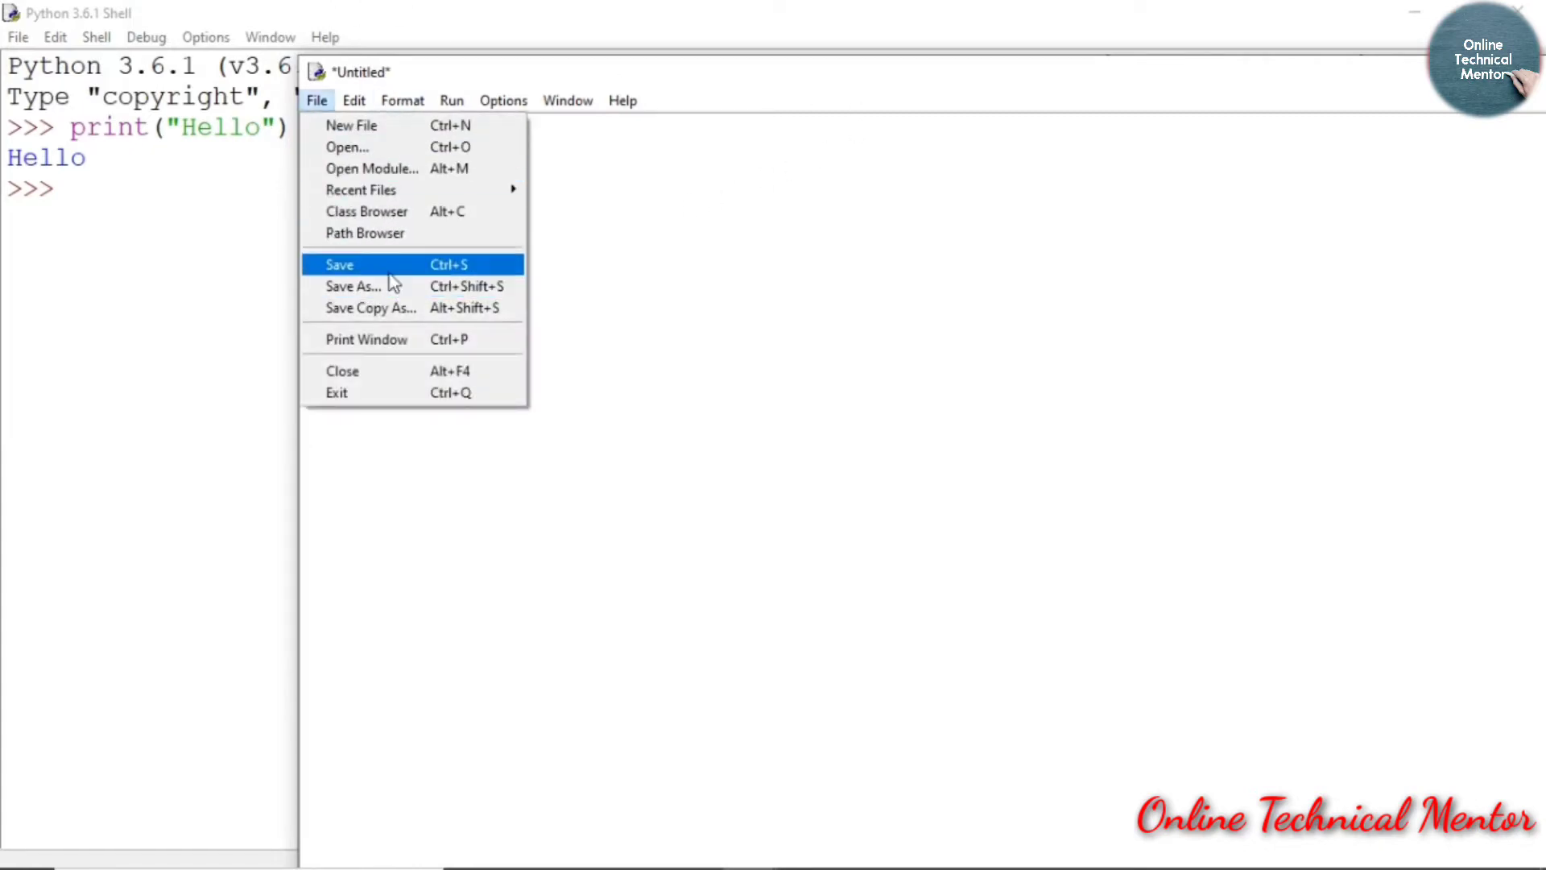
left_click(451, 100)
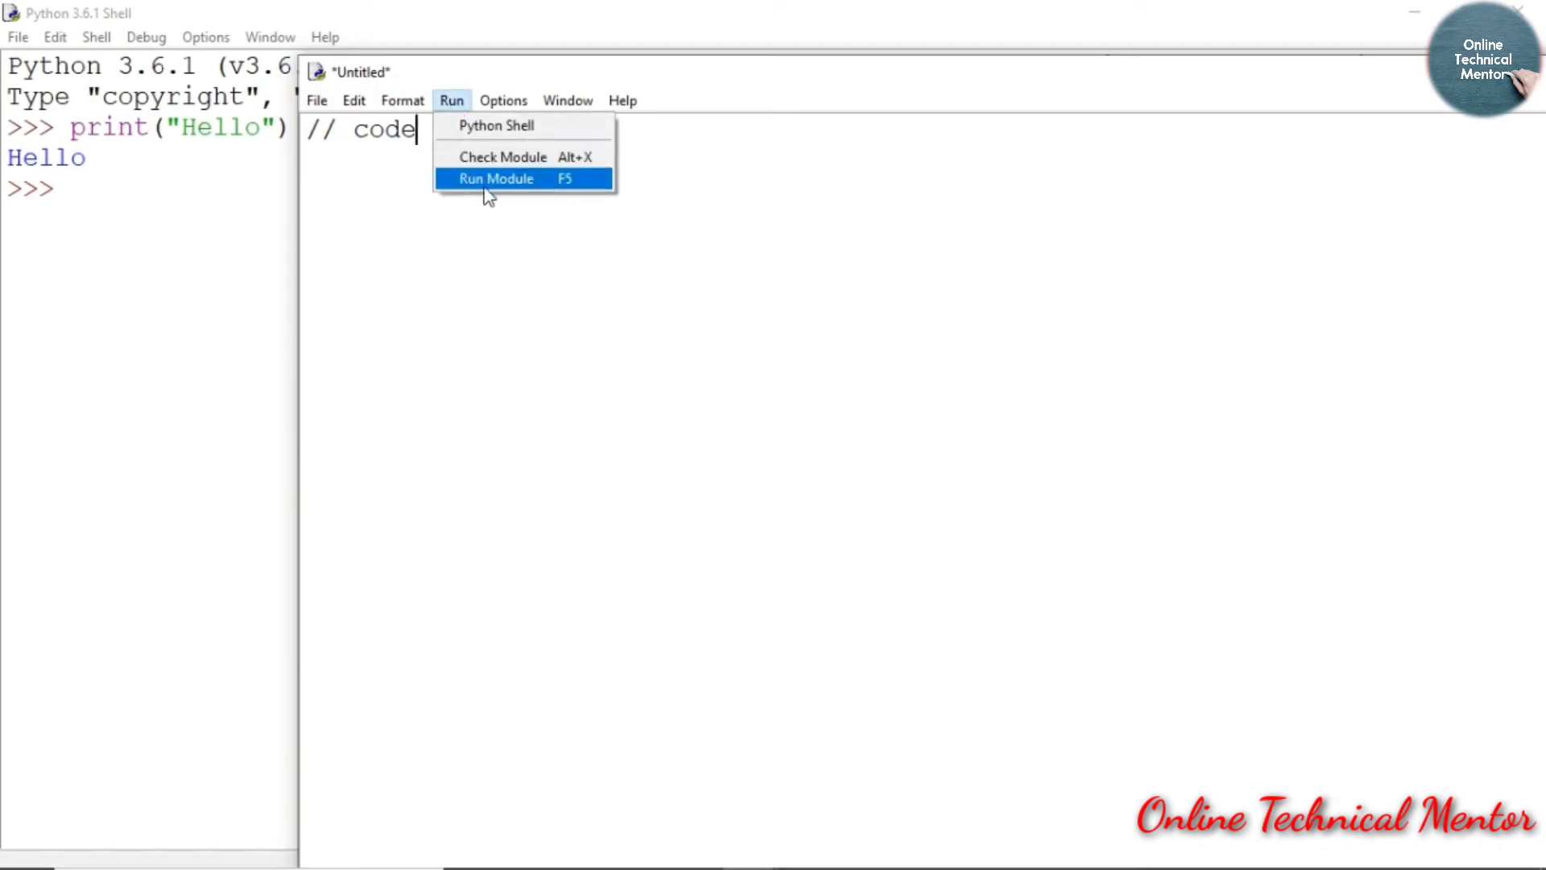
mouse_move(589, 196)
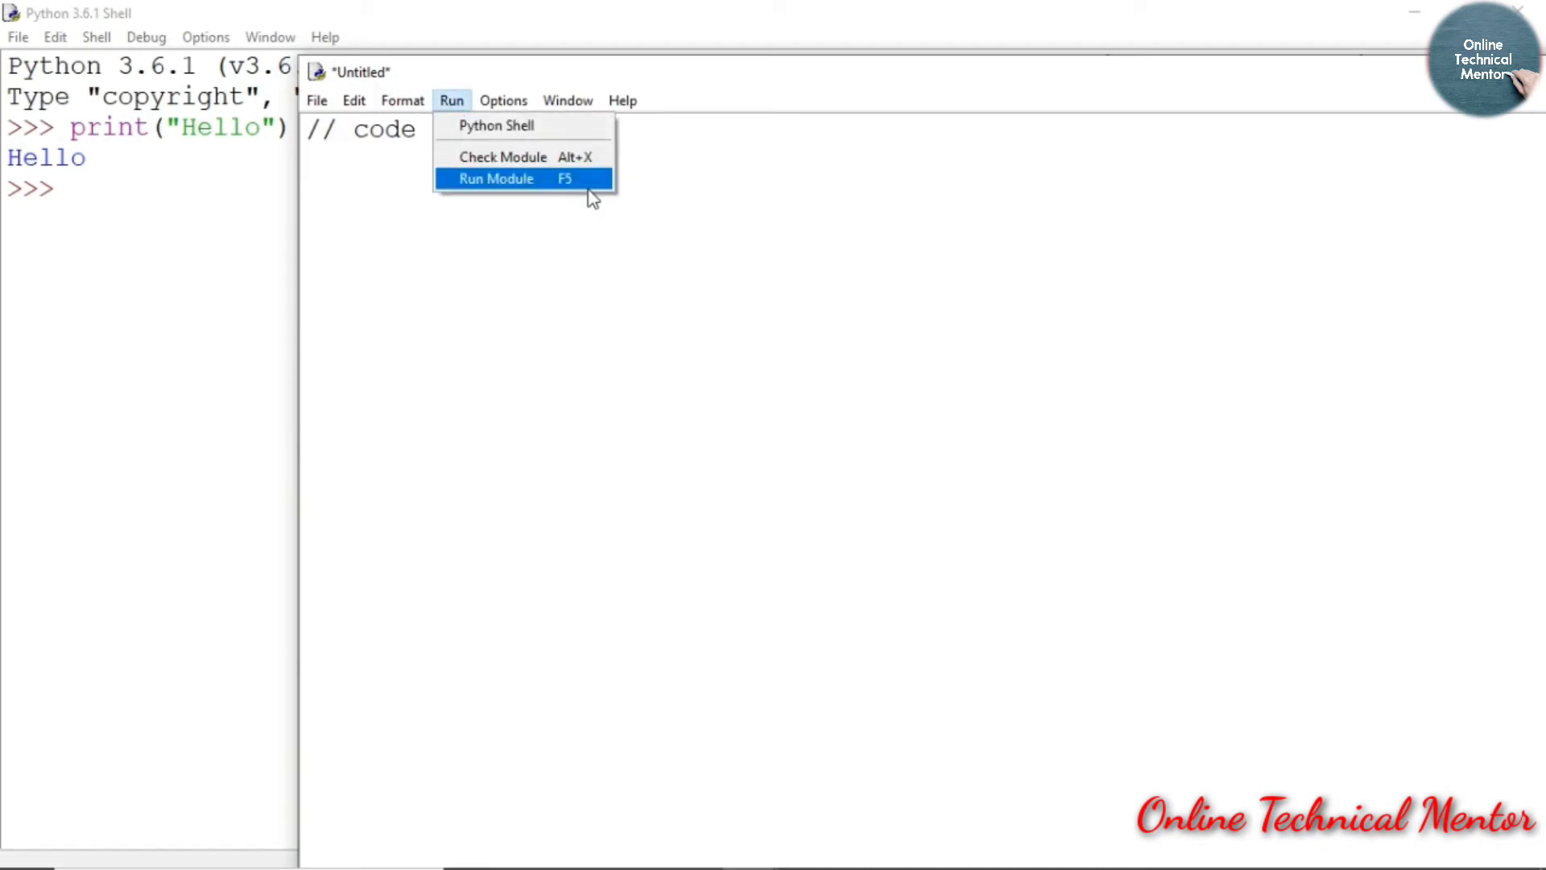
left_click(496, 179)
type("subli")
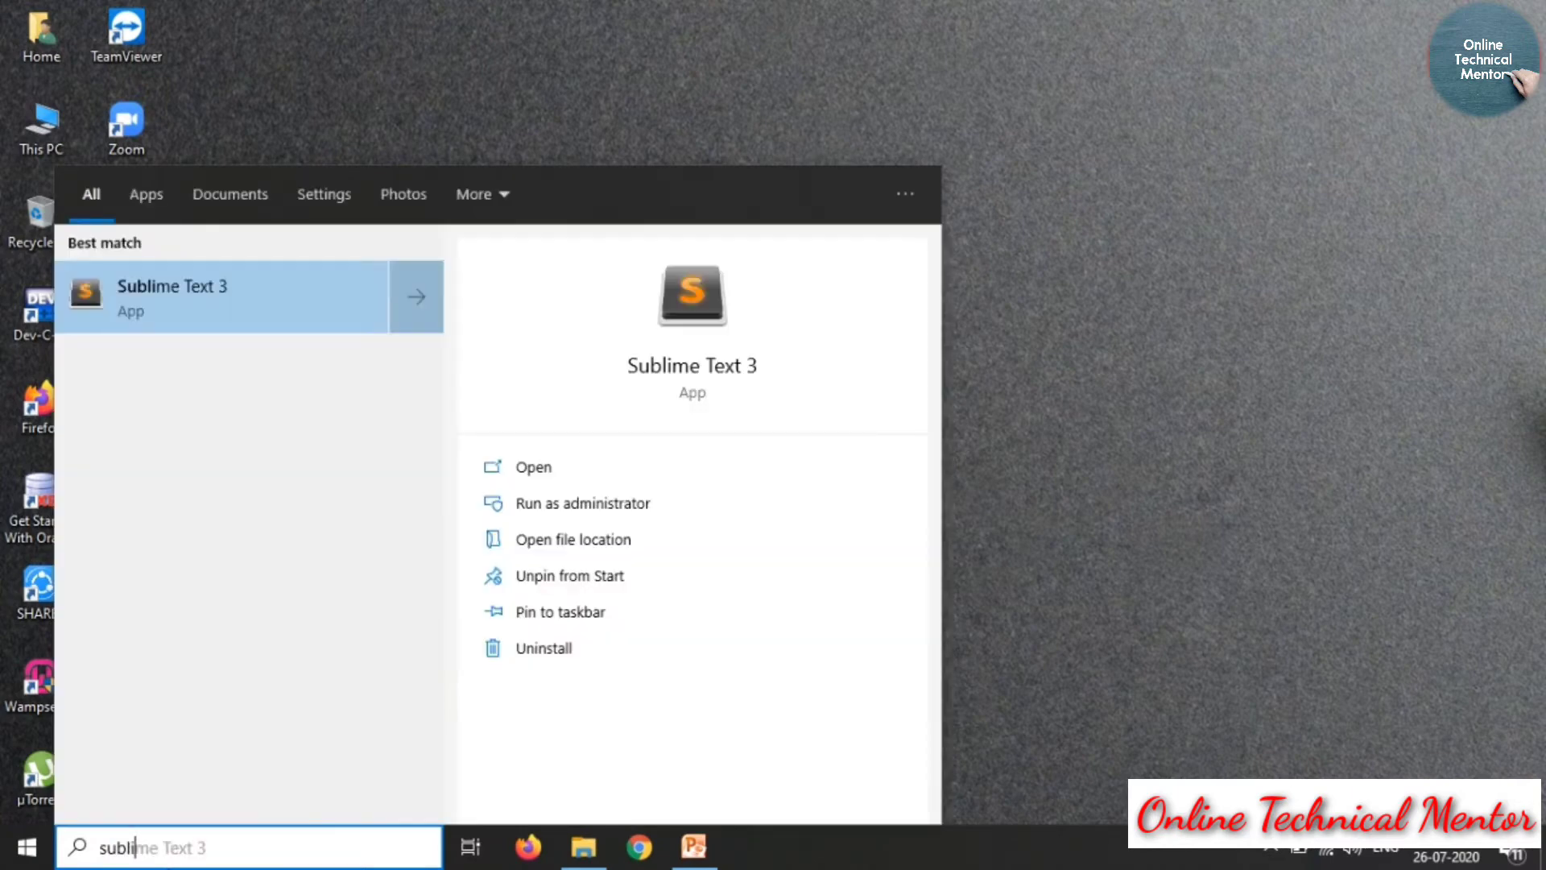
mouse_move(175, 308)
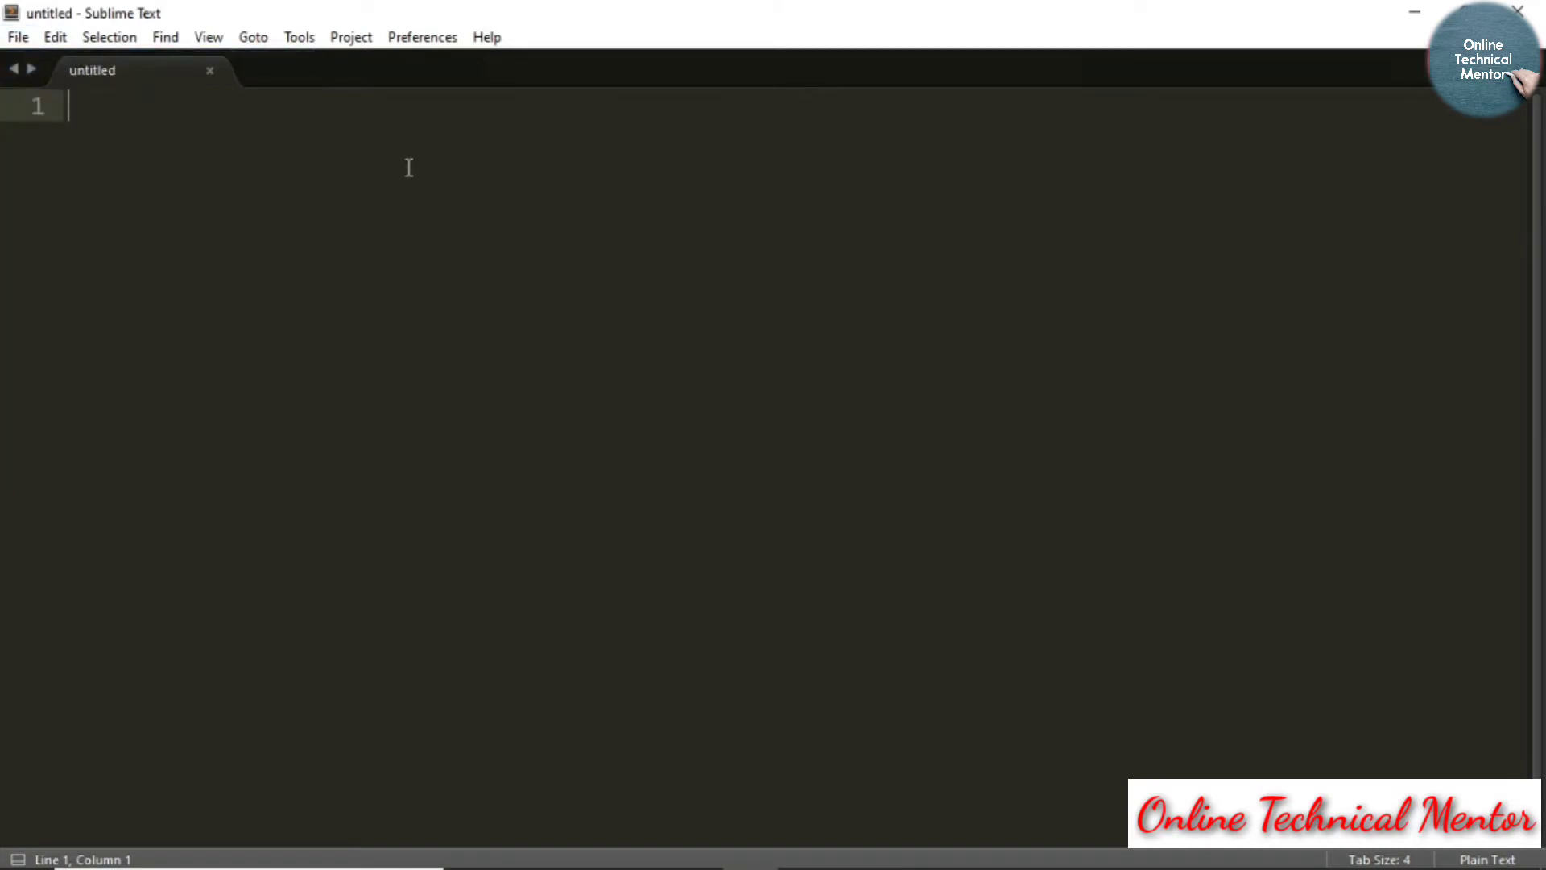
- Type print("Hello") into a new untitled Sublime Text file
type("print")
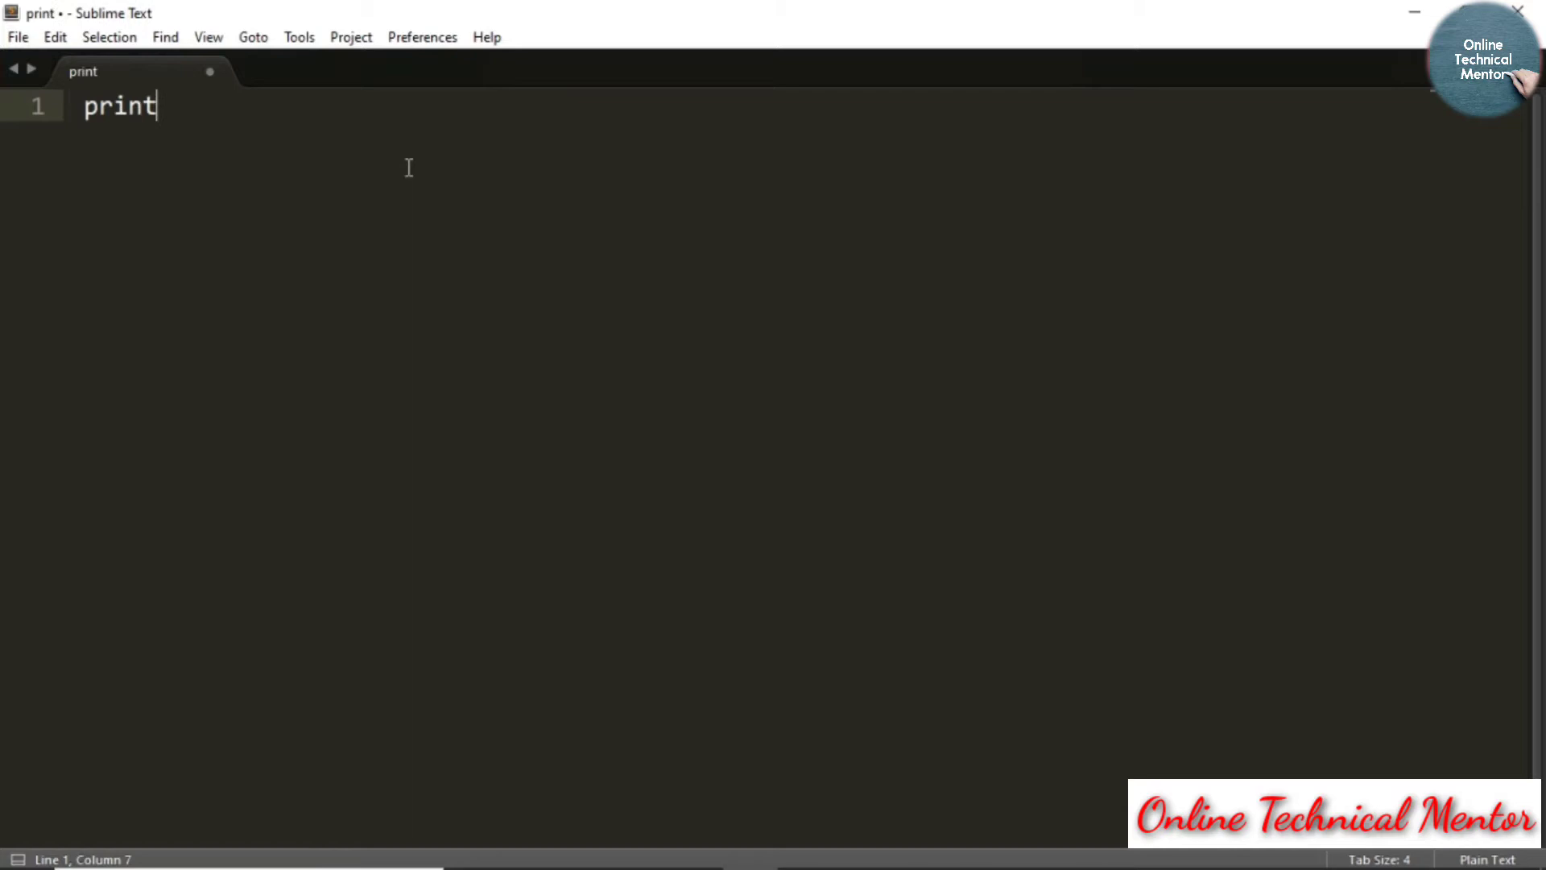
type("(\"He\")")
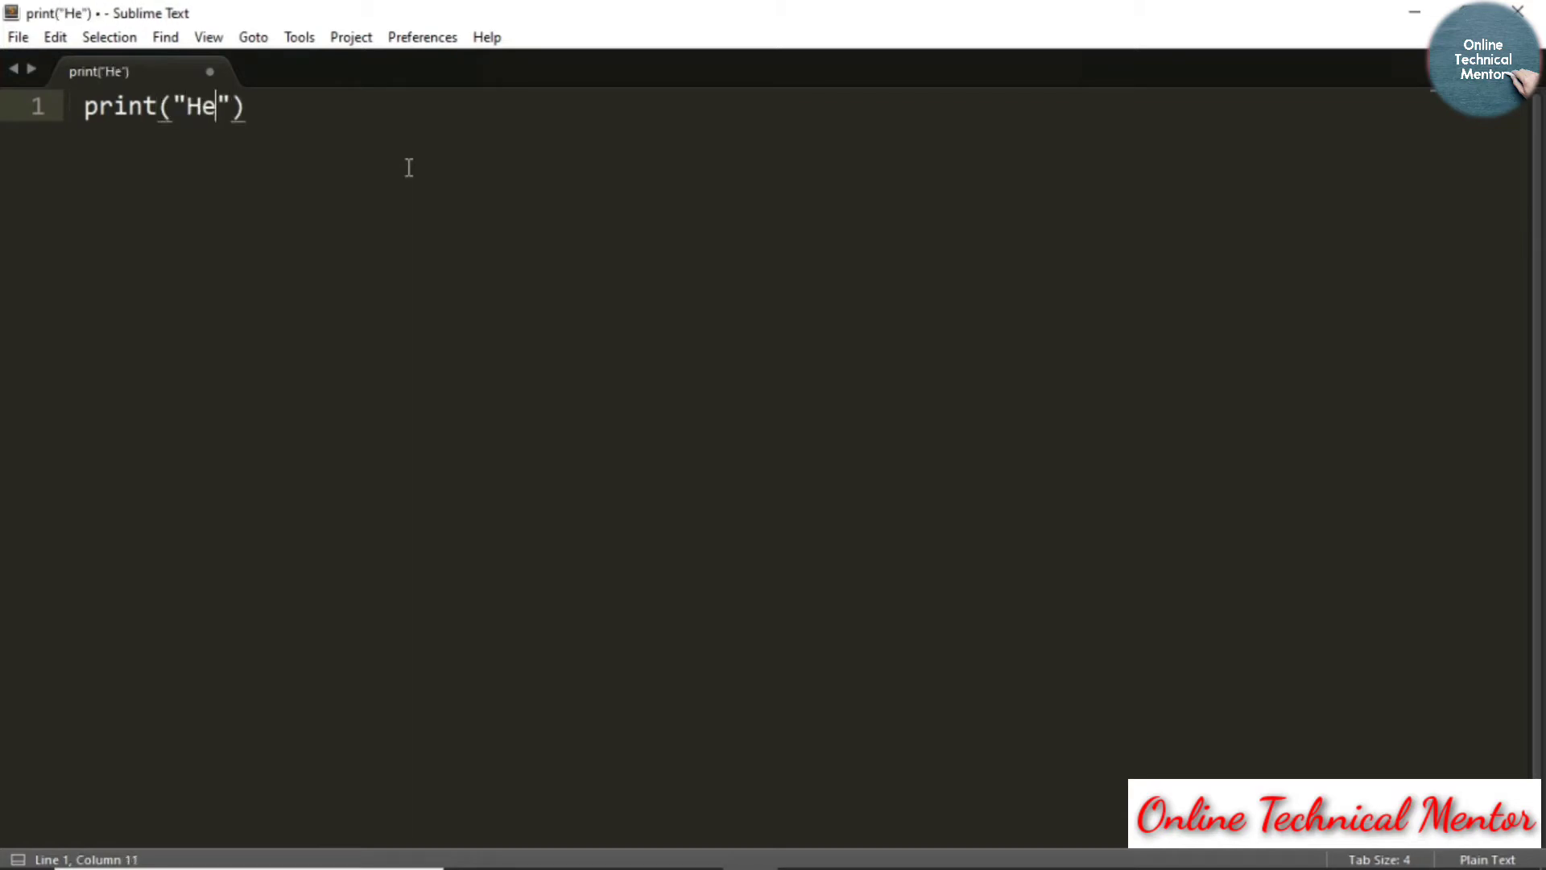
type("llo")
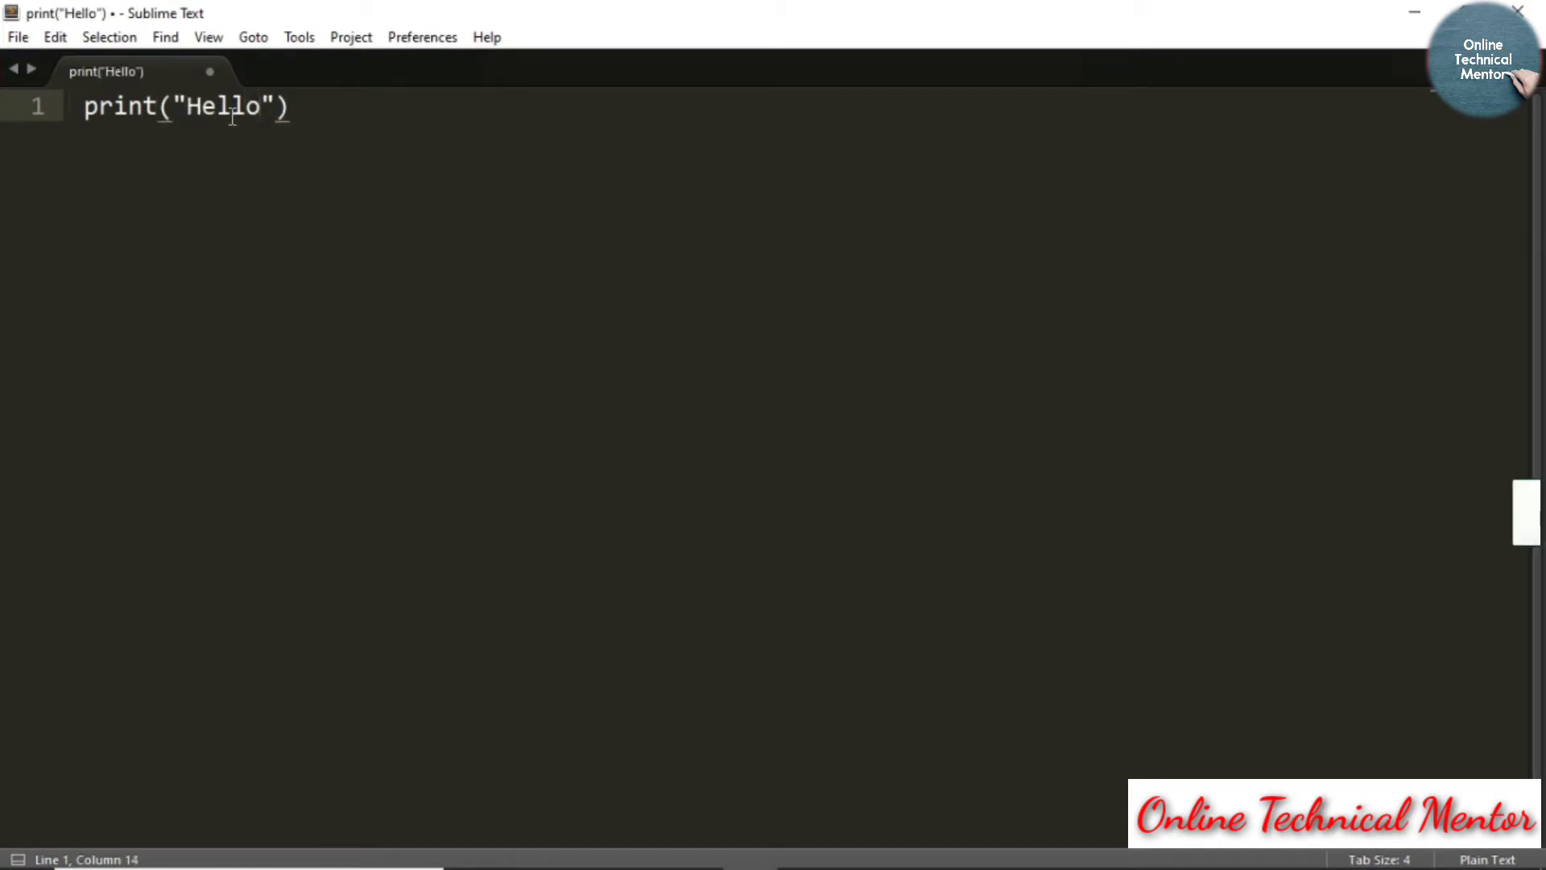
left_click(17, 36)
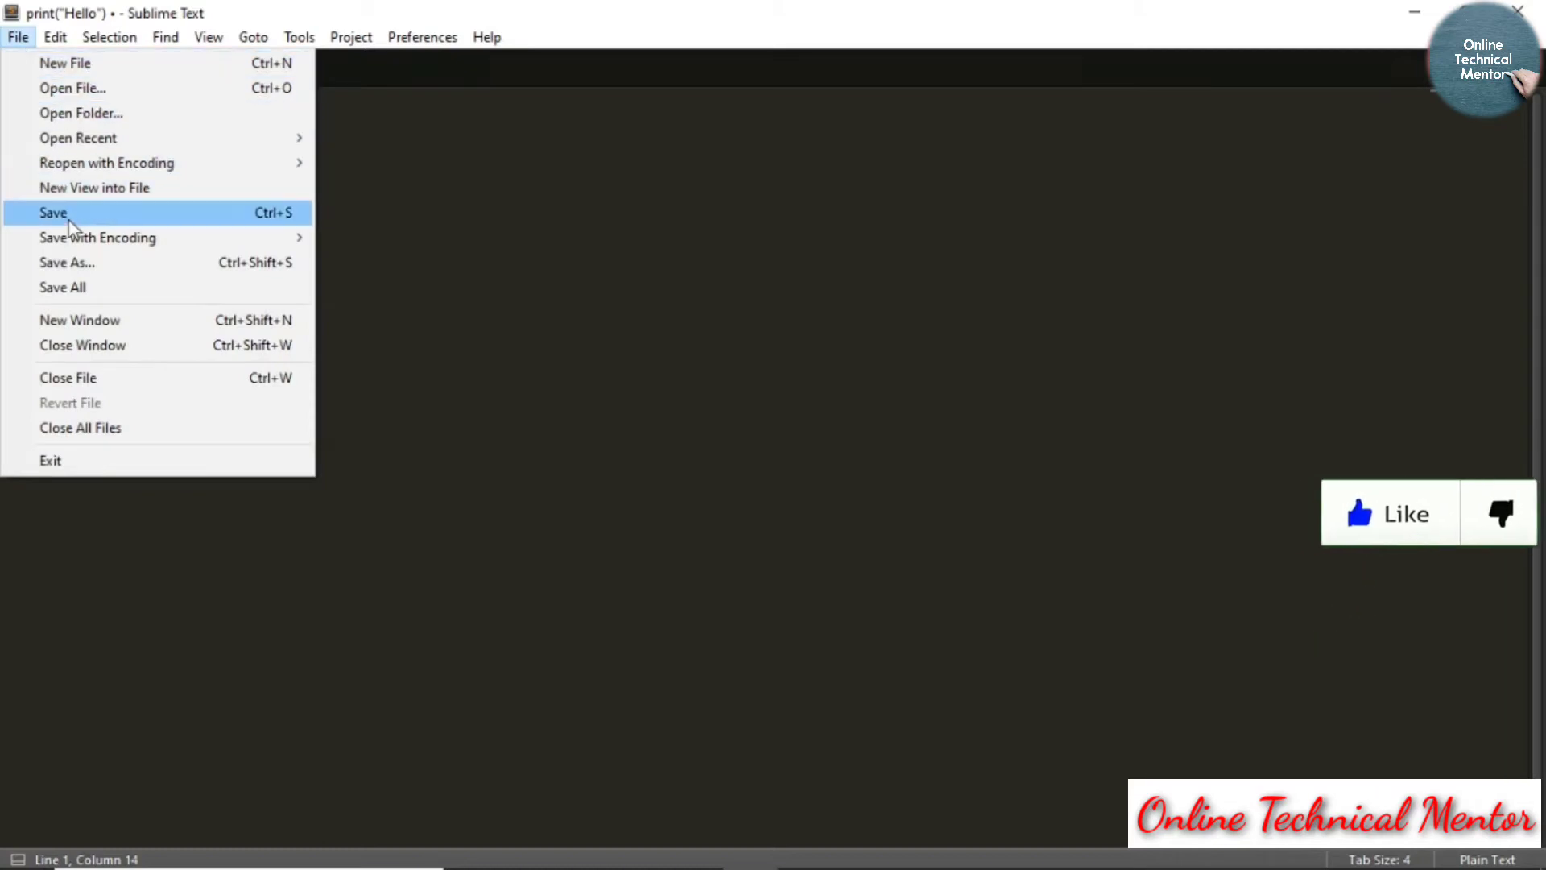
- Save the Sublime Text file as test.py in C:\test
left_click(53, 211)
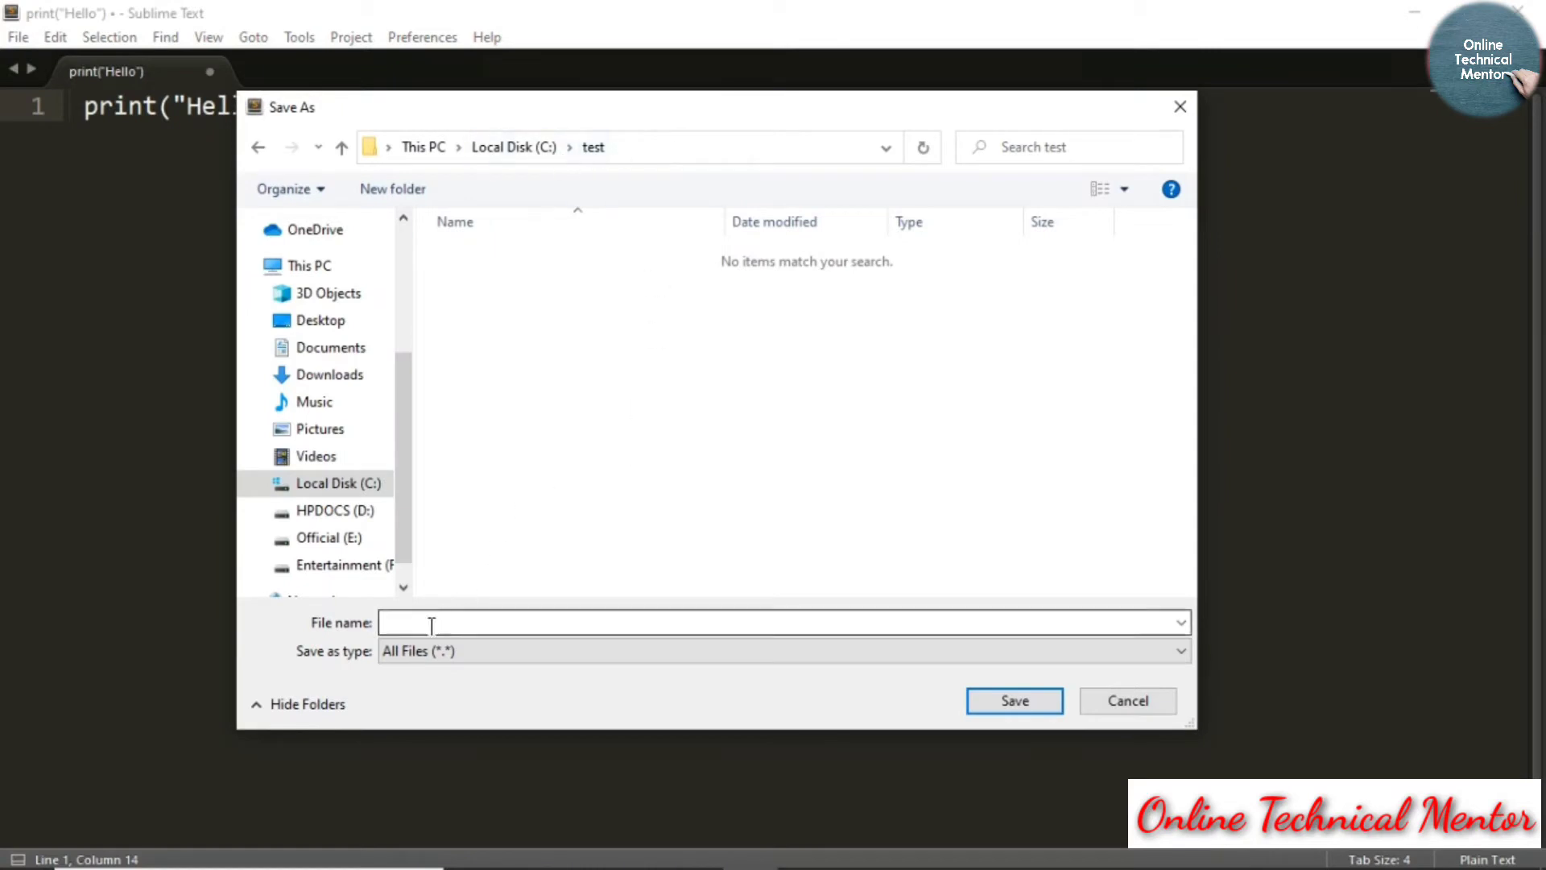
type("test")
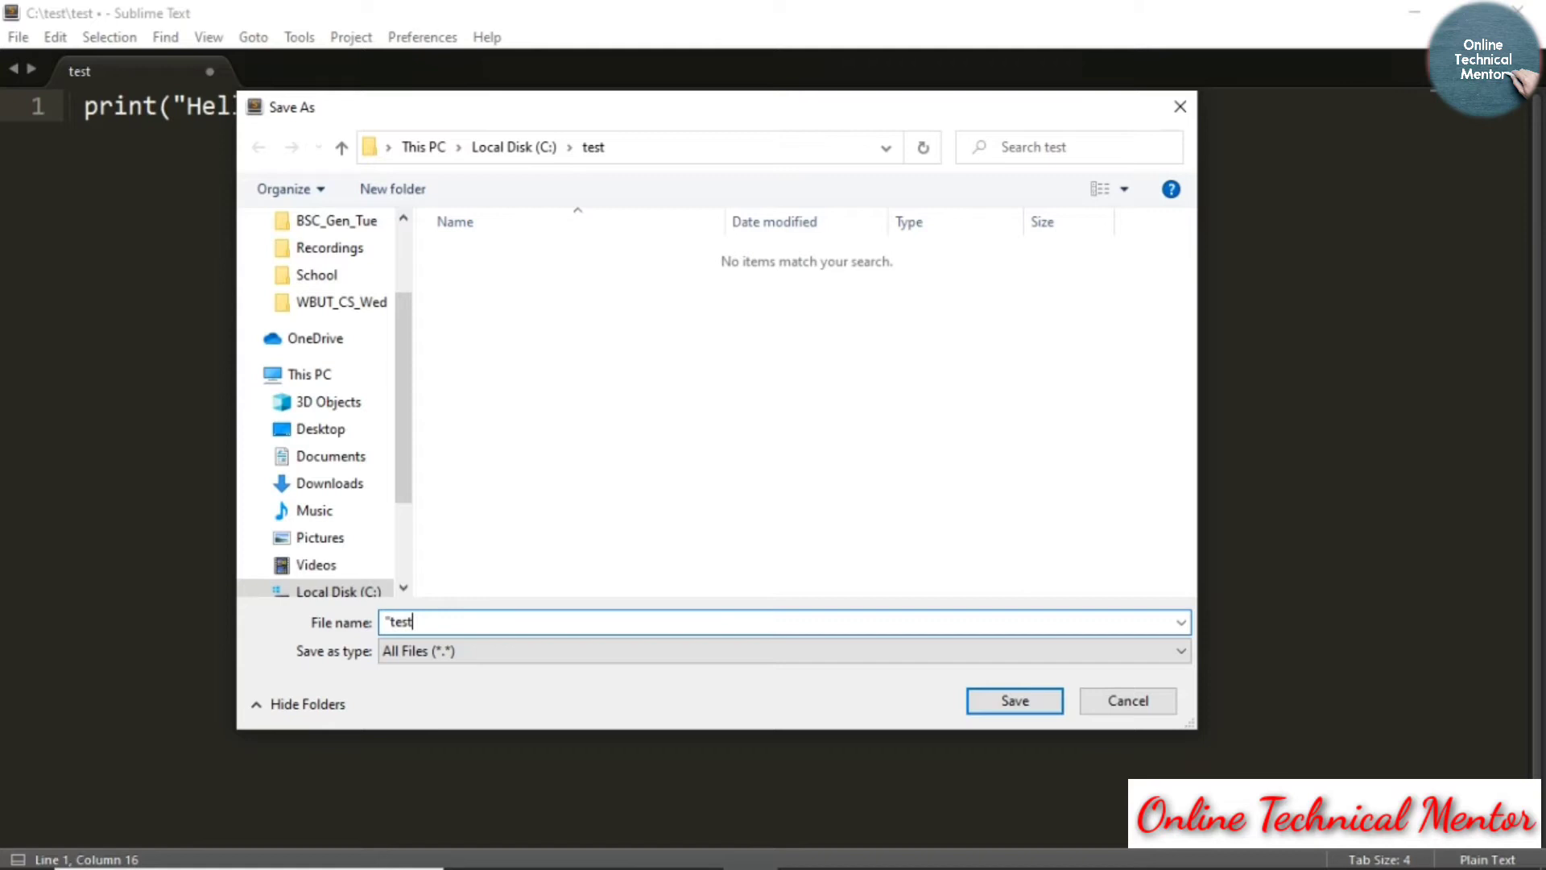
type(".py\"")
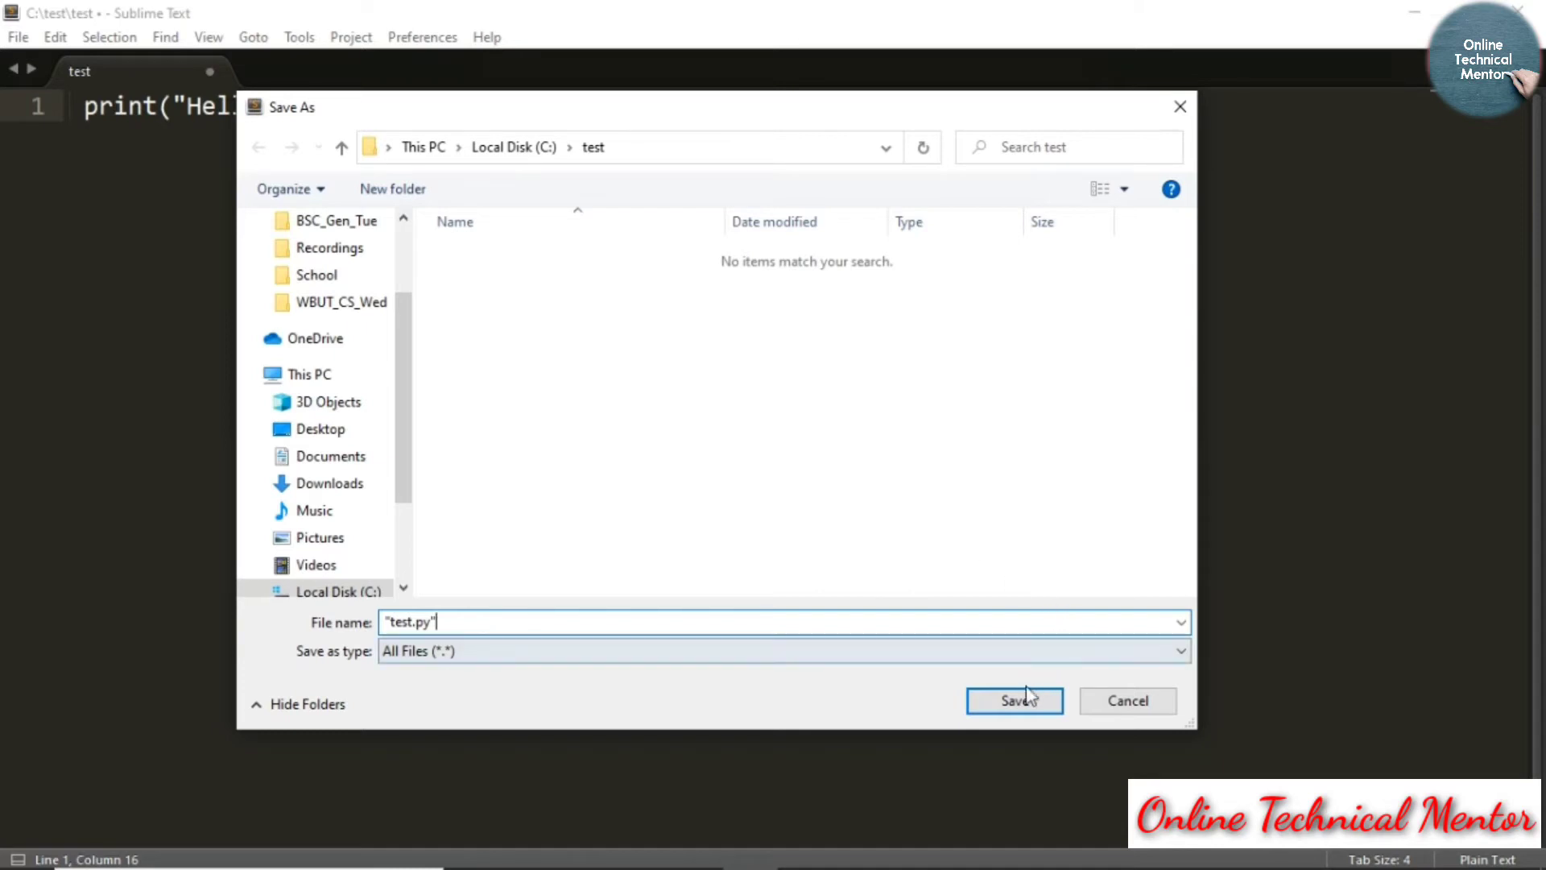
left_click(1014, 700)
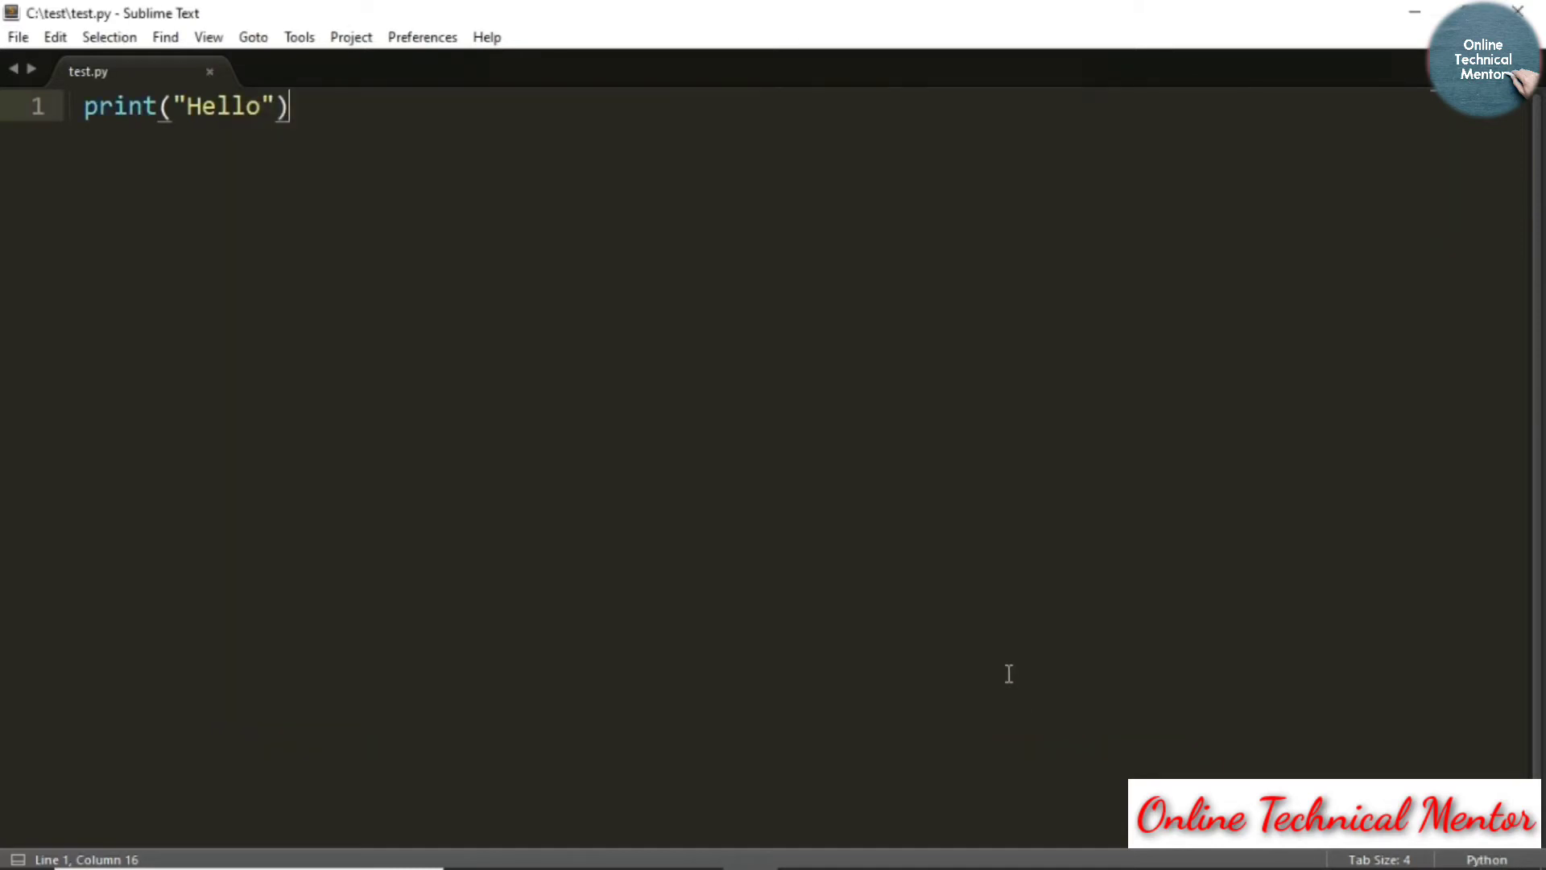
mouse_move(245, 150)
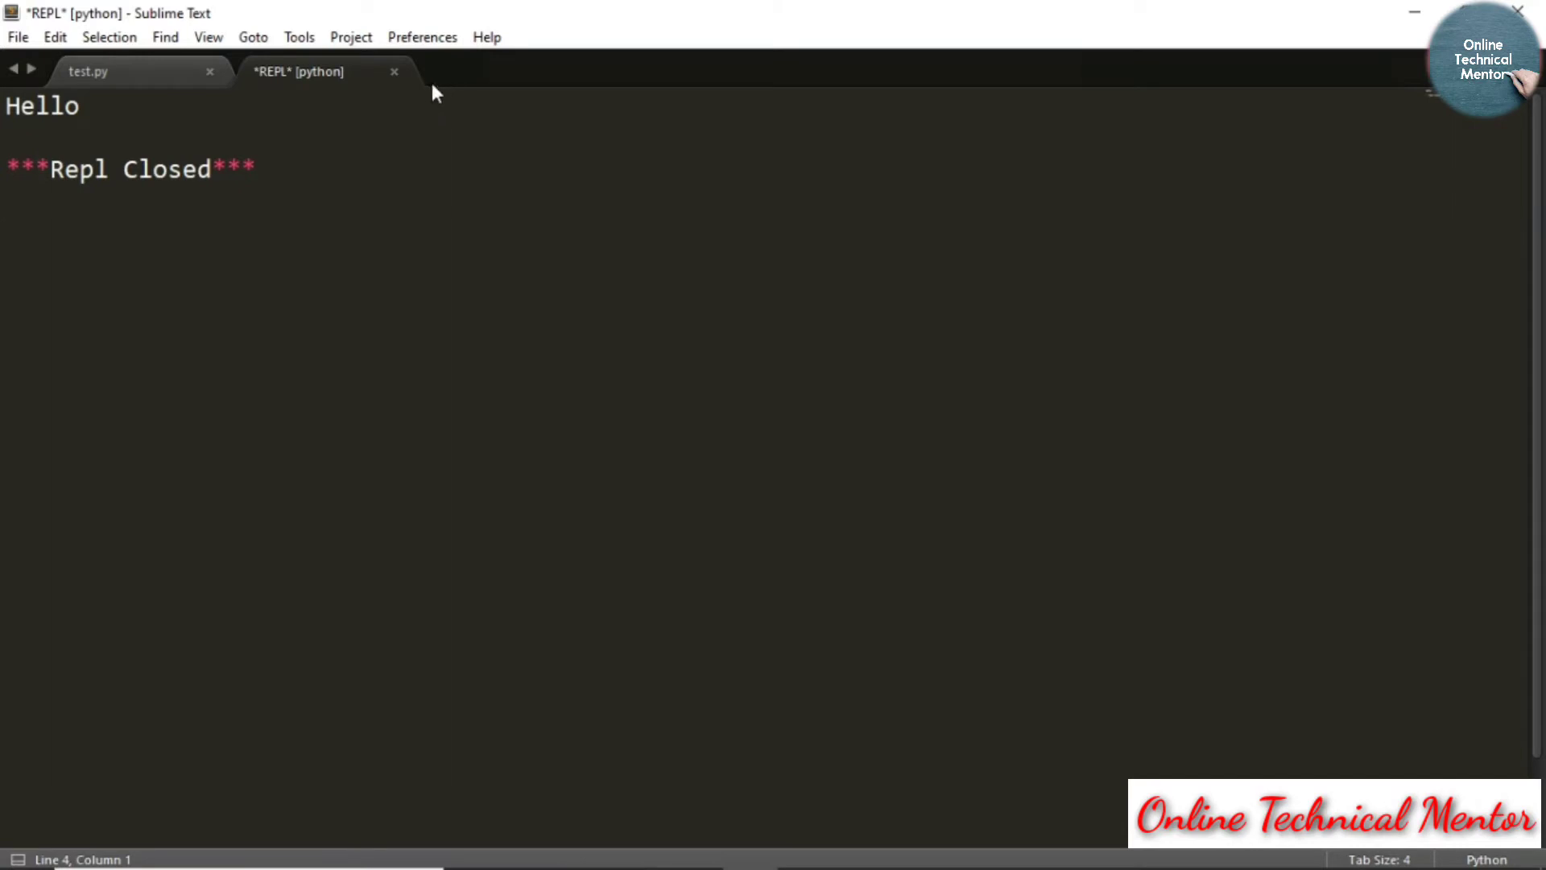
mouse_move(394, 79)
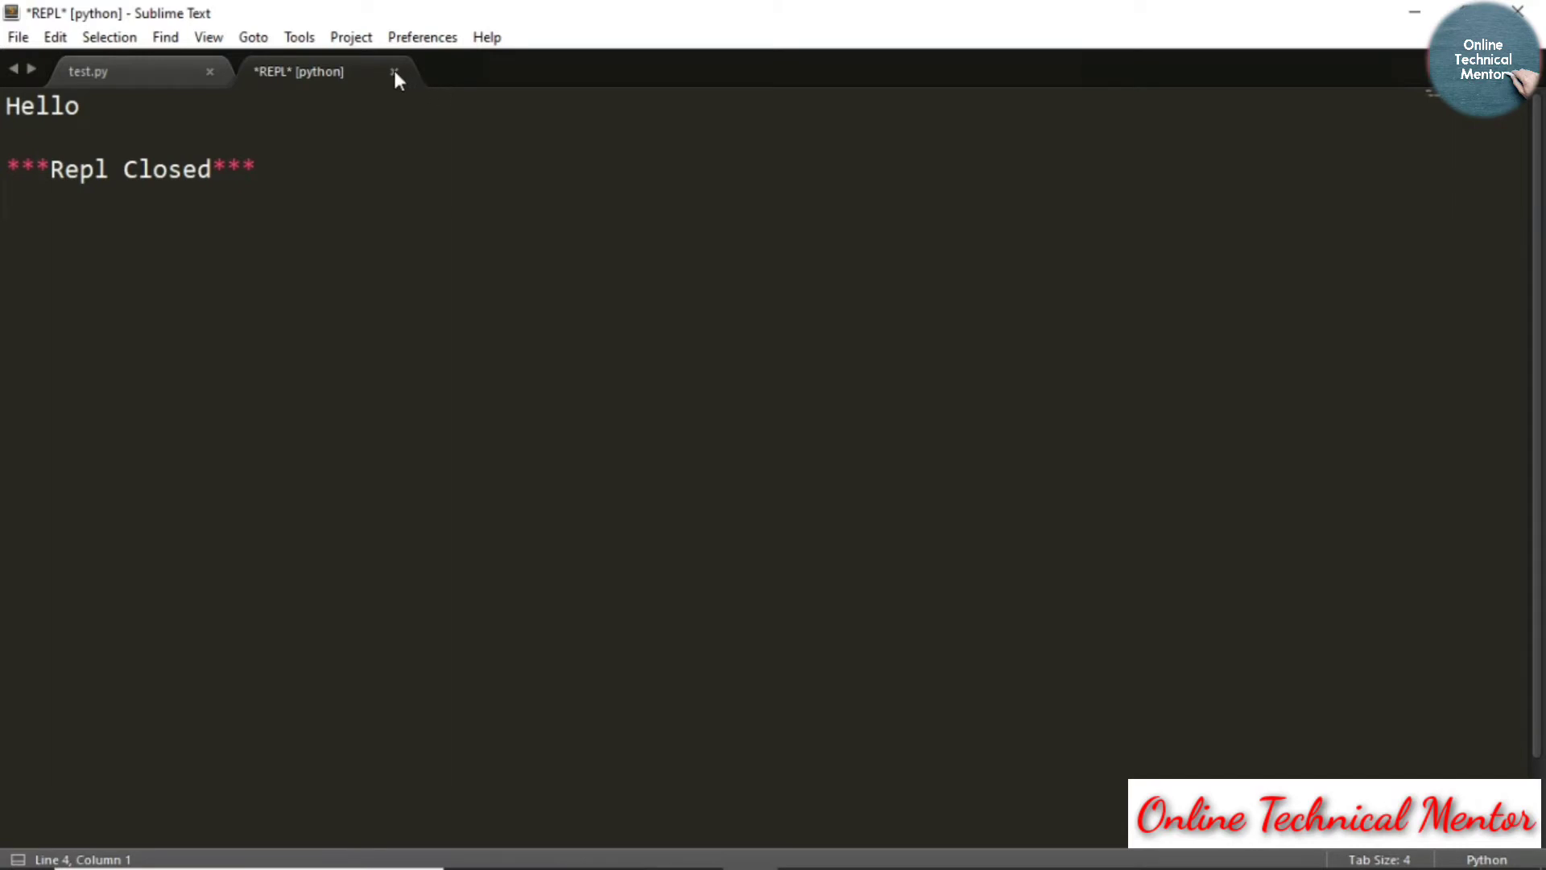
- Close the finished REPL tab after it prints Hello
left_click(394, 70)
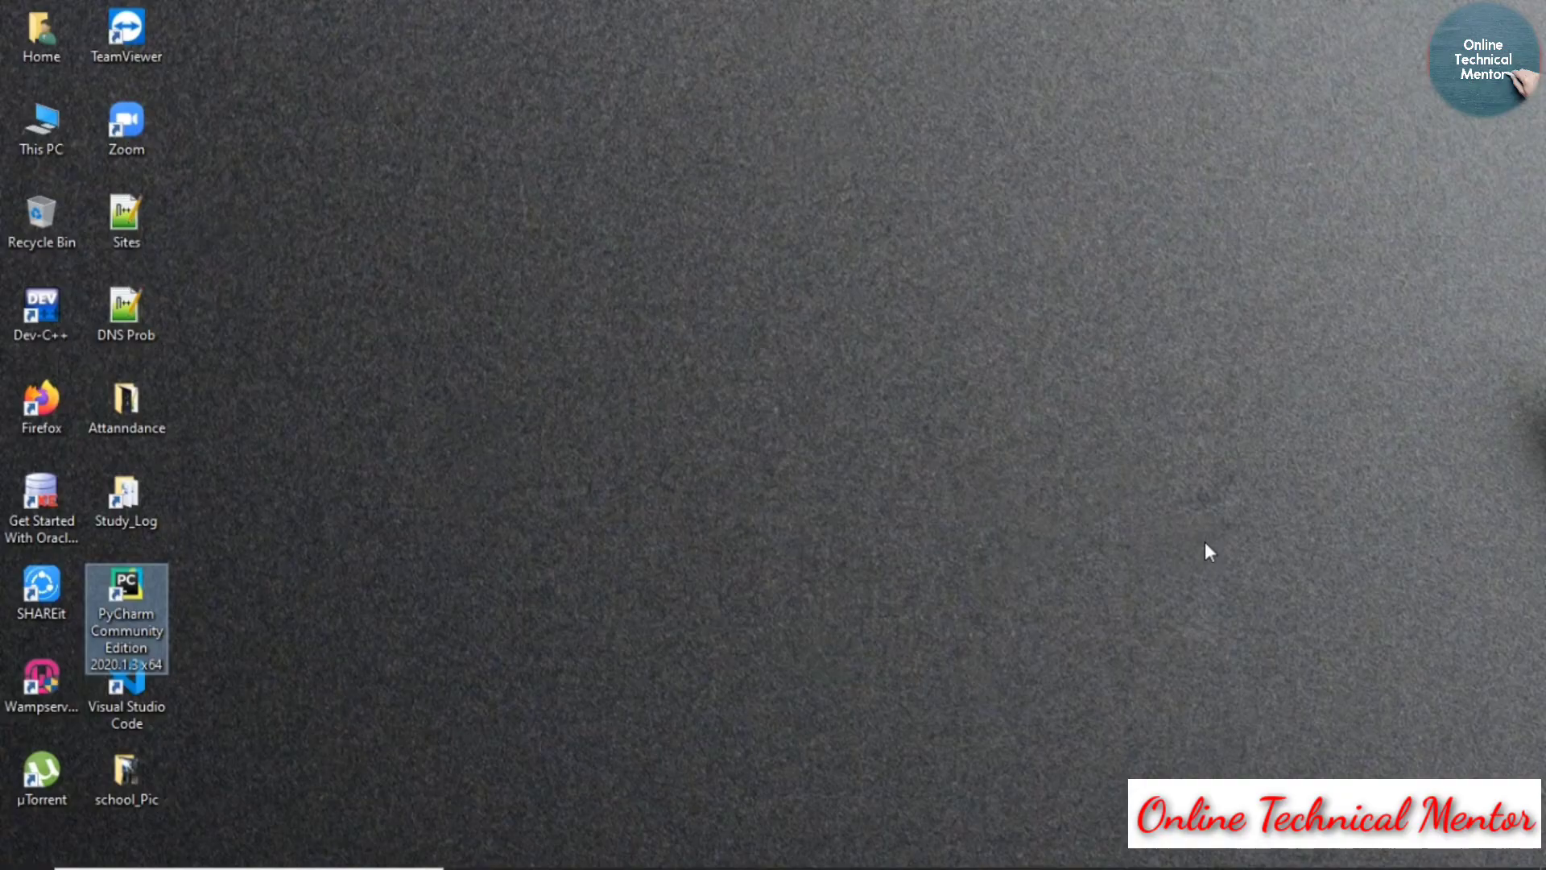
- Launch PyCharm Community Edition and close the MyFirstProj project
double_click(126, 616)
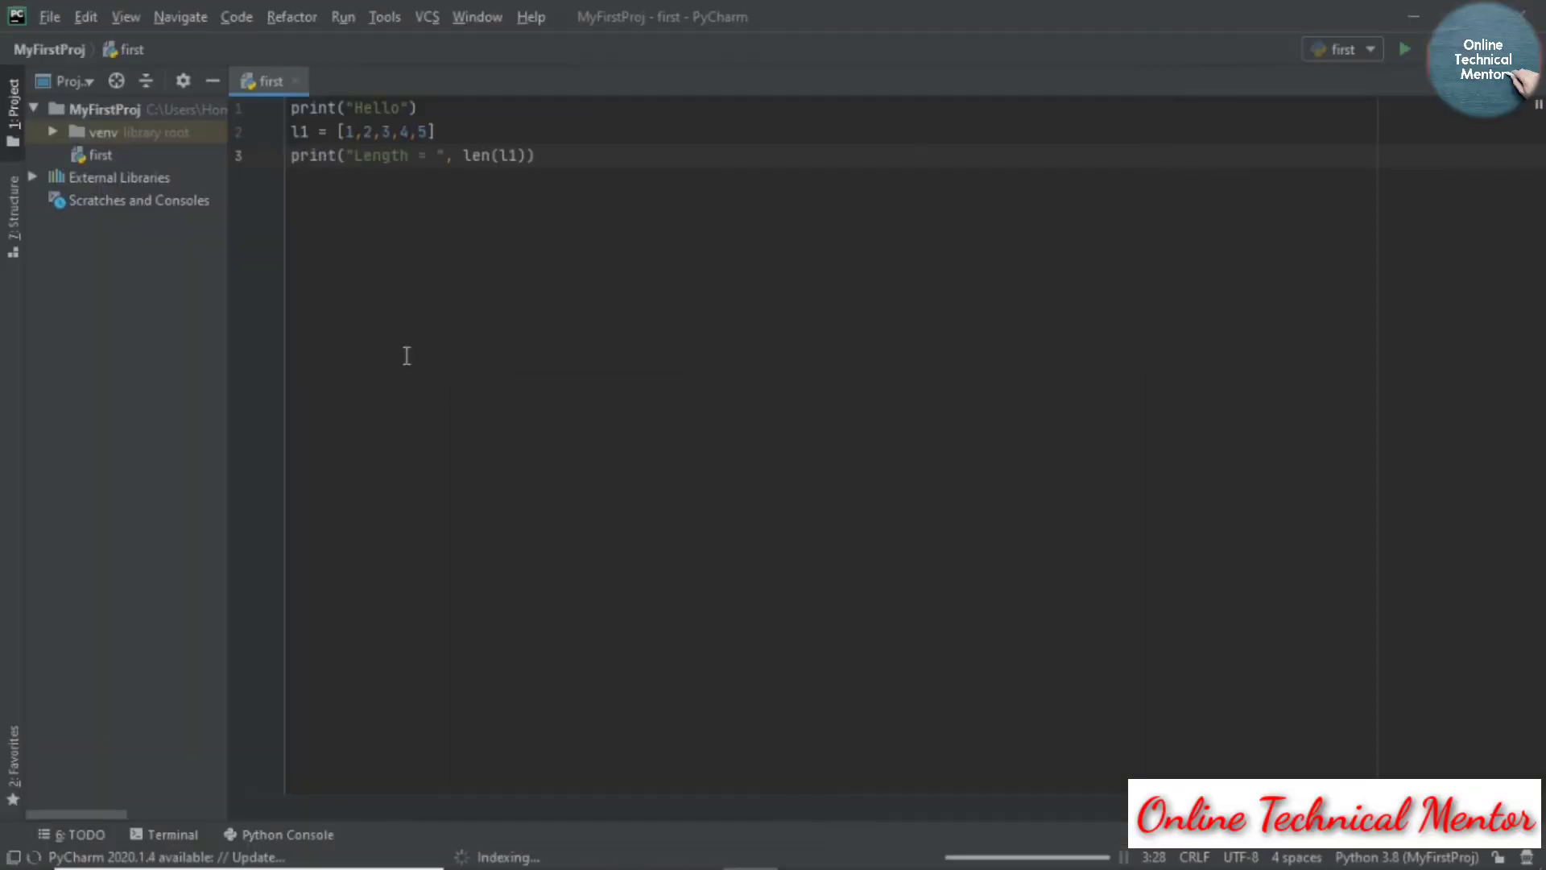
mouse_move(831, 452)
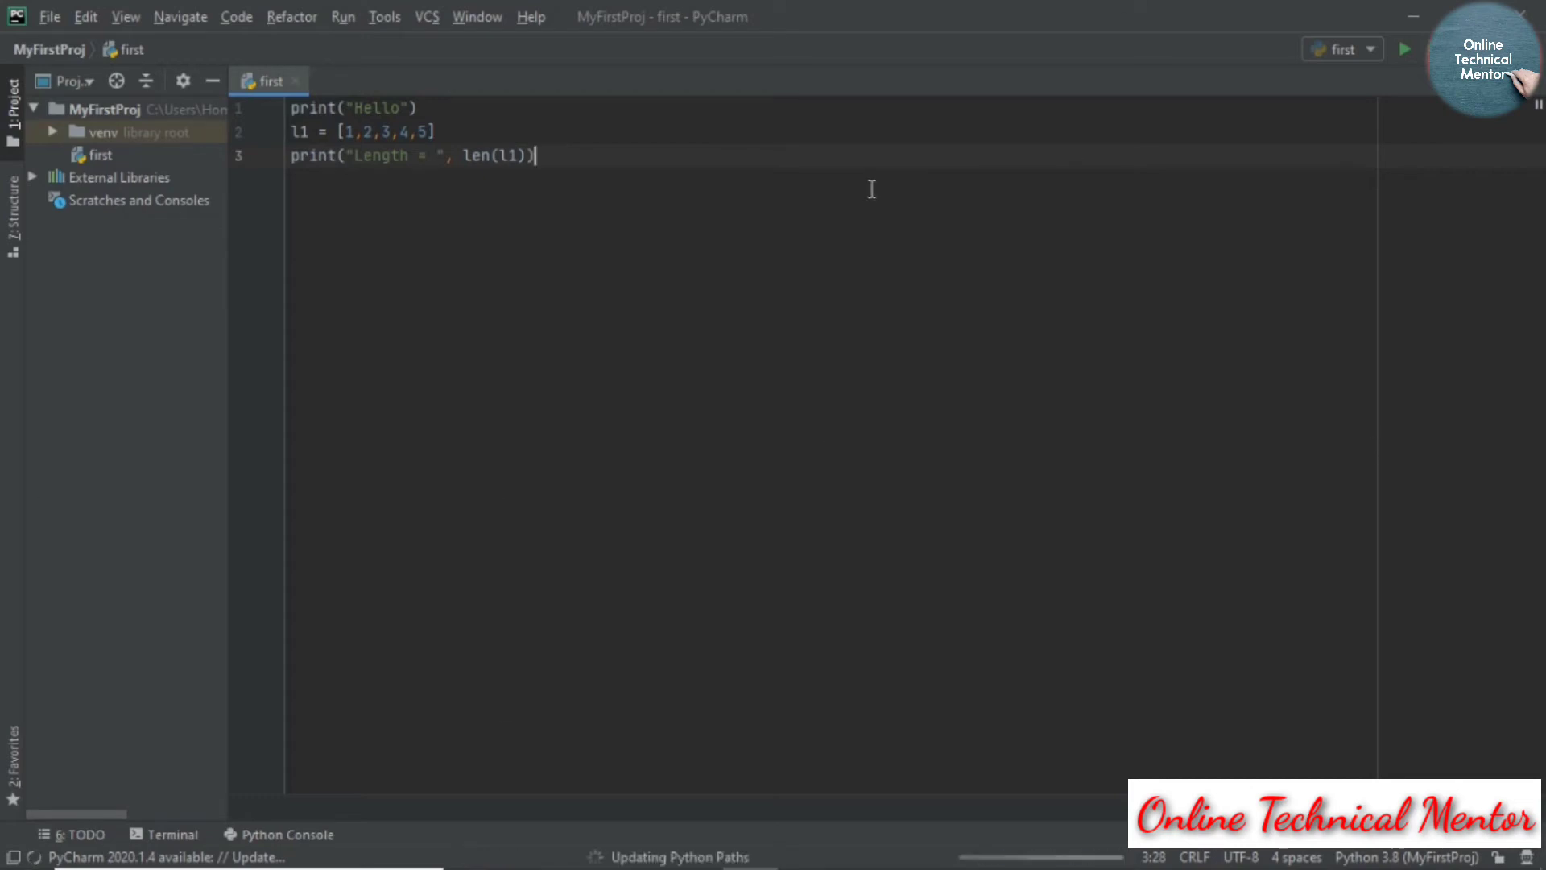
left_click(49, 17)
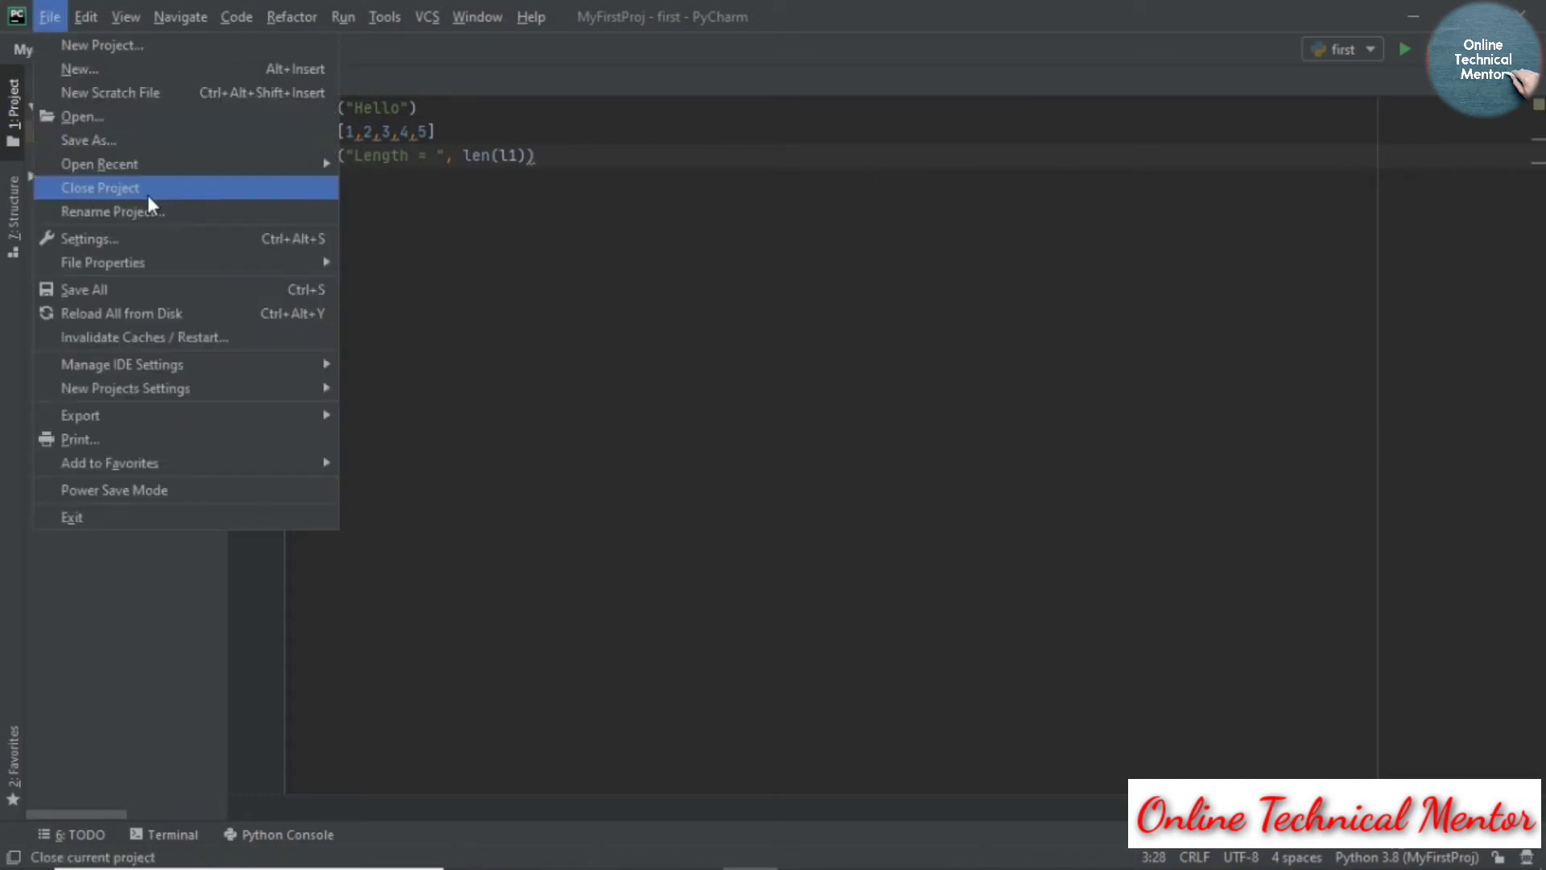
left_click(101, 187)
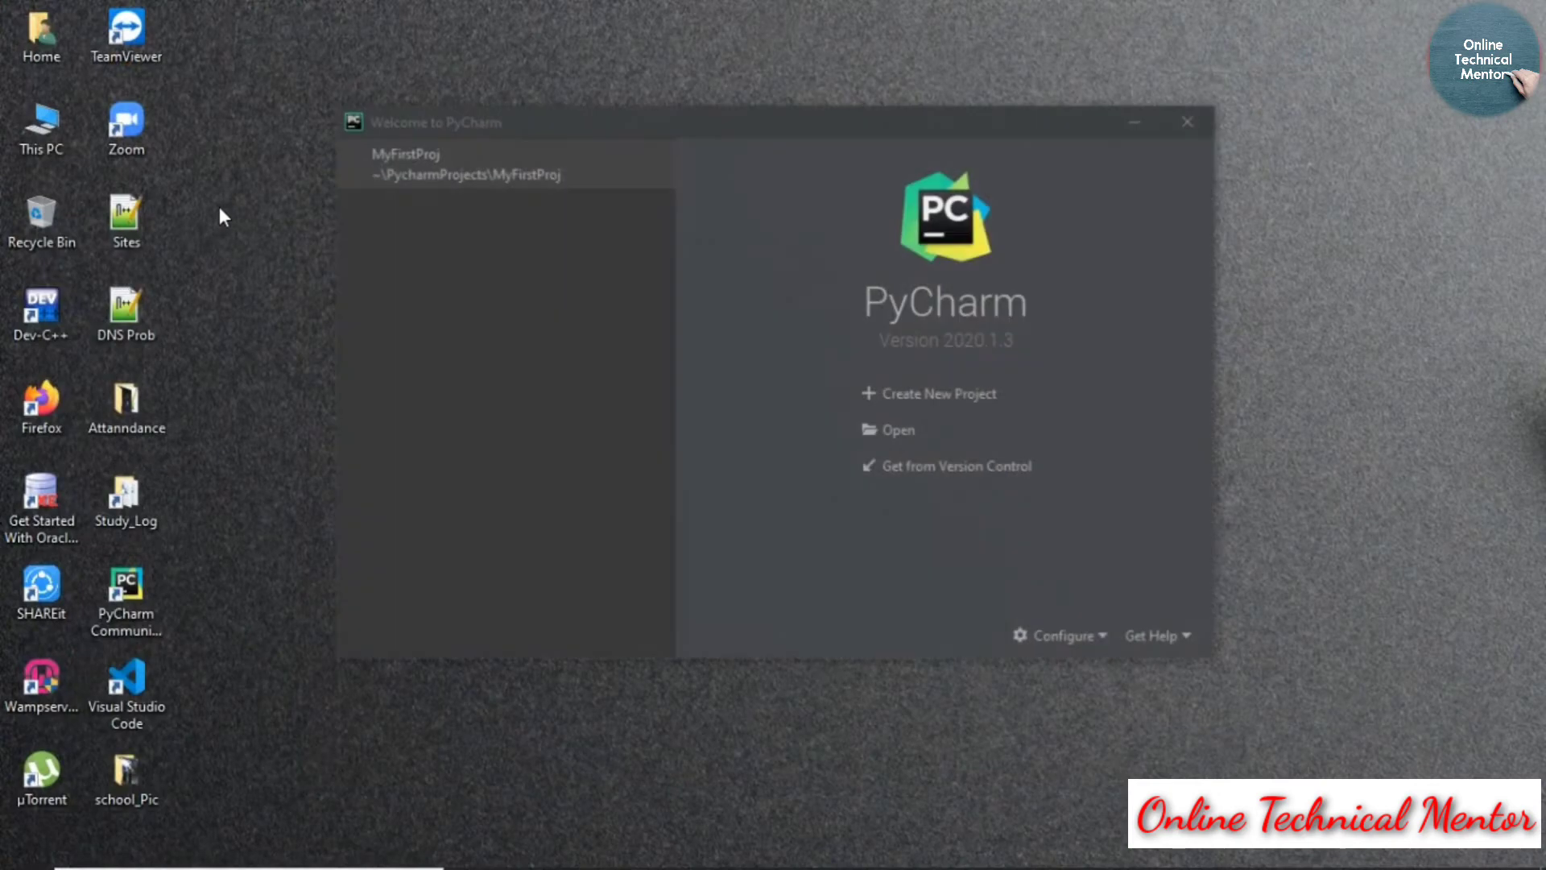
mouse_move(937, 392)
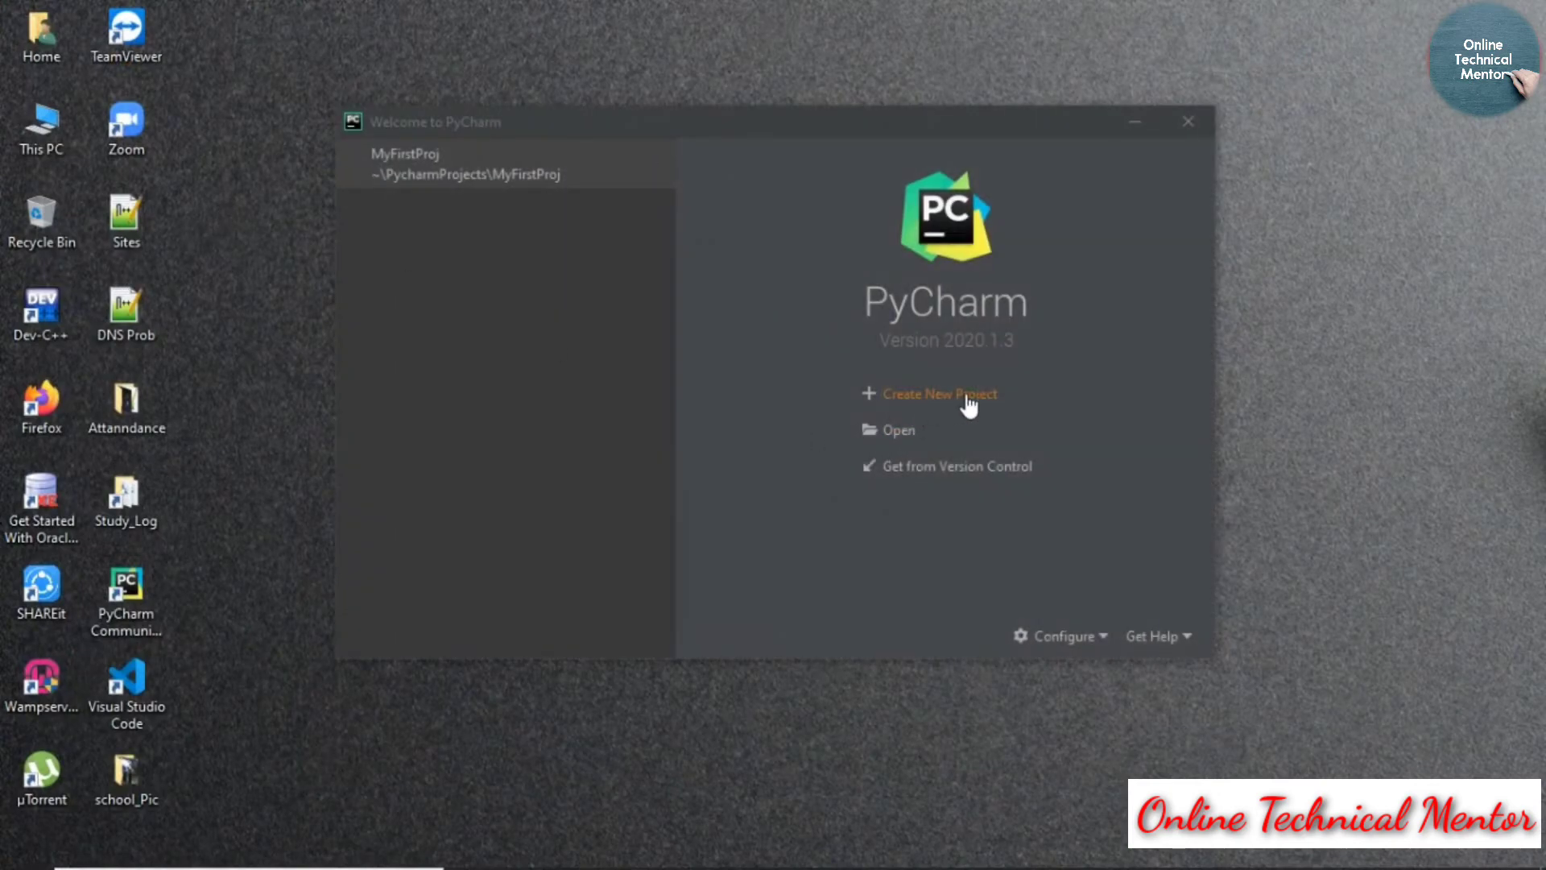
- Create a new project at PycharmProjects\TestProj with its own virtualenv
left_click(936, 394)
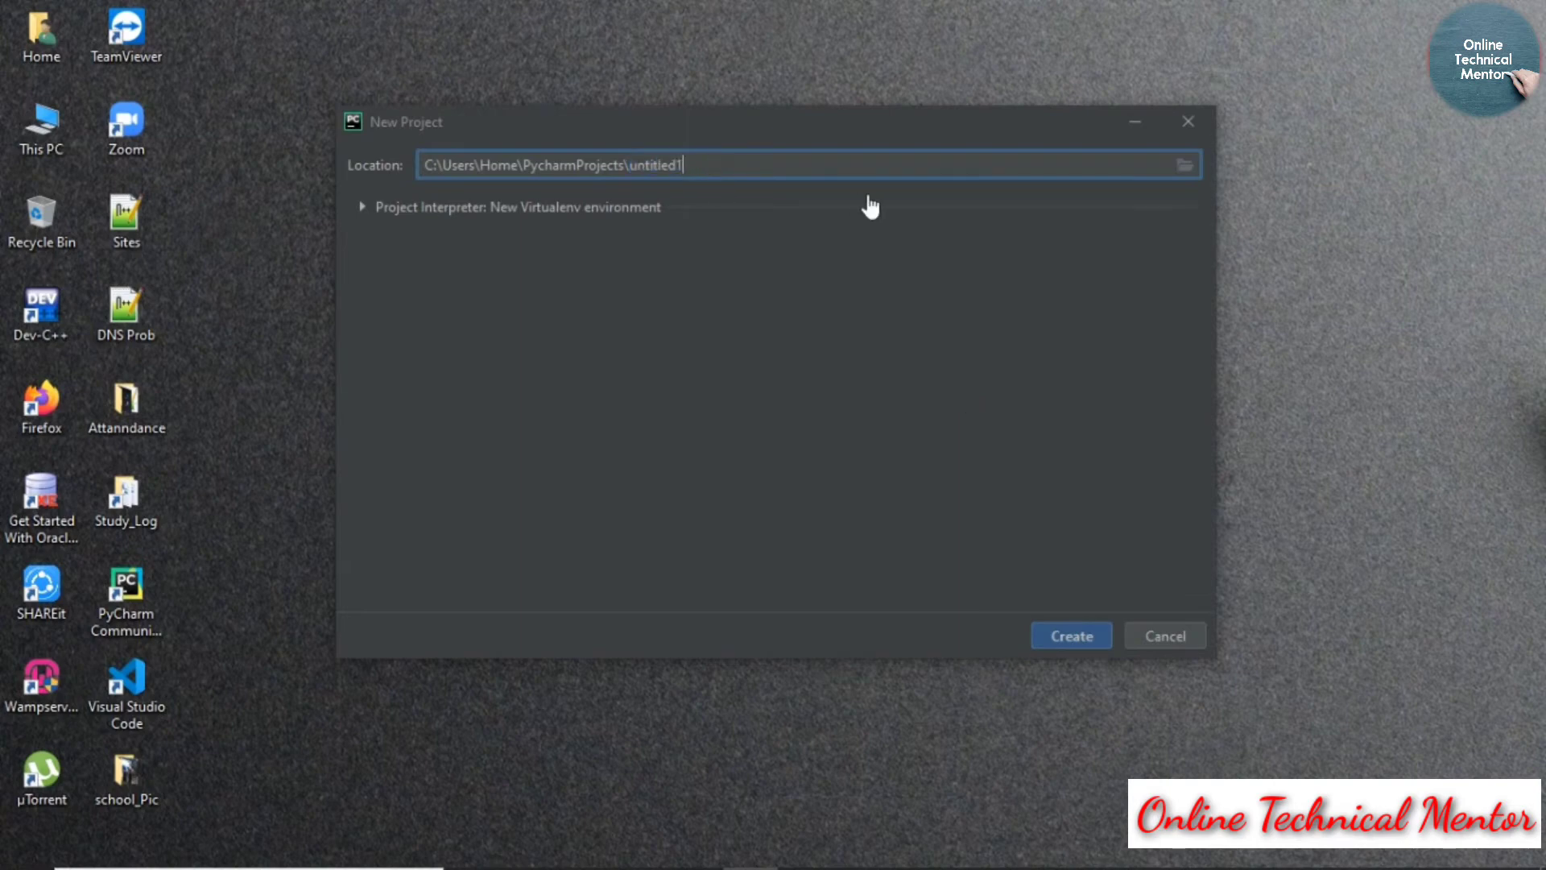
left_click(361, 207)
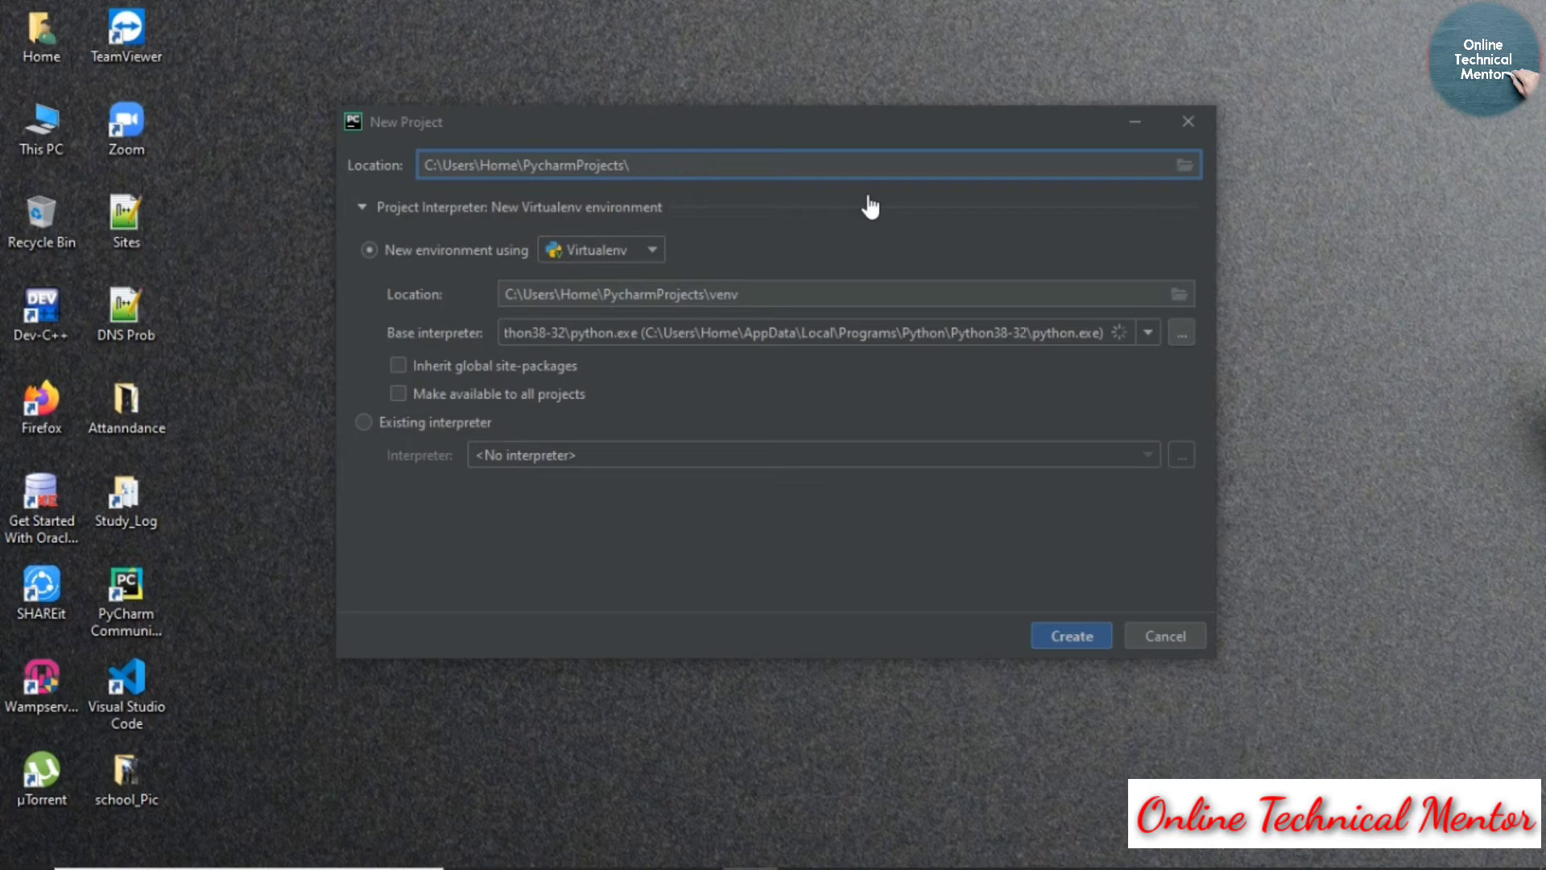
type("Test")
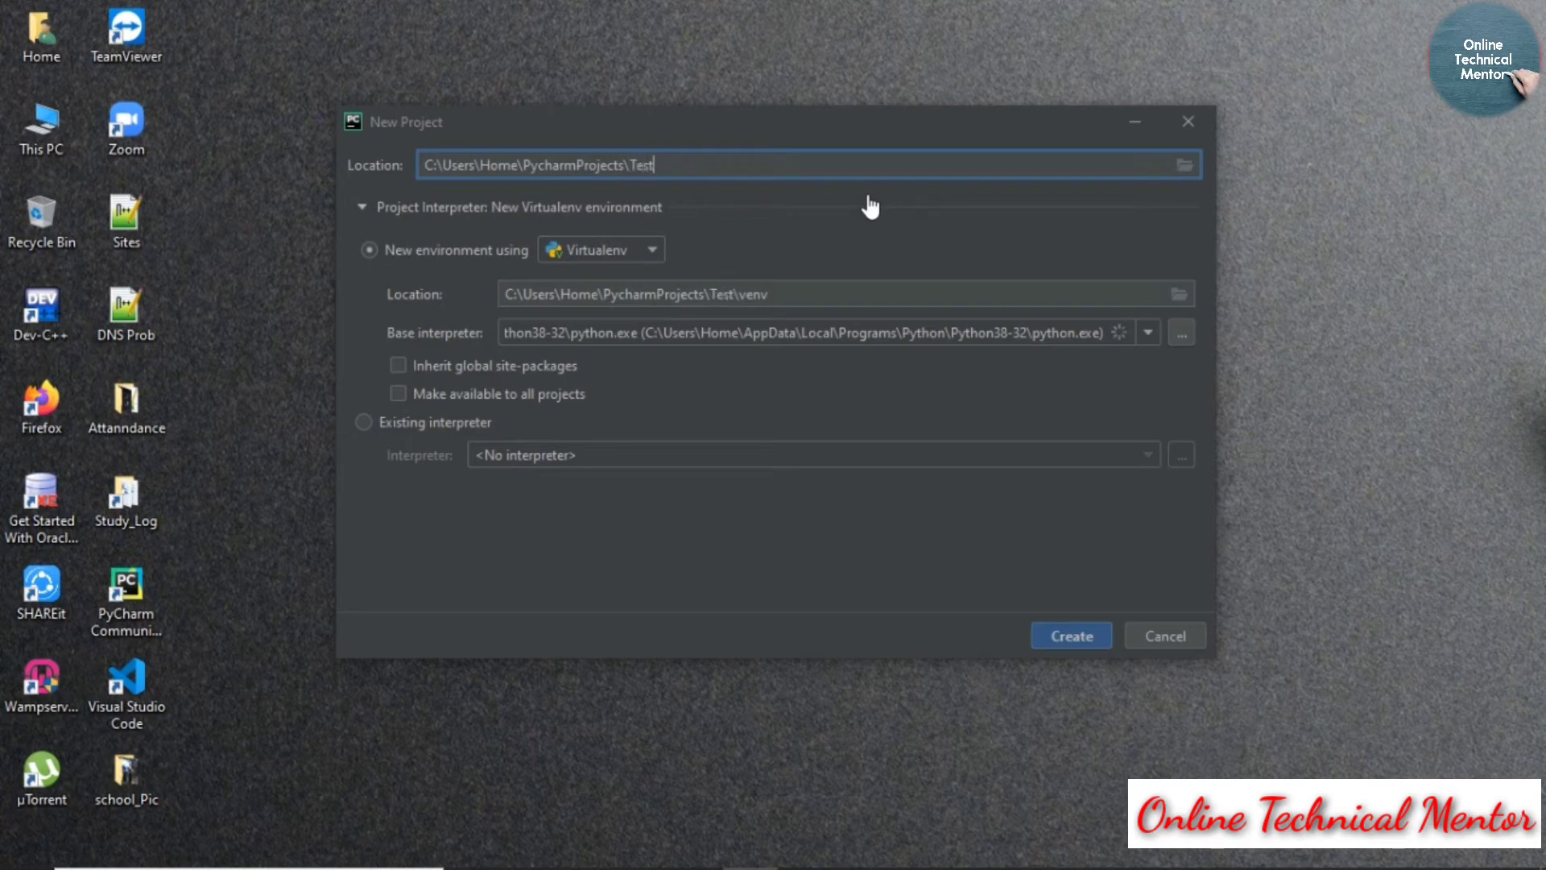
type("Proj")
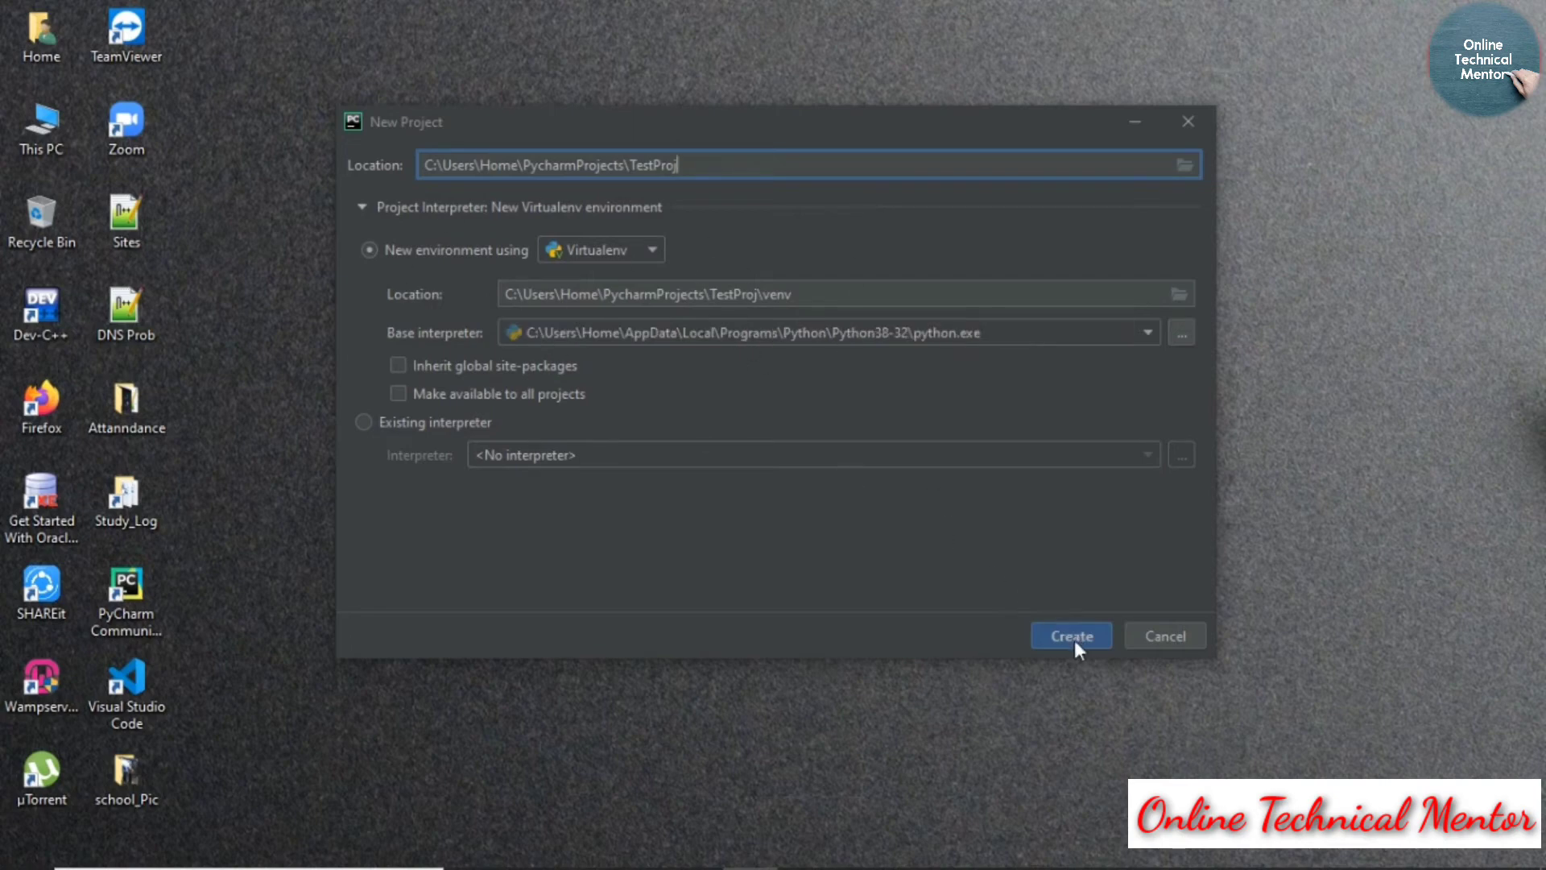
left_click(1070, 635)
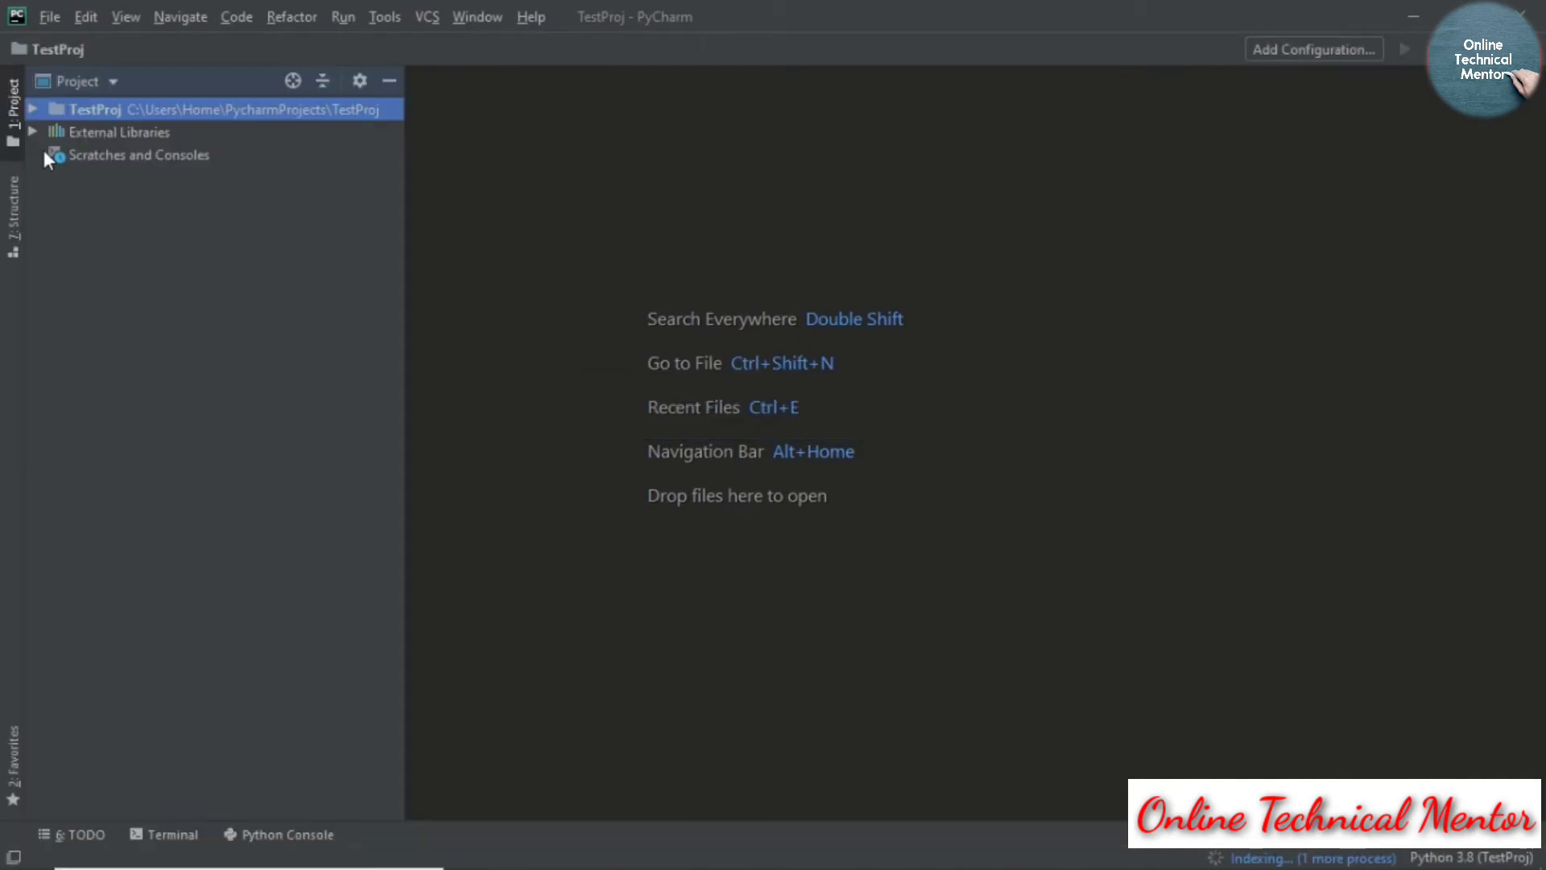
- Add a new Python file myFirstProg.py inside the venv folder
right_click(99, 132)
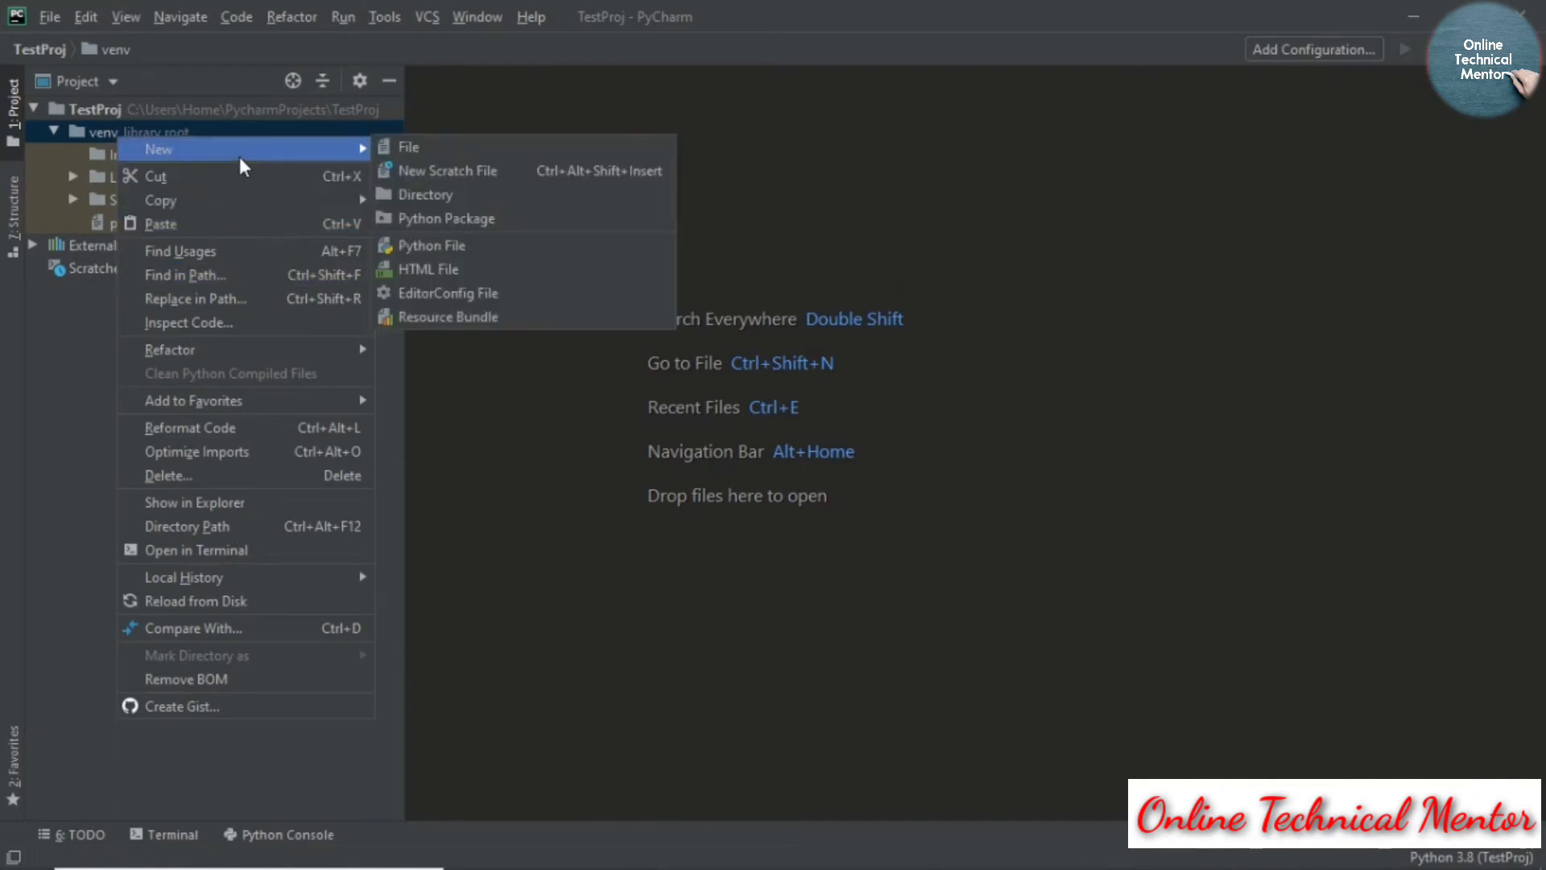
left_click(430, 244)
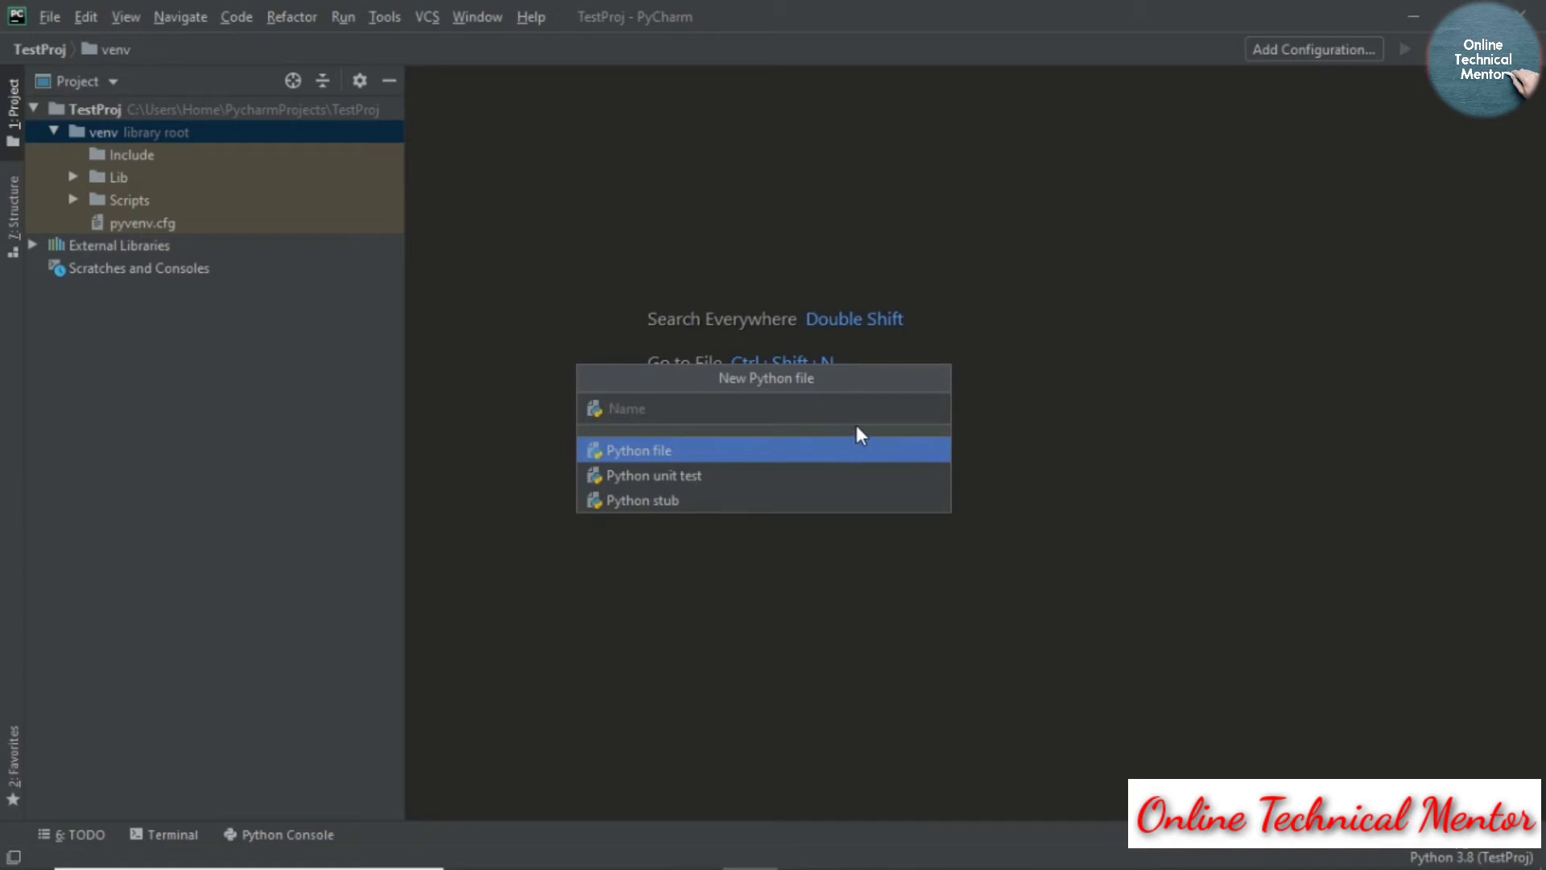
type("my")
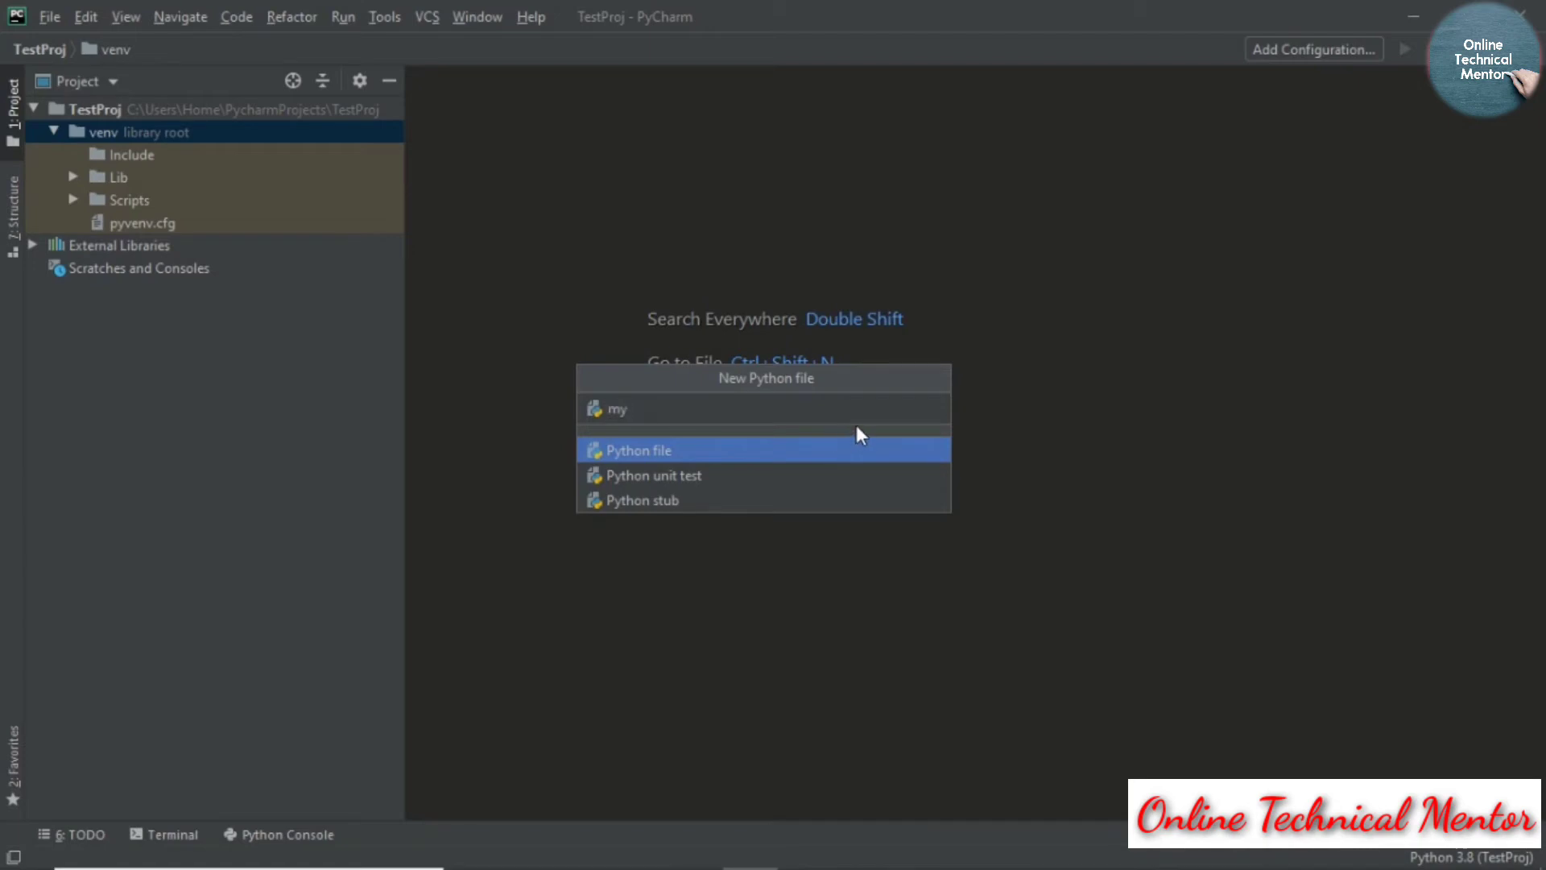
type("FirstP")
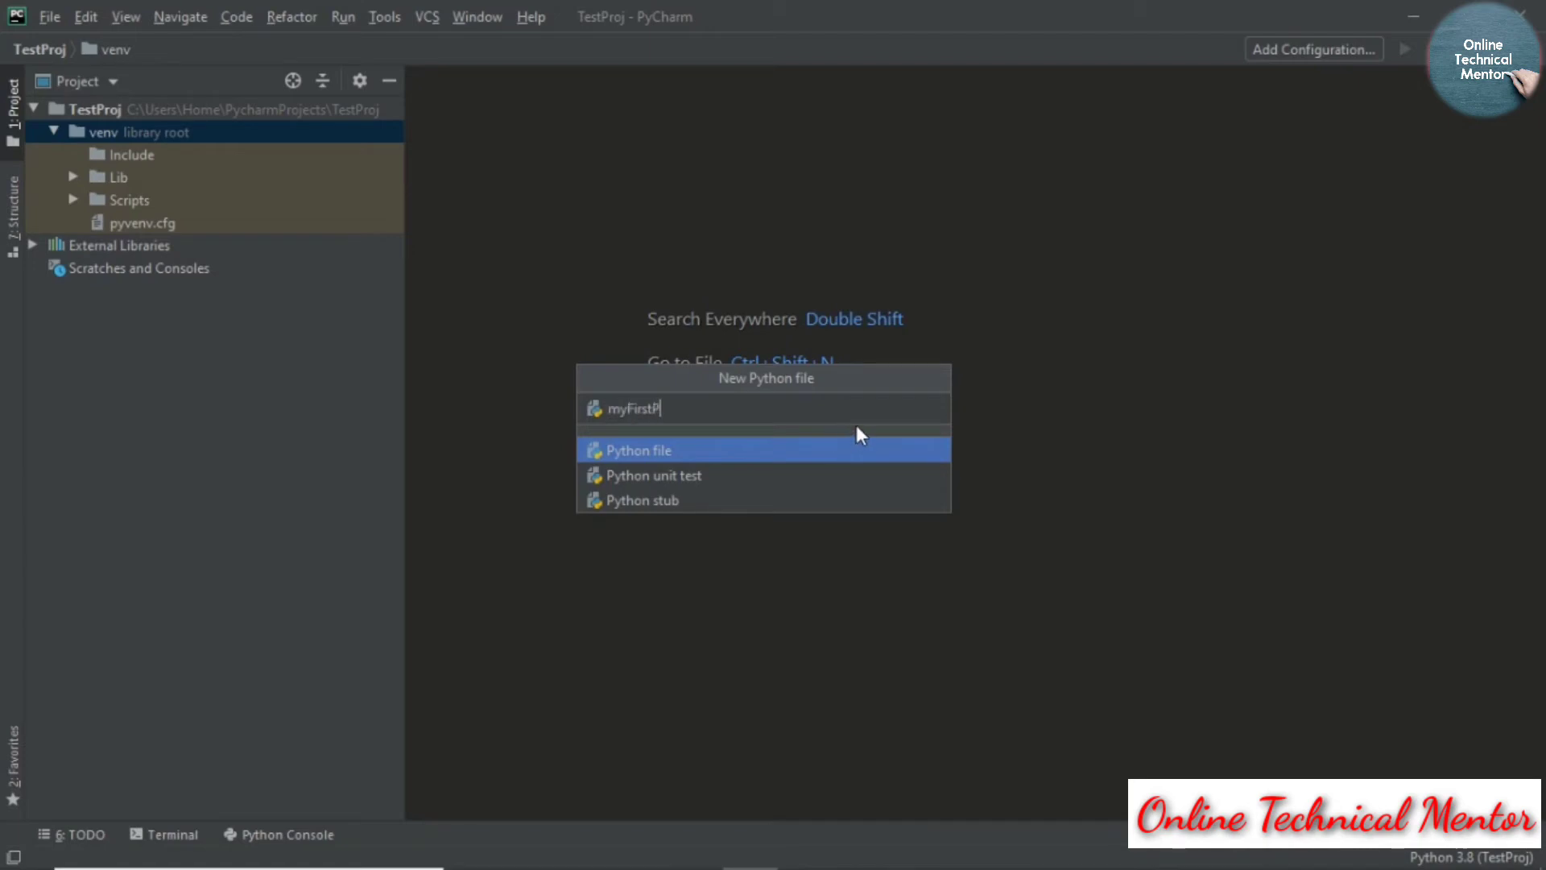
type("rog")
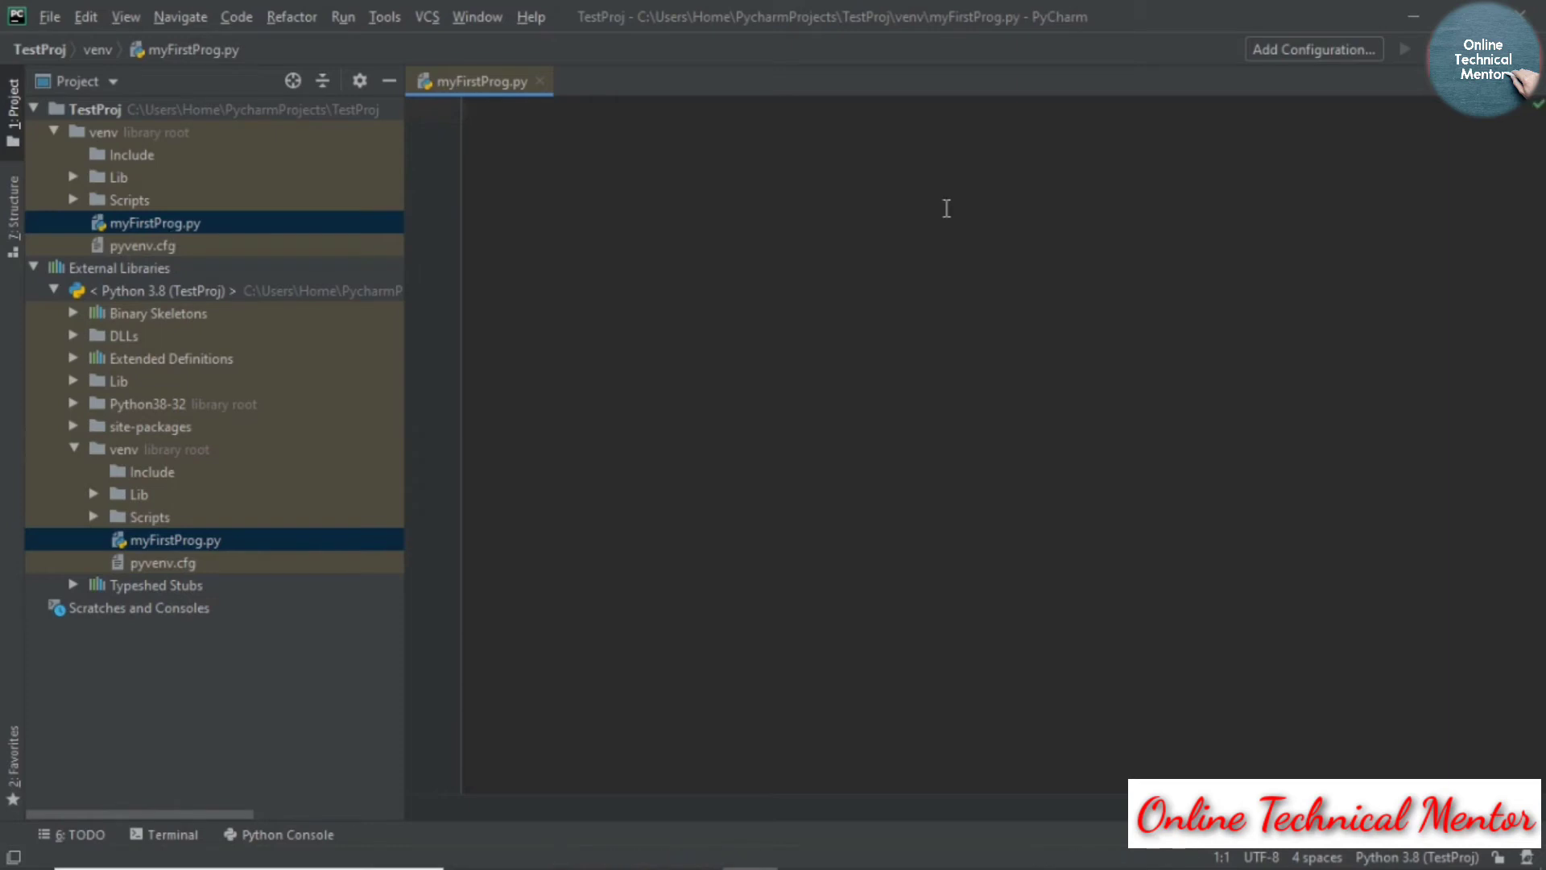
- Write print("Hello") in myFirstProg.py and run 'myFirstProg' from its tab
type("print(\"H")
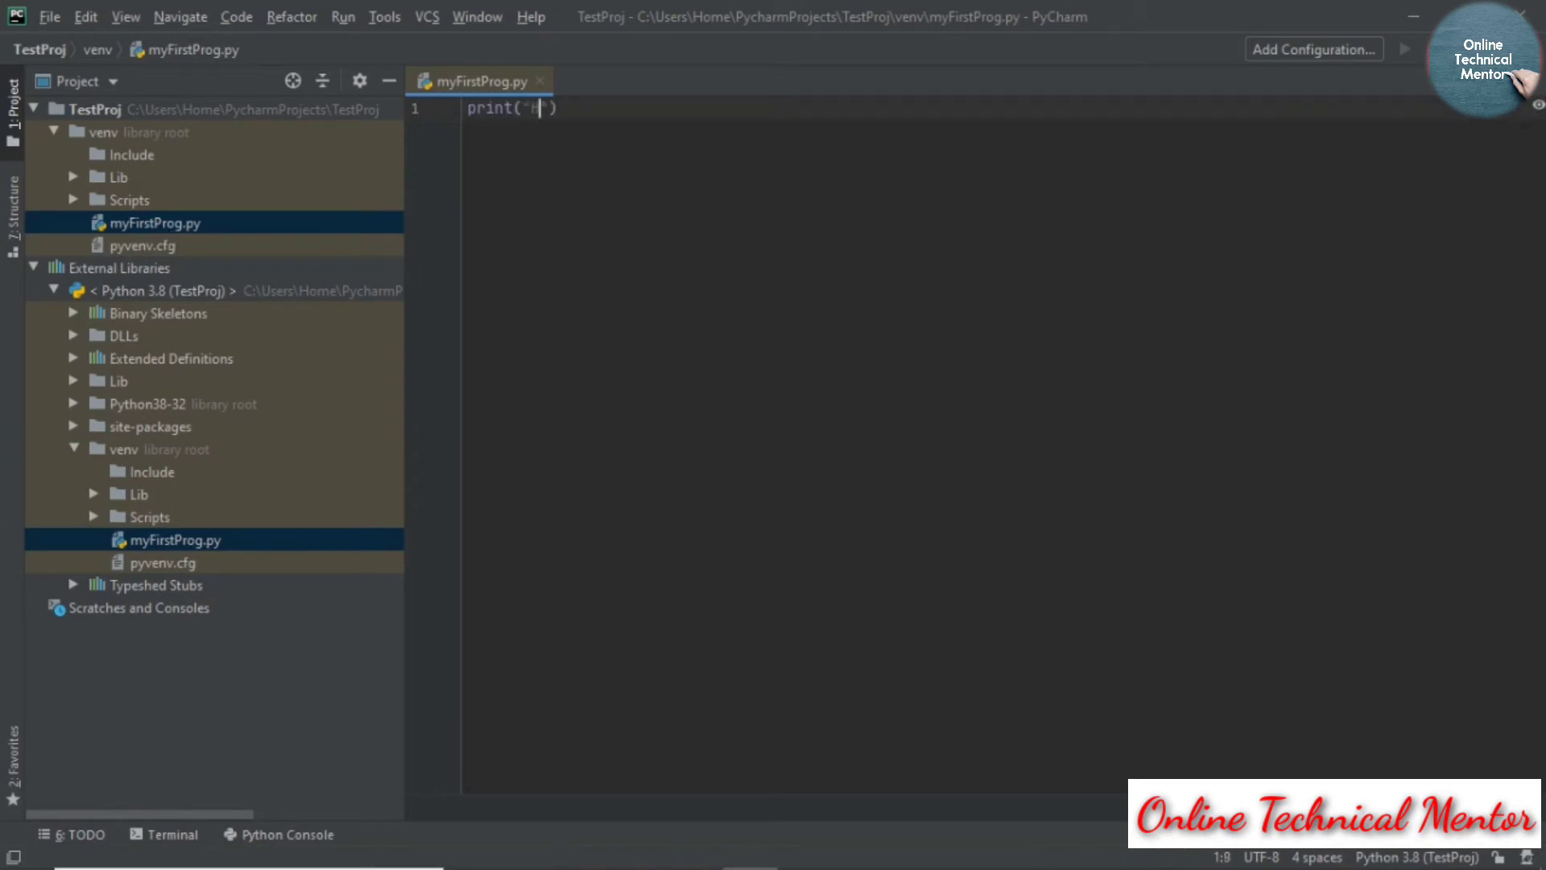
type("ello")
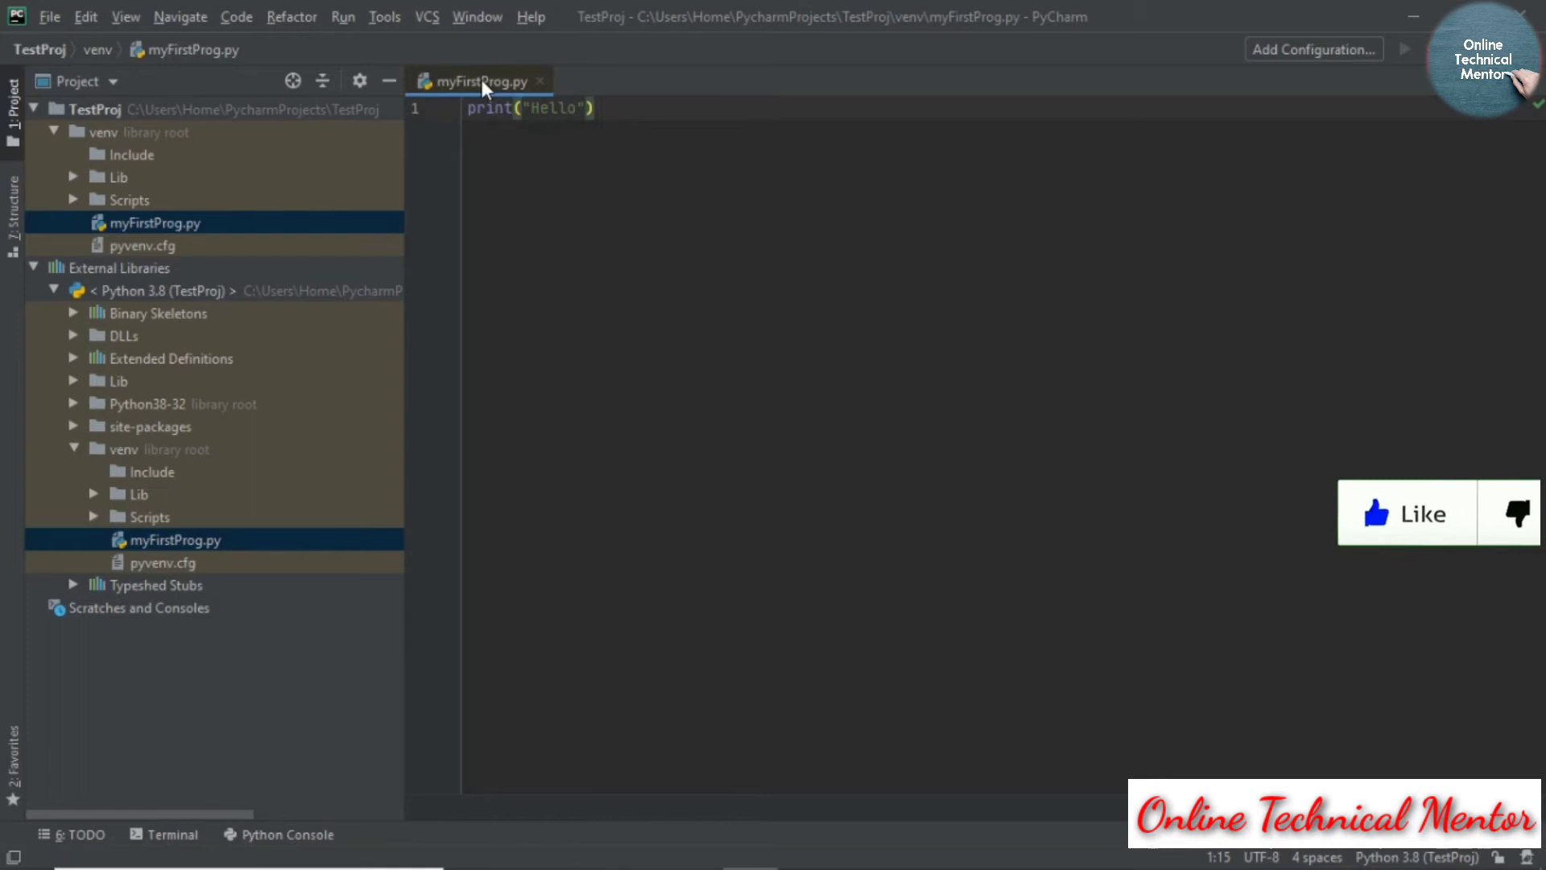
right_click(480, 80)
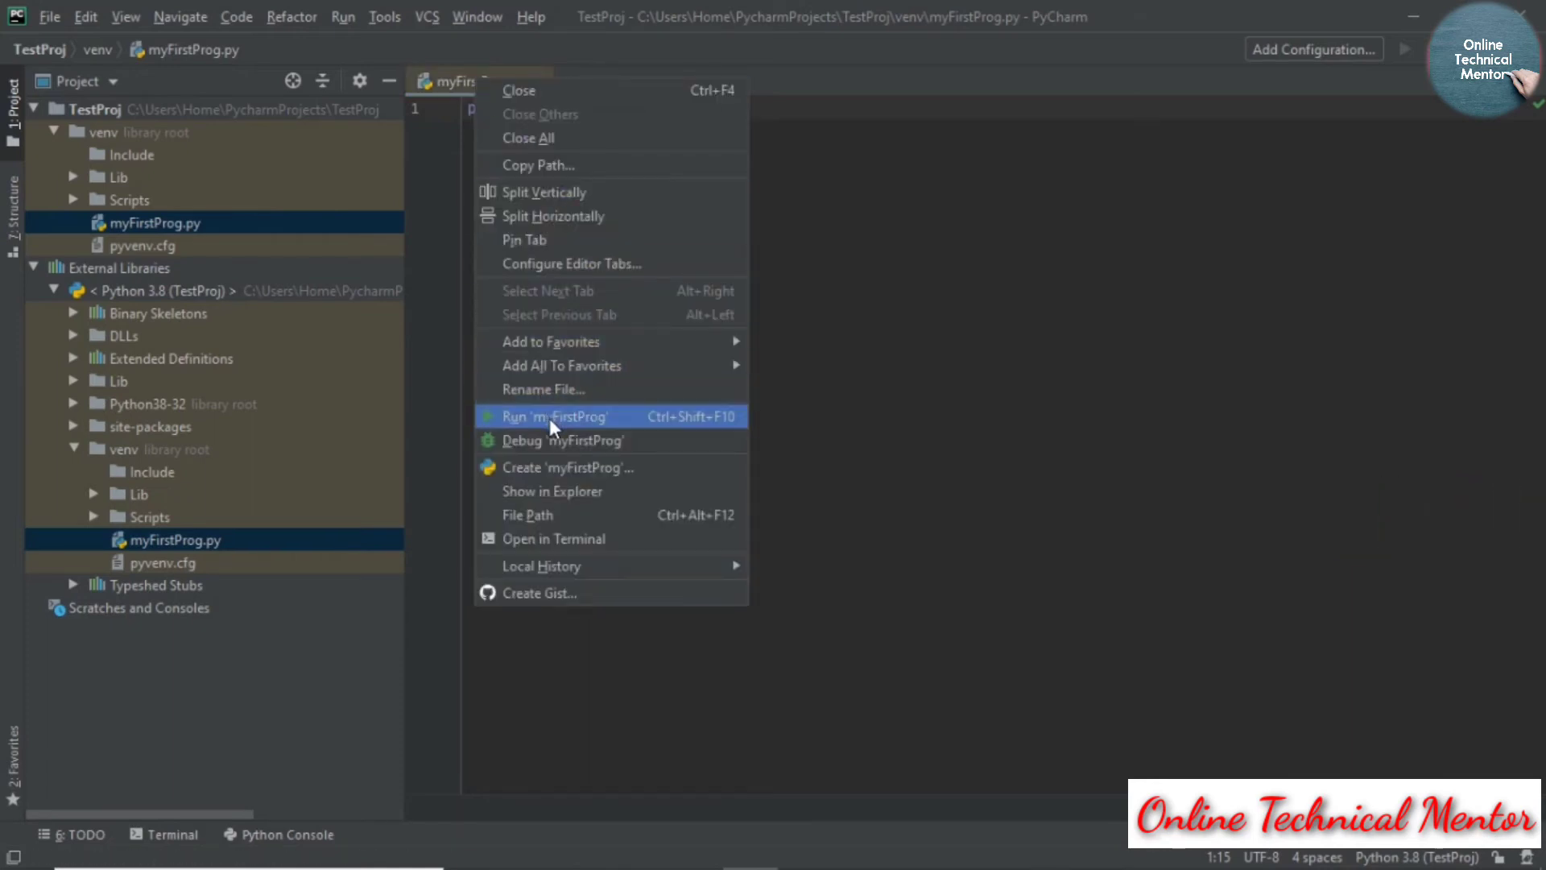
left_click(554, 415)
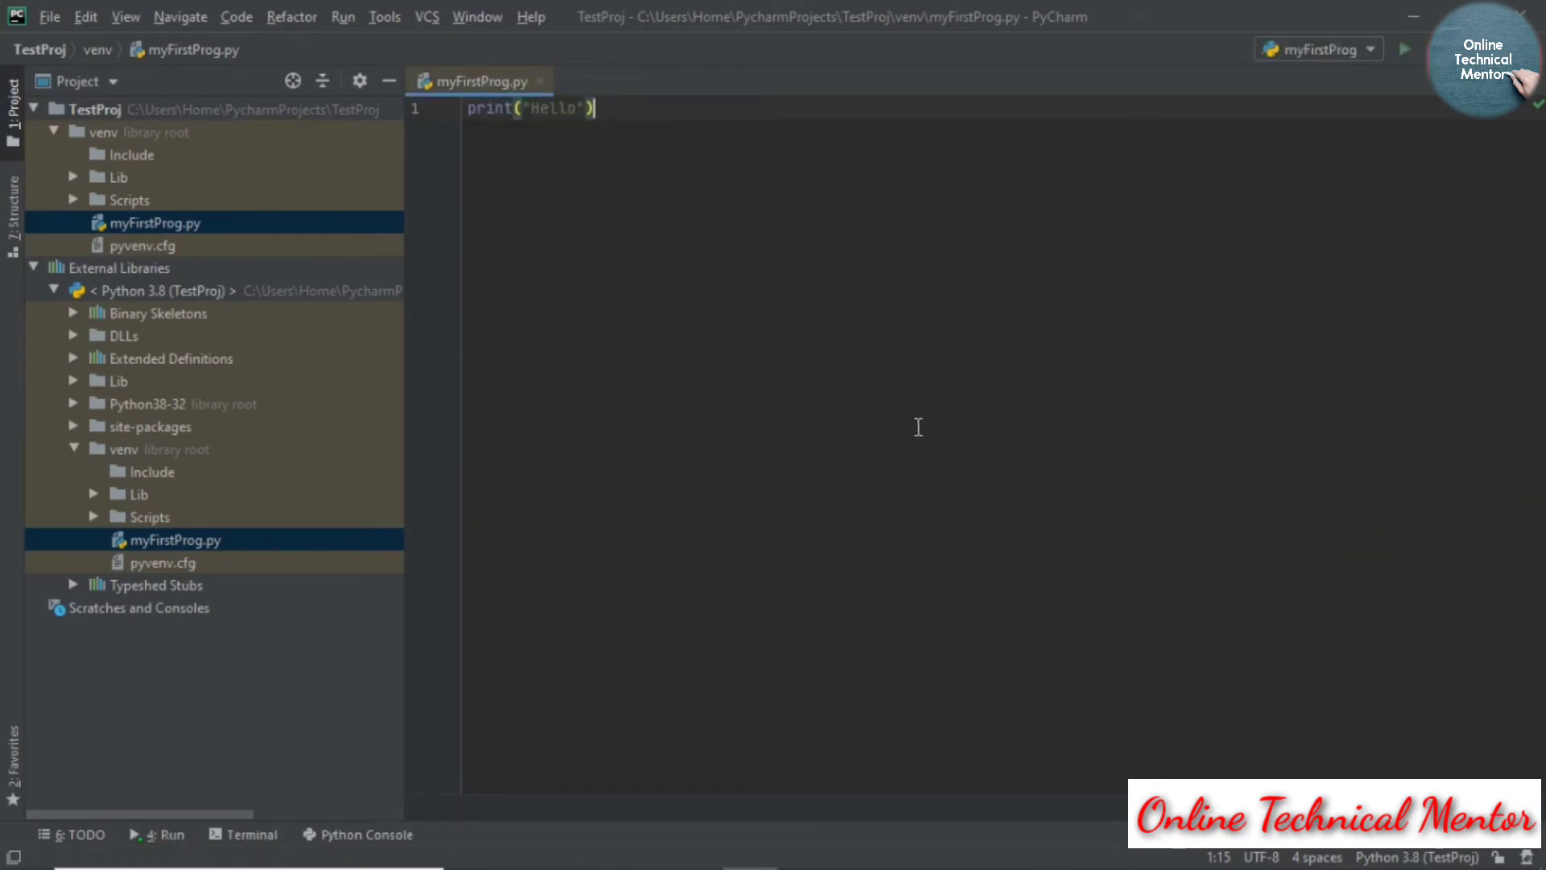
left_click(1404, 49)
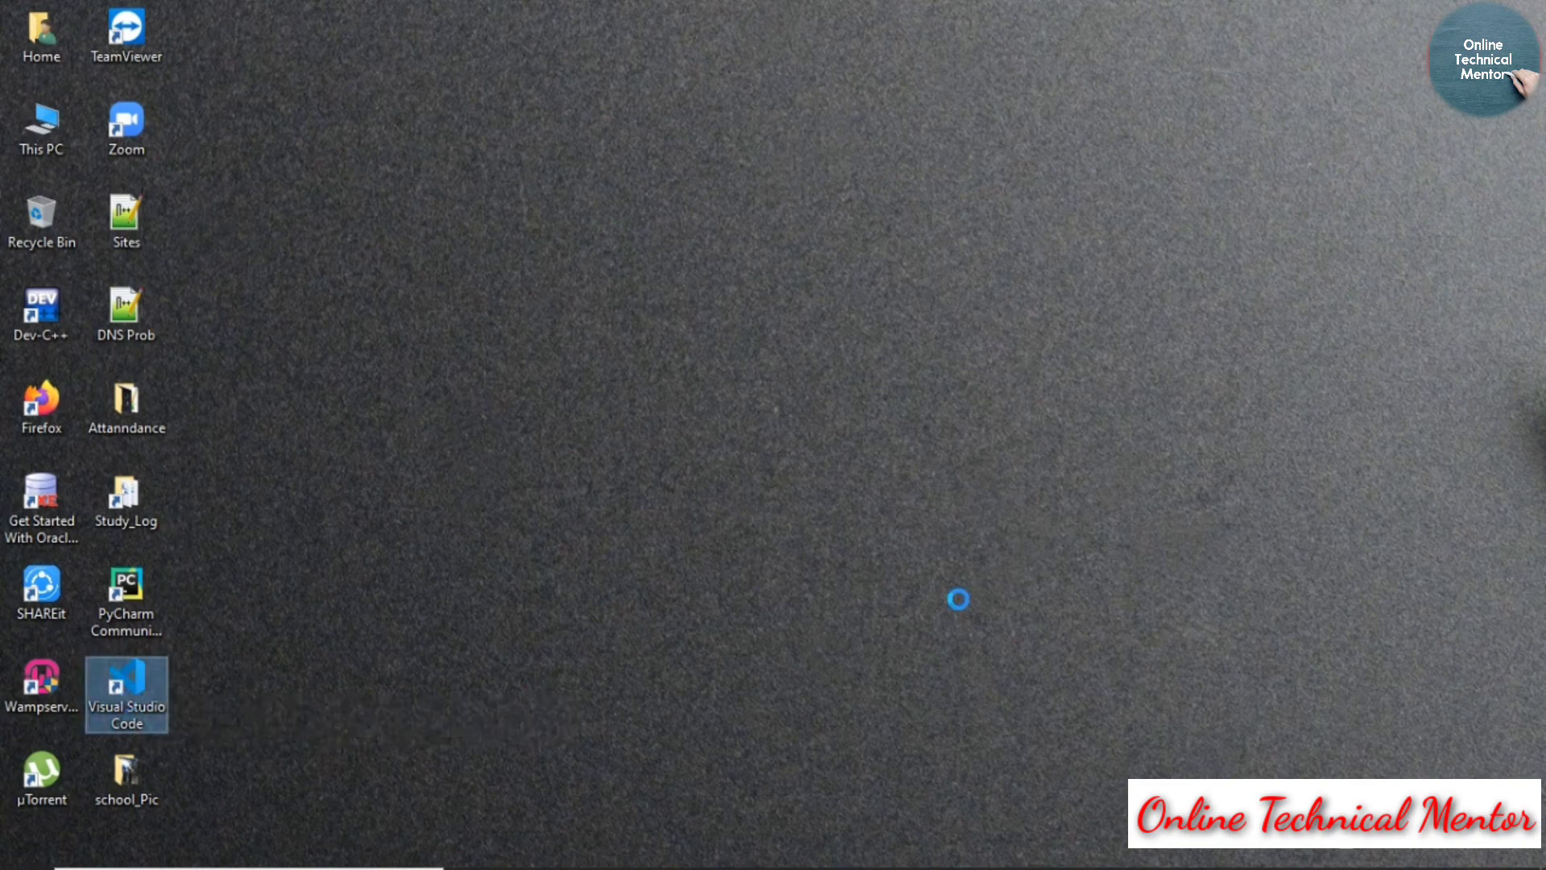
- Launch Visual Studio Code, create a new untitled file, and close the Python Get Started tab
double_click(126, 694)
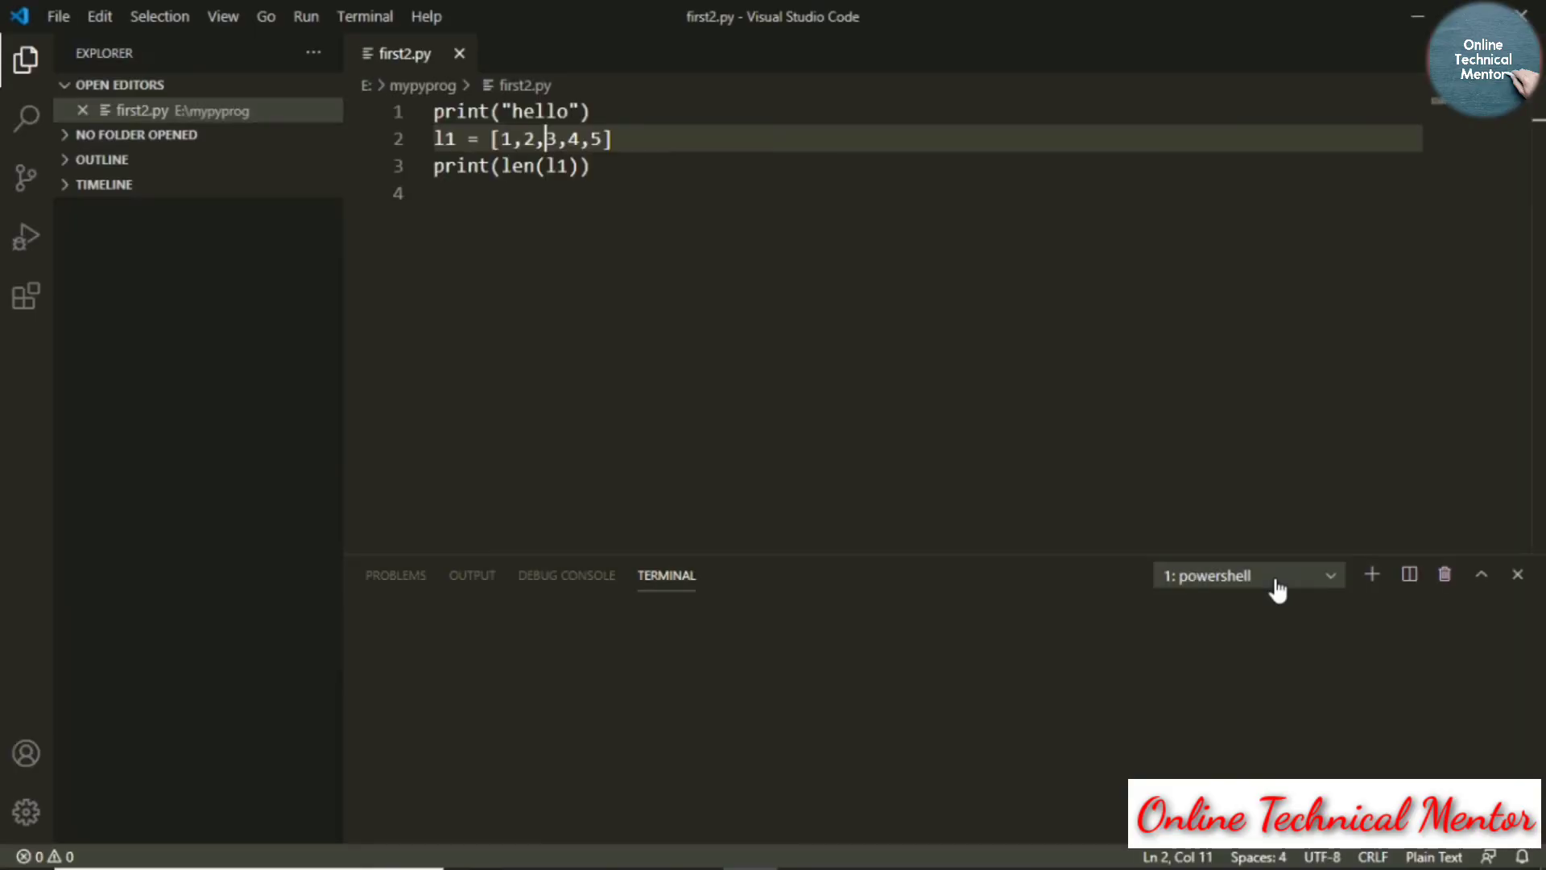
left_click(459, 53)
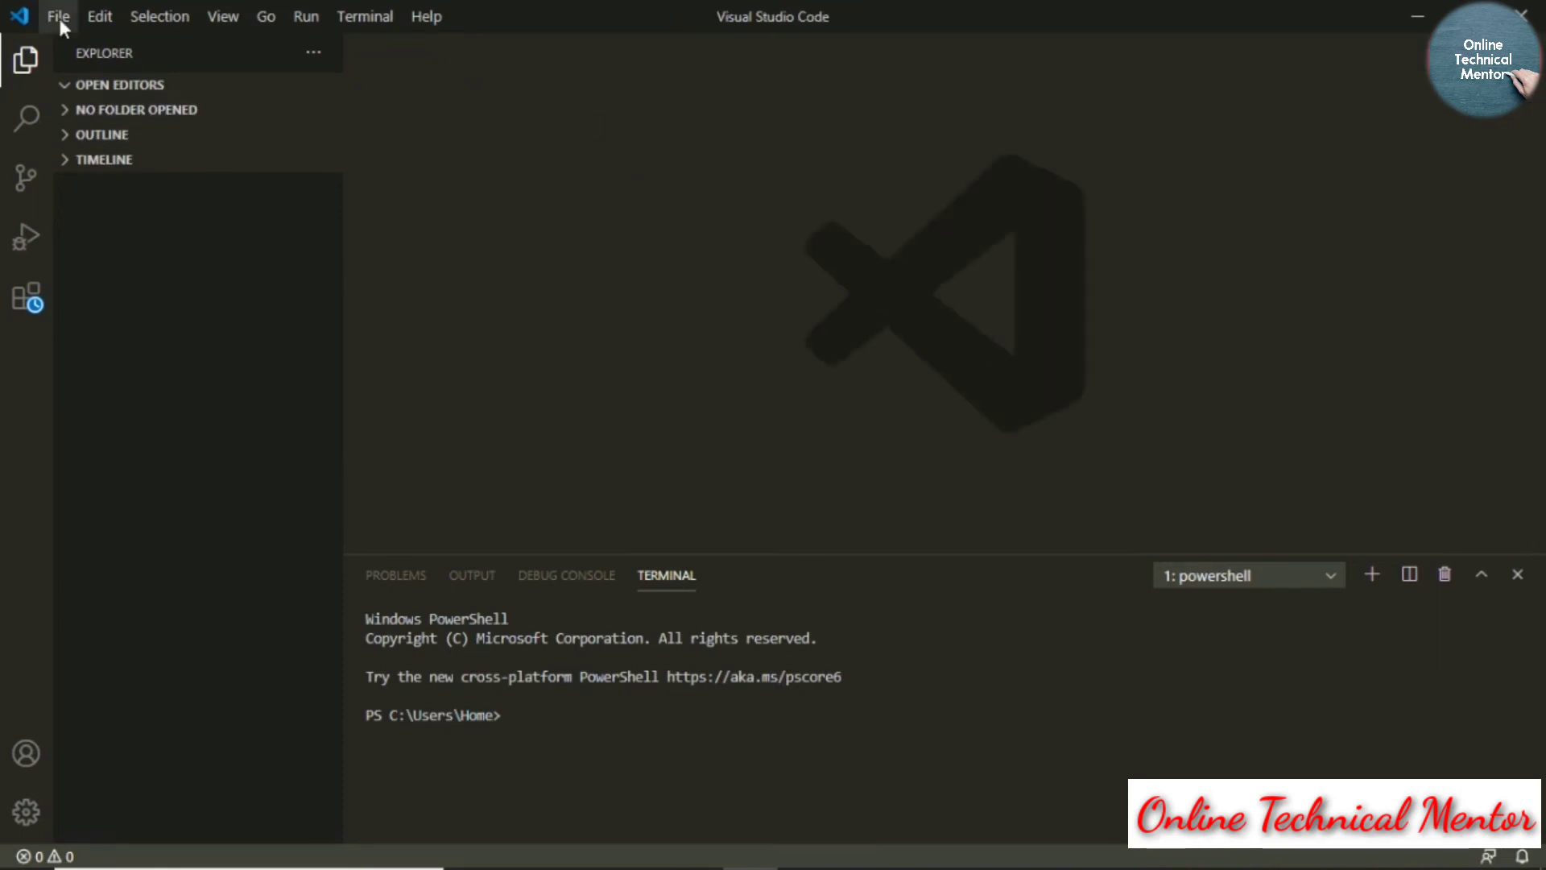
left_click(57, 17)
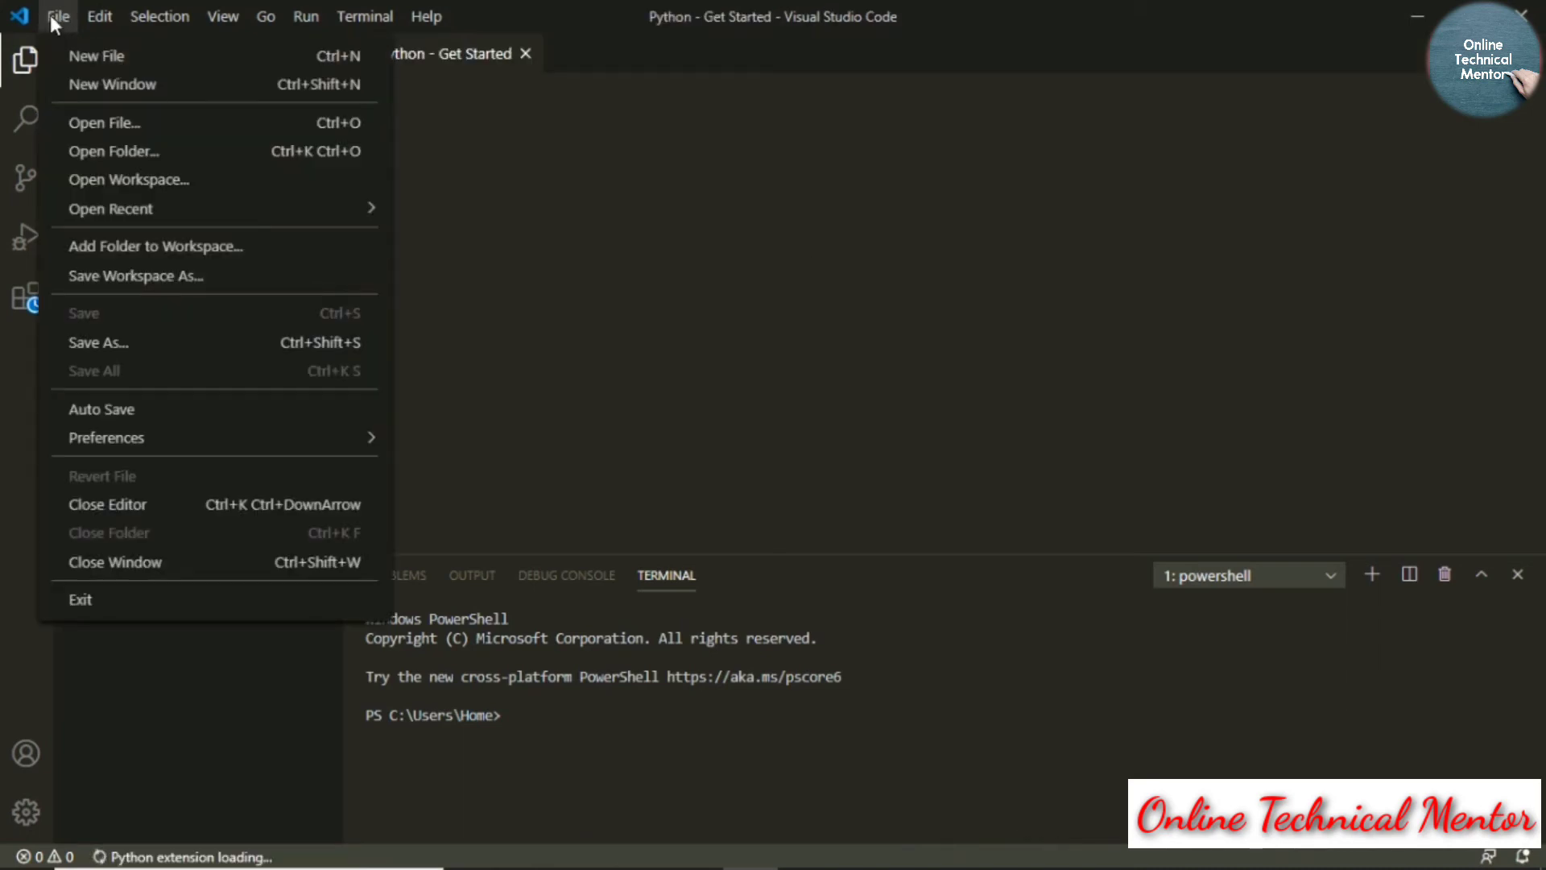
mouse_move(97, 56)
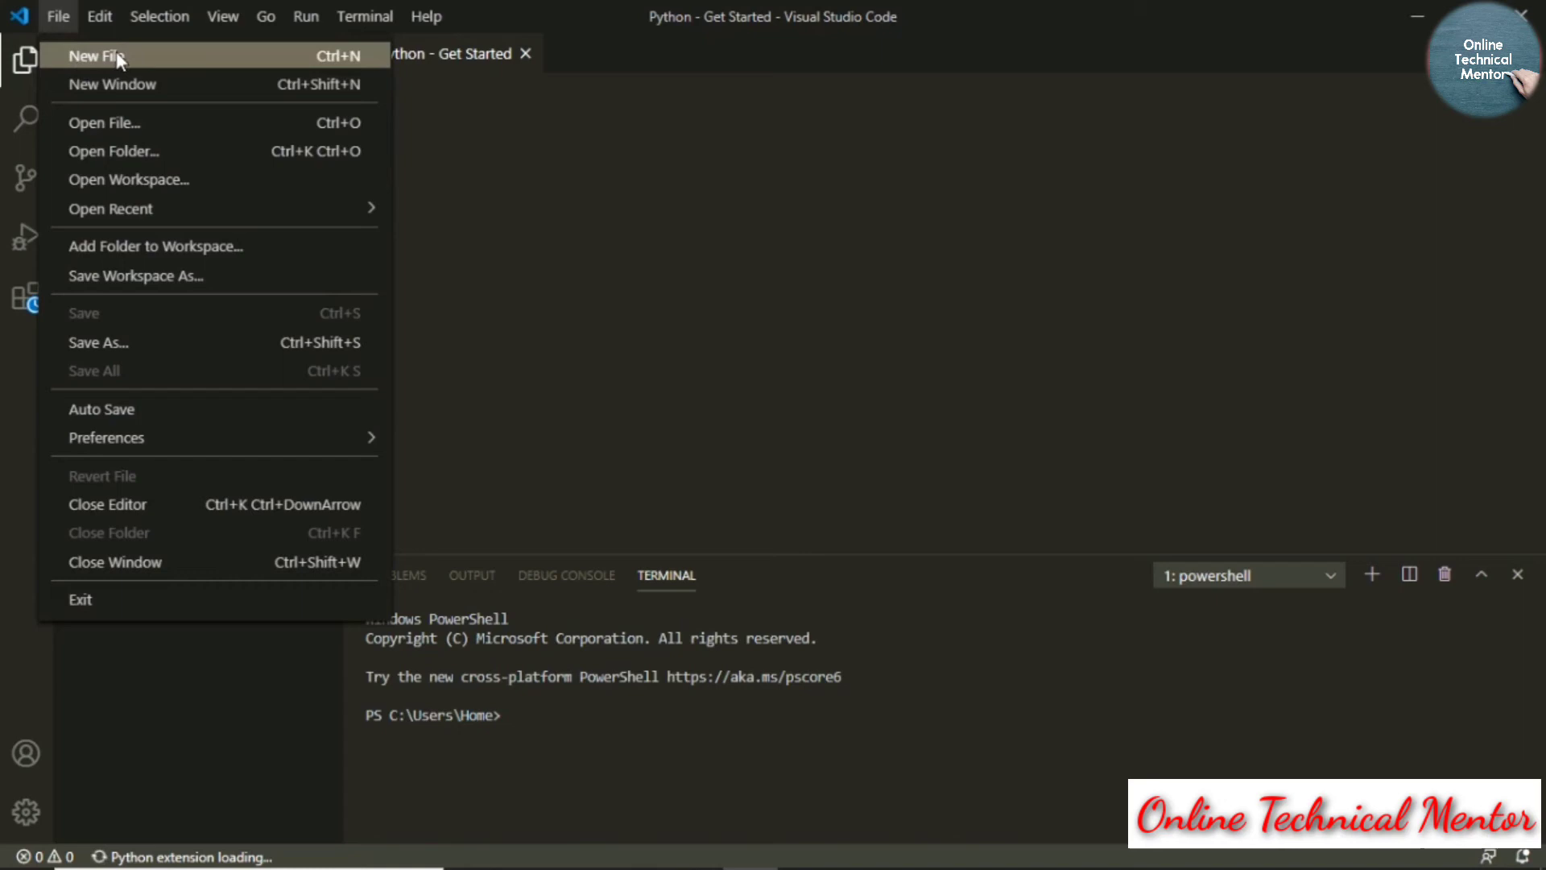
left_click(97, 56)
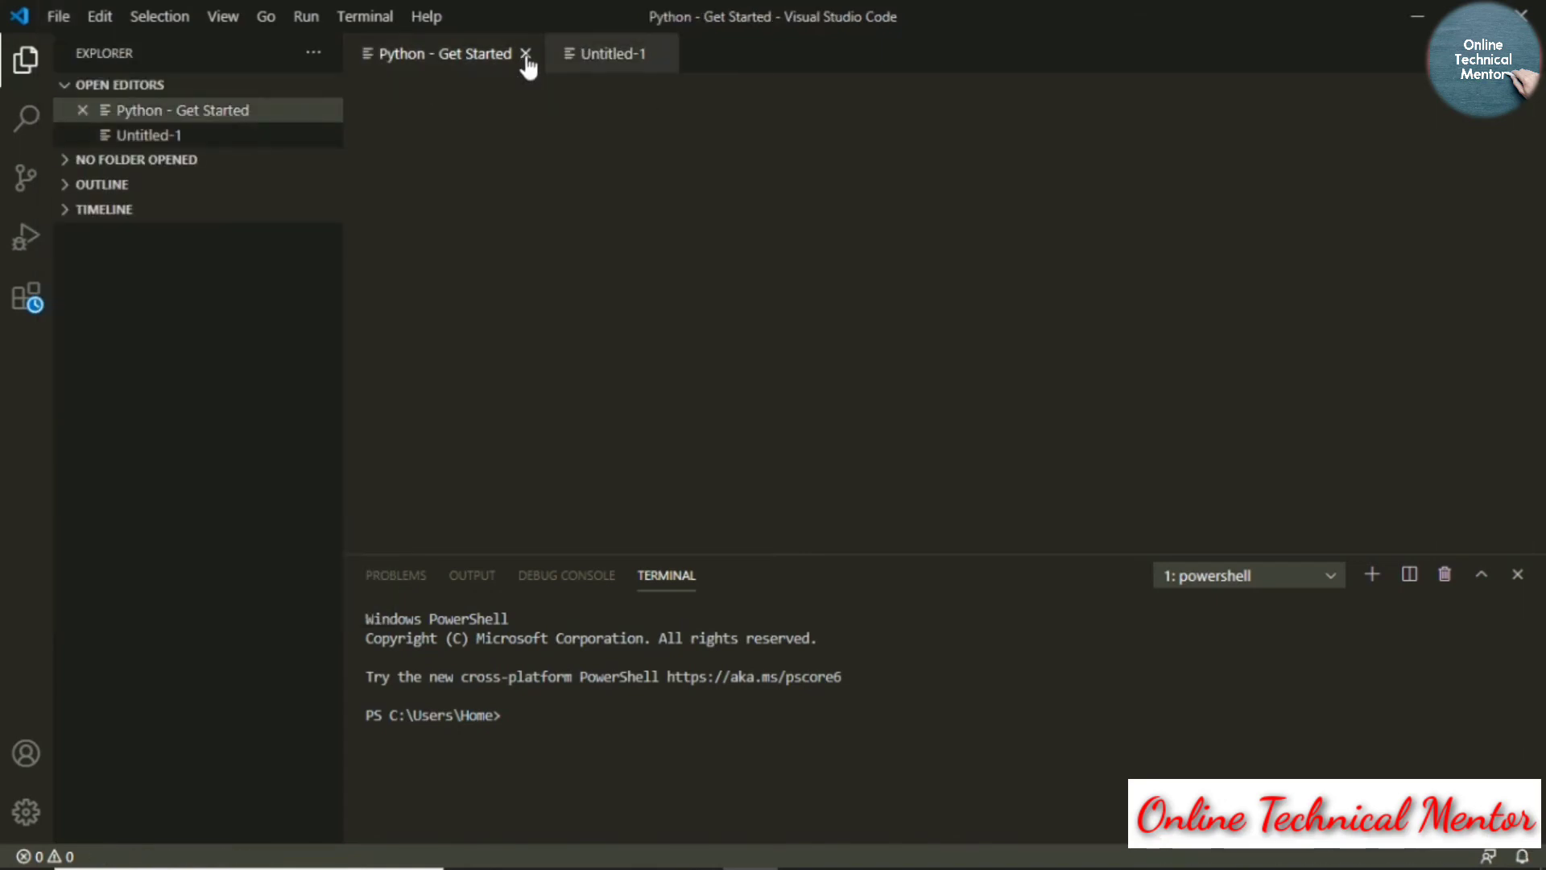
left_click(526, 53)
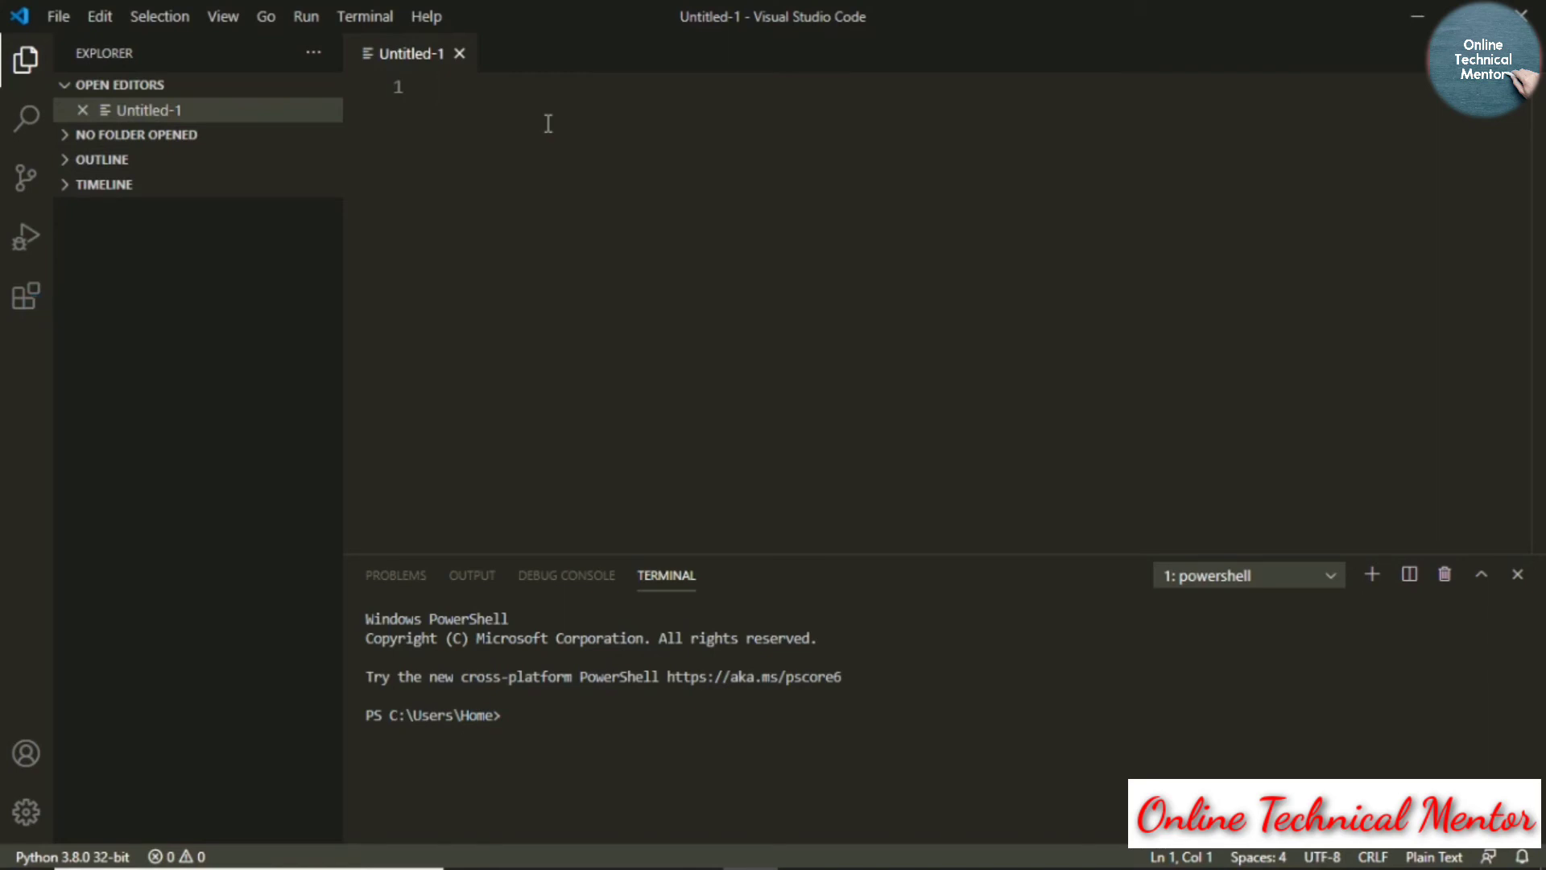
- Write print("Hello") in the new file and save it as test2.py in C:\test
type("print()")
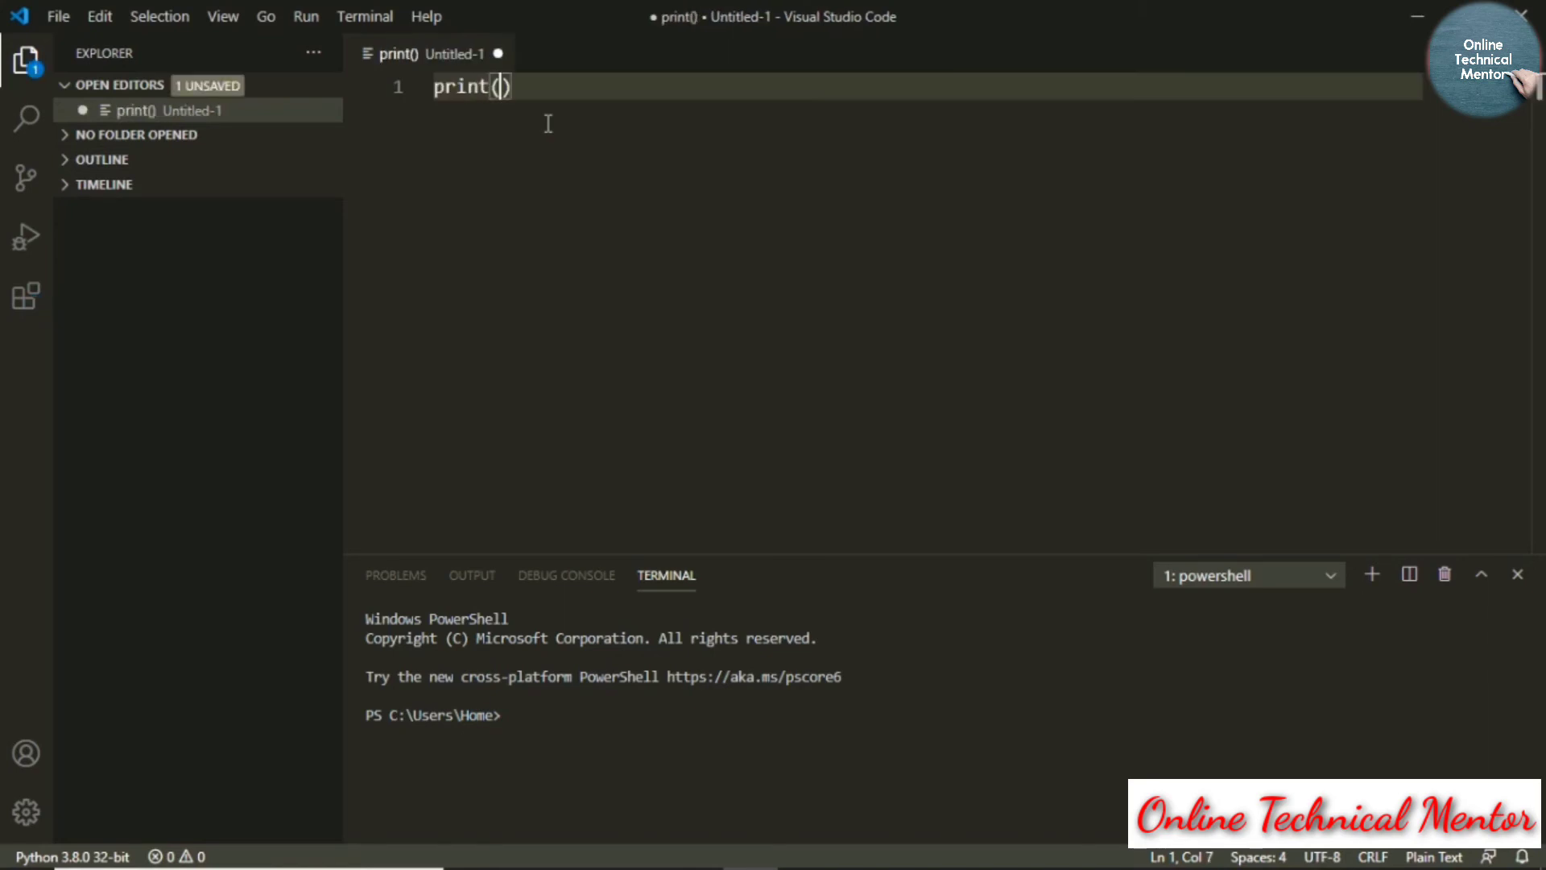
type("\"Hello")
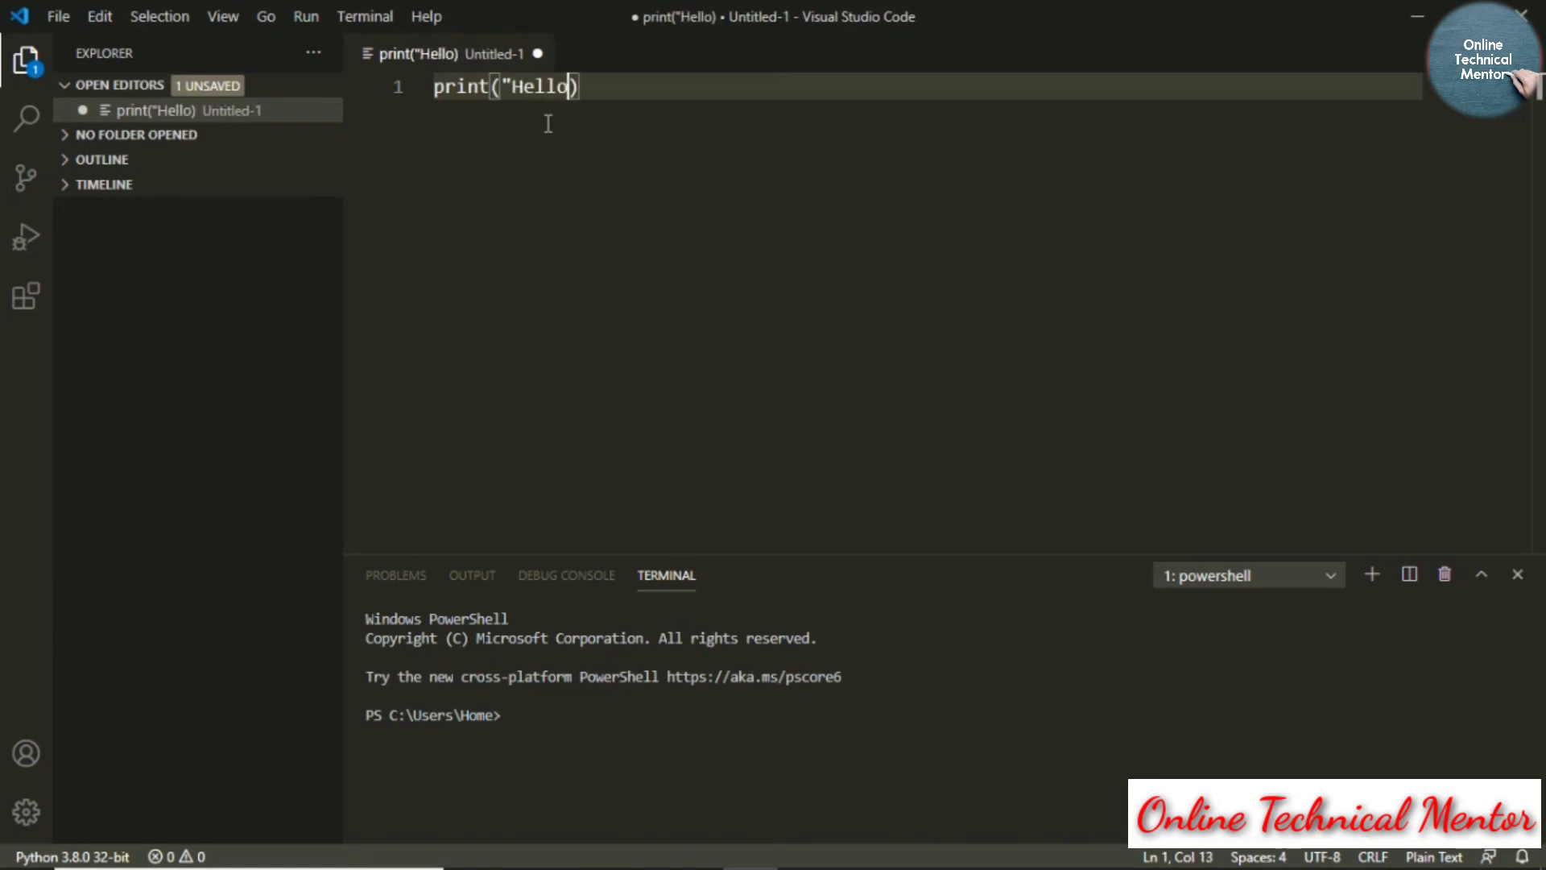
type("\"")
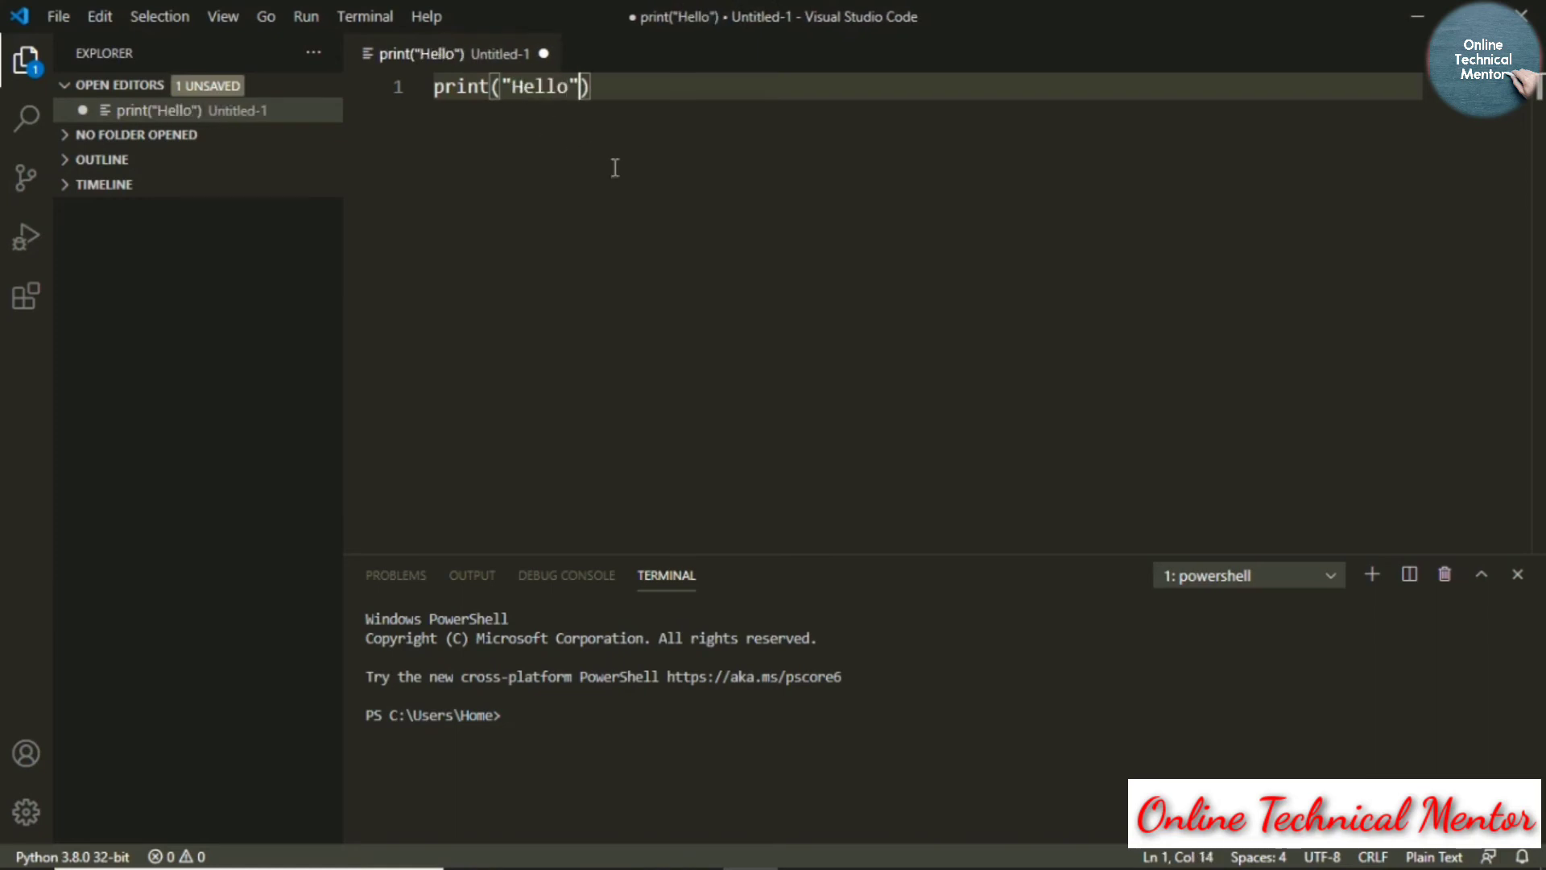
mouse_move(783, 286)
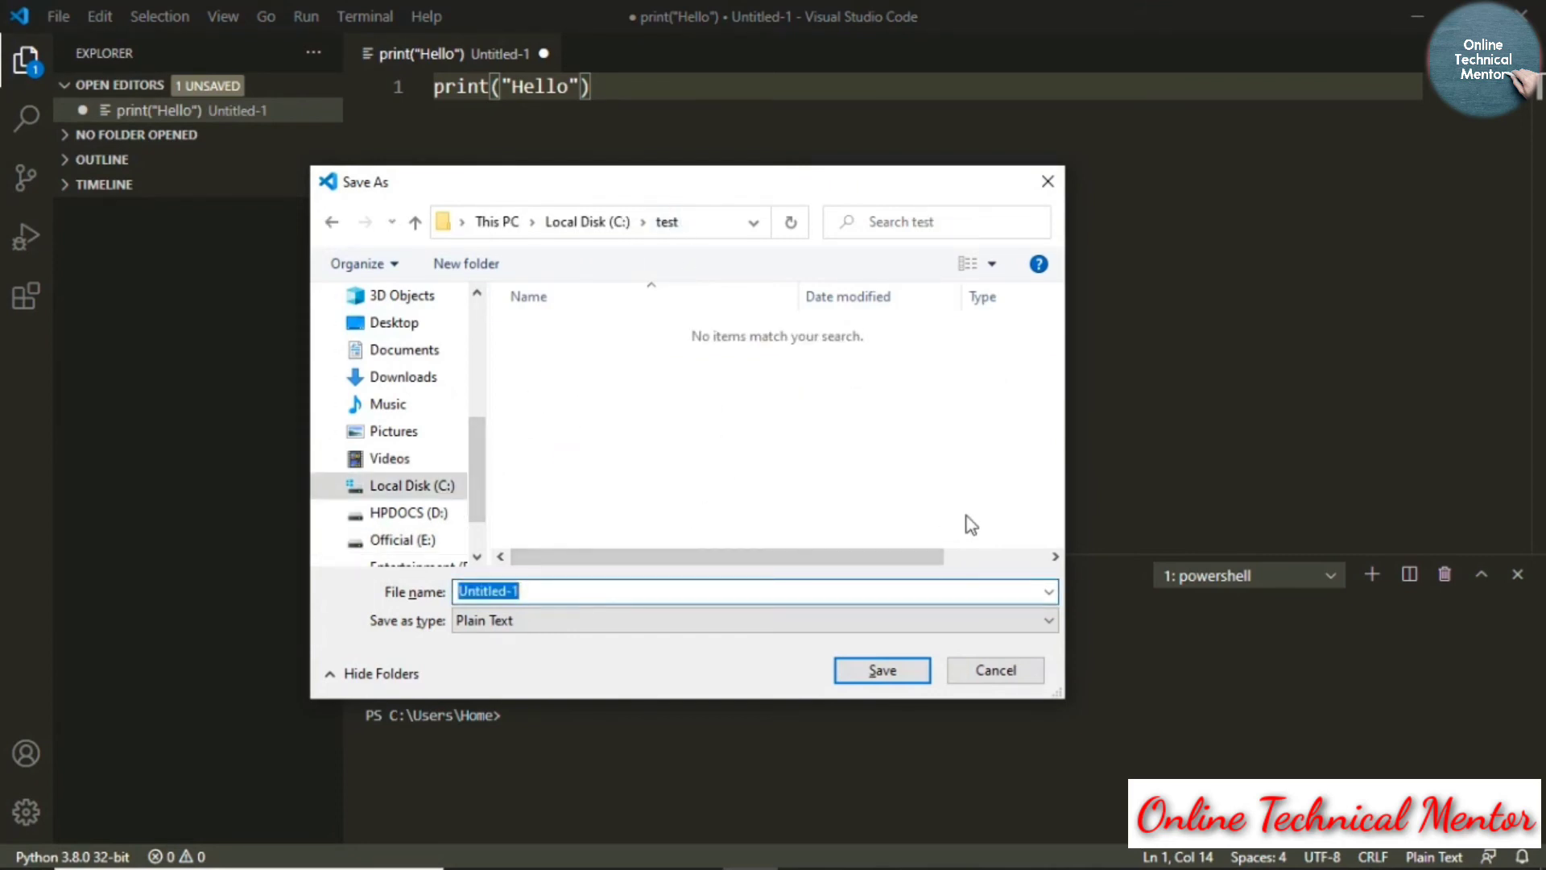
type("test2")
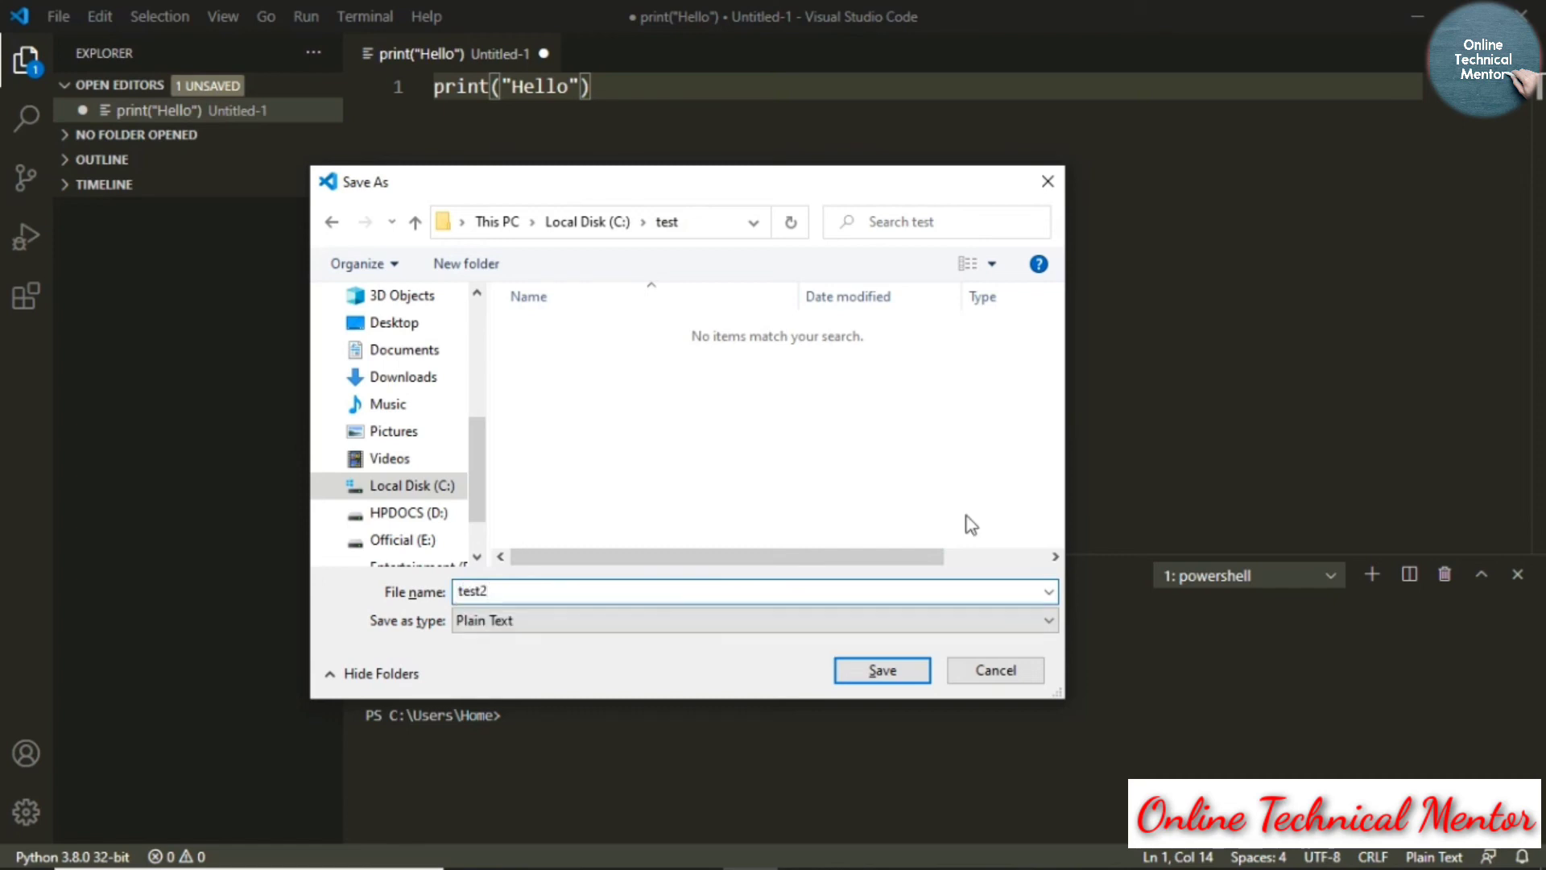
type(".py")
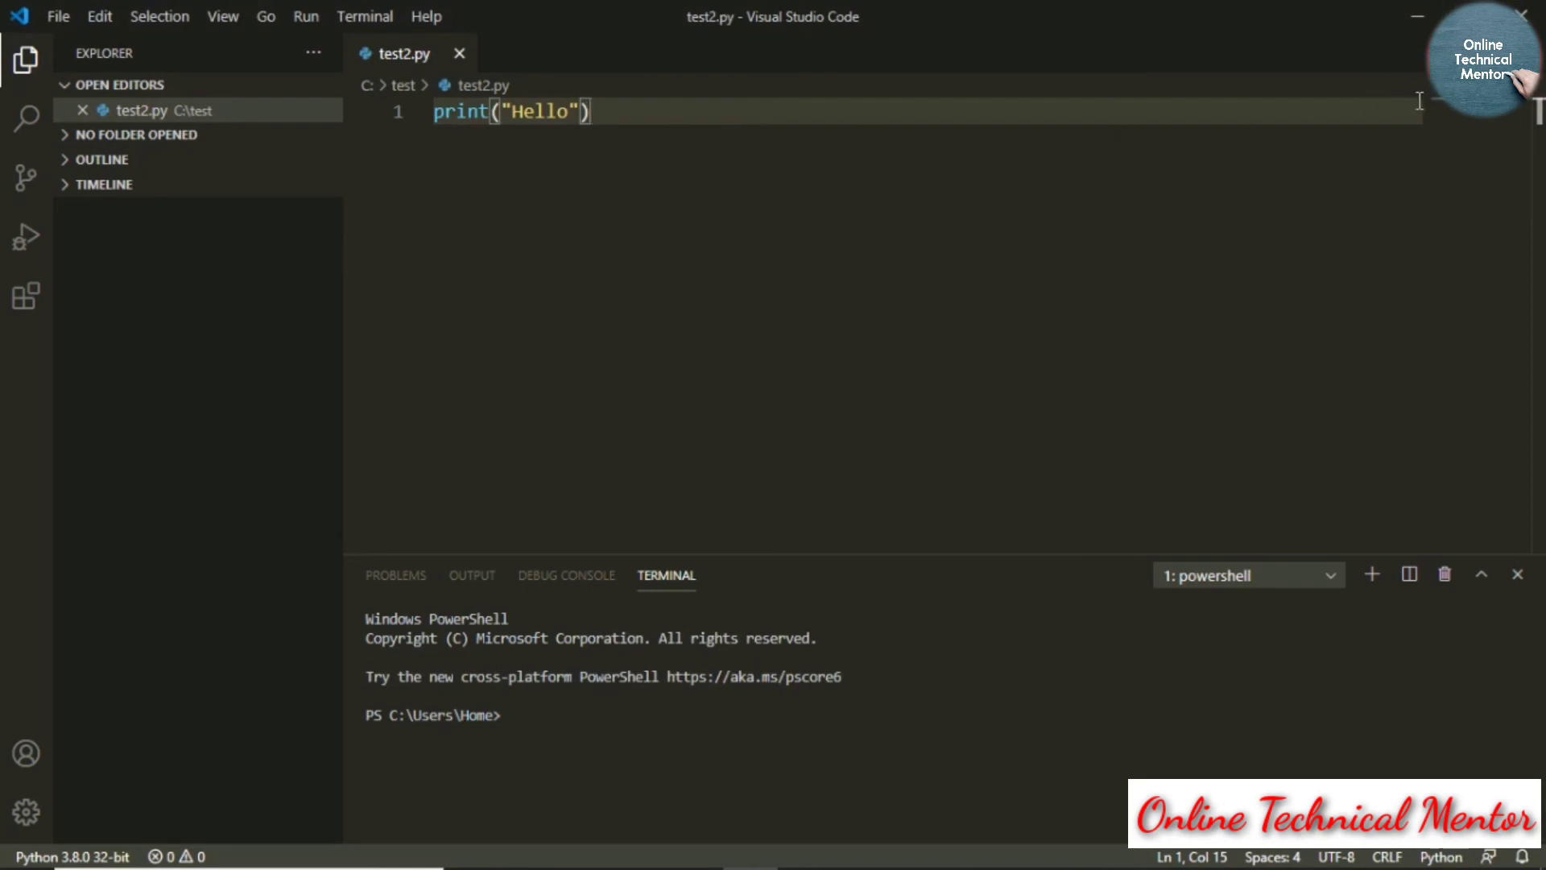
- Execute test2.py in the terminal with python c:/test/test2.py
left_click(1370, 574)
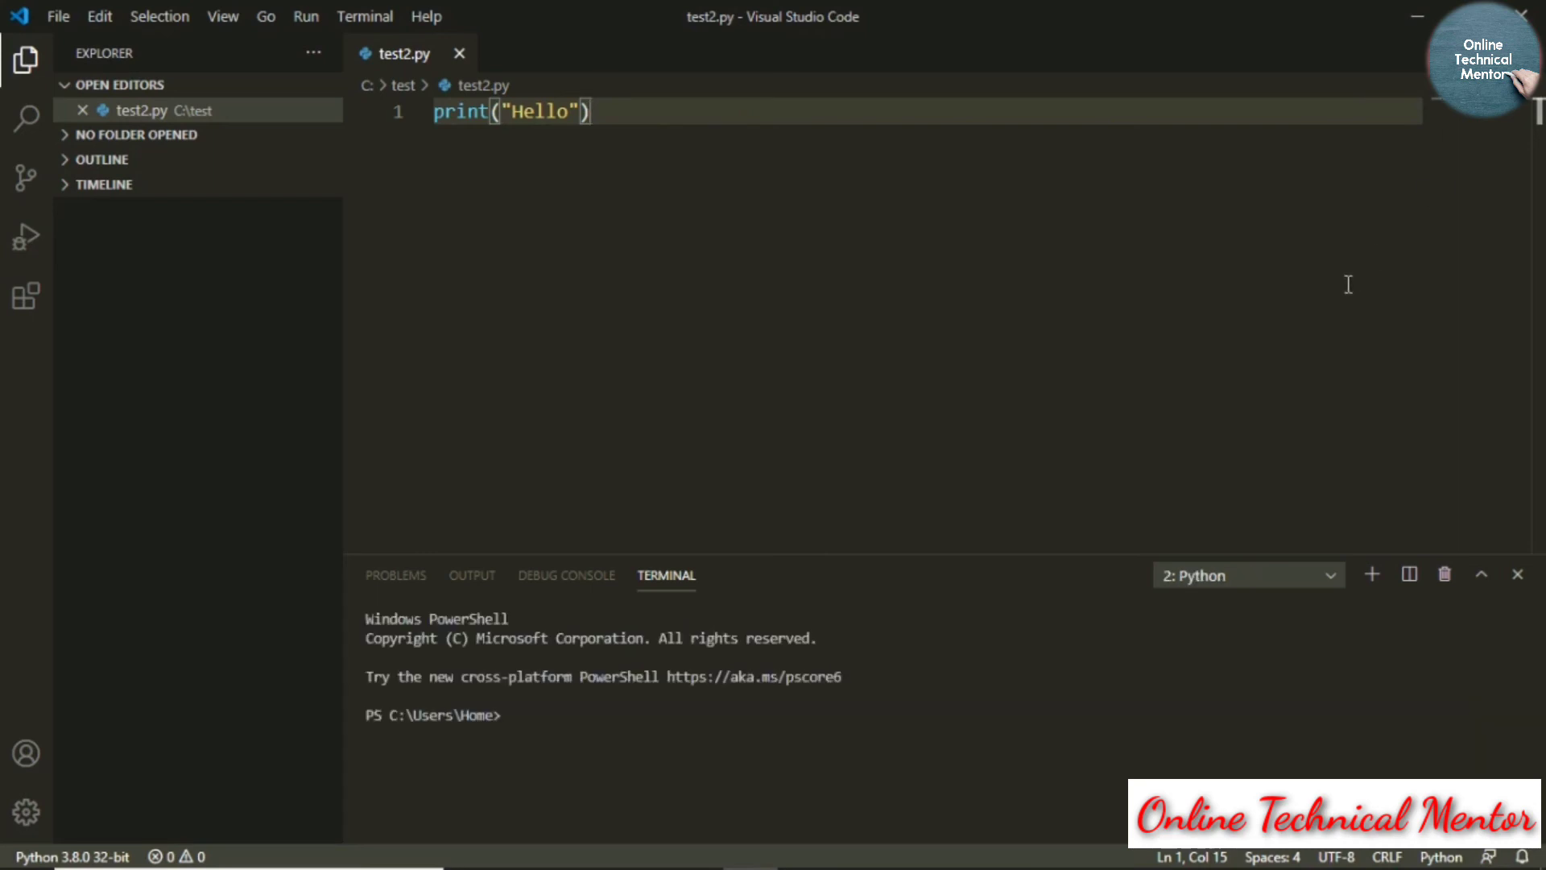
type("python c:/test/test2.py")
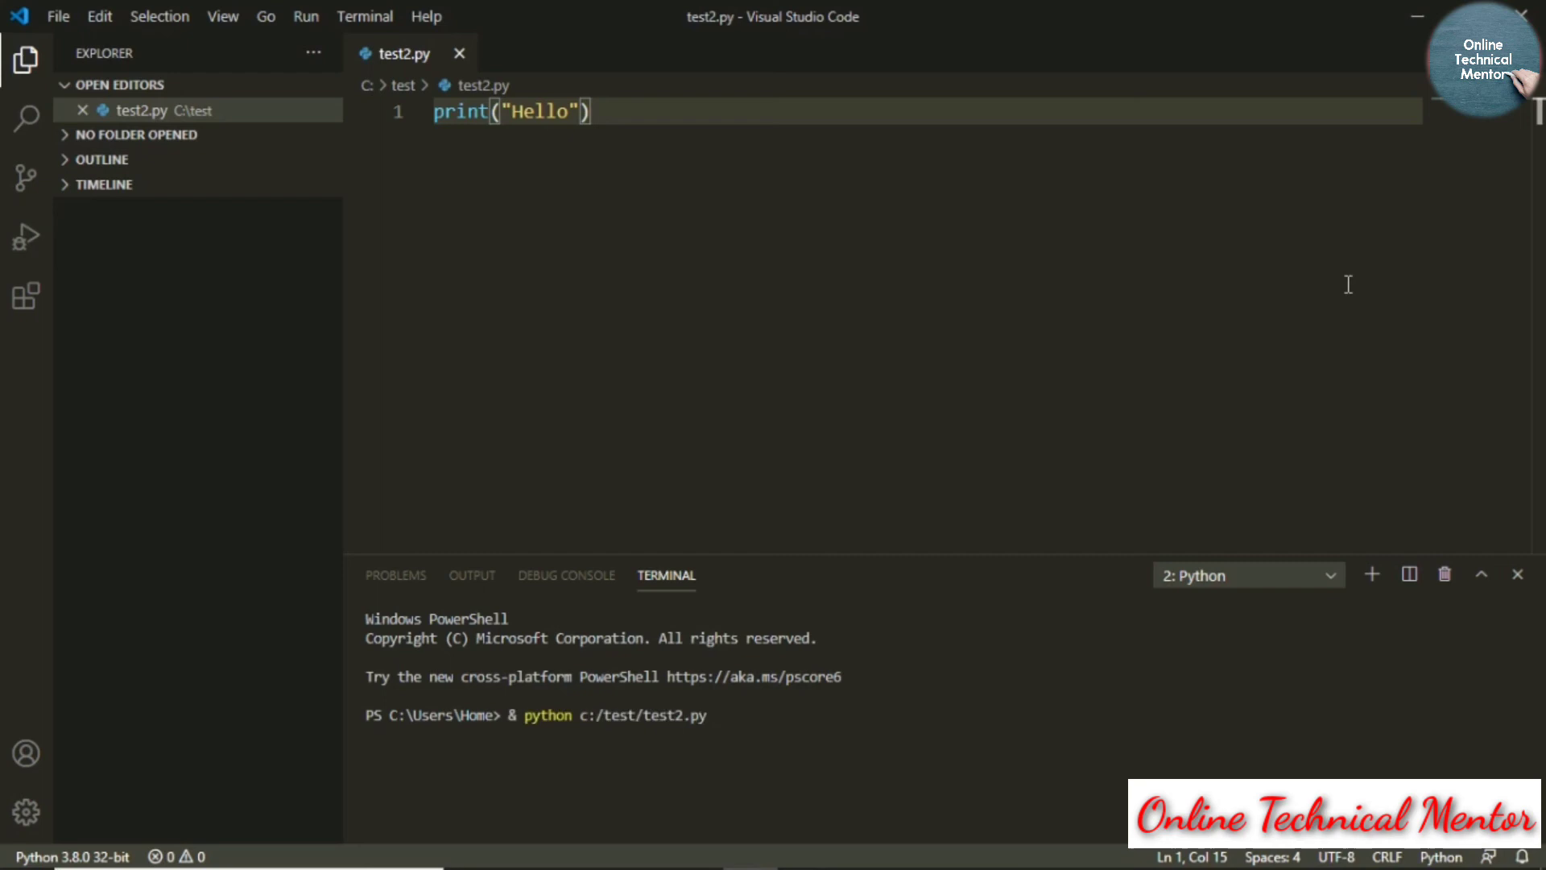
key("Enter")
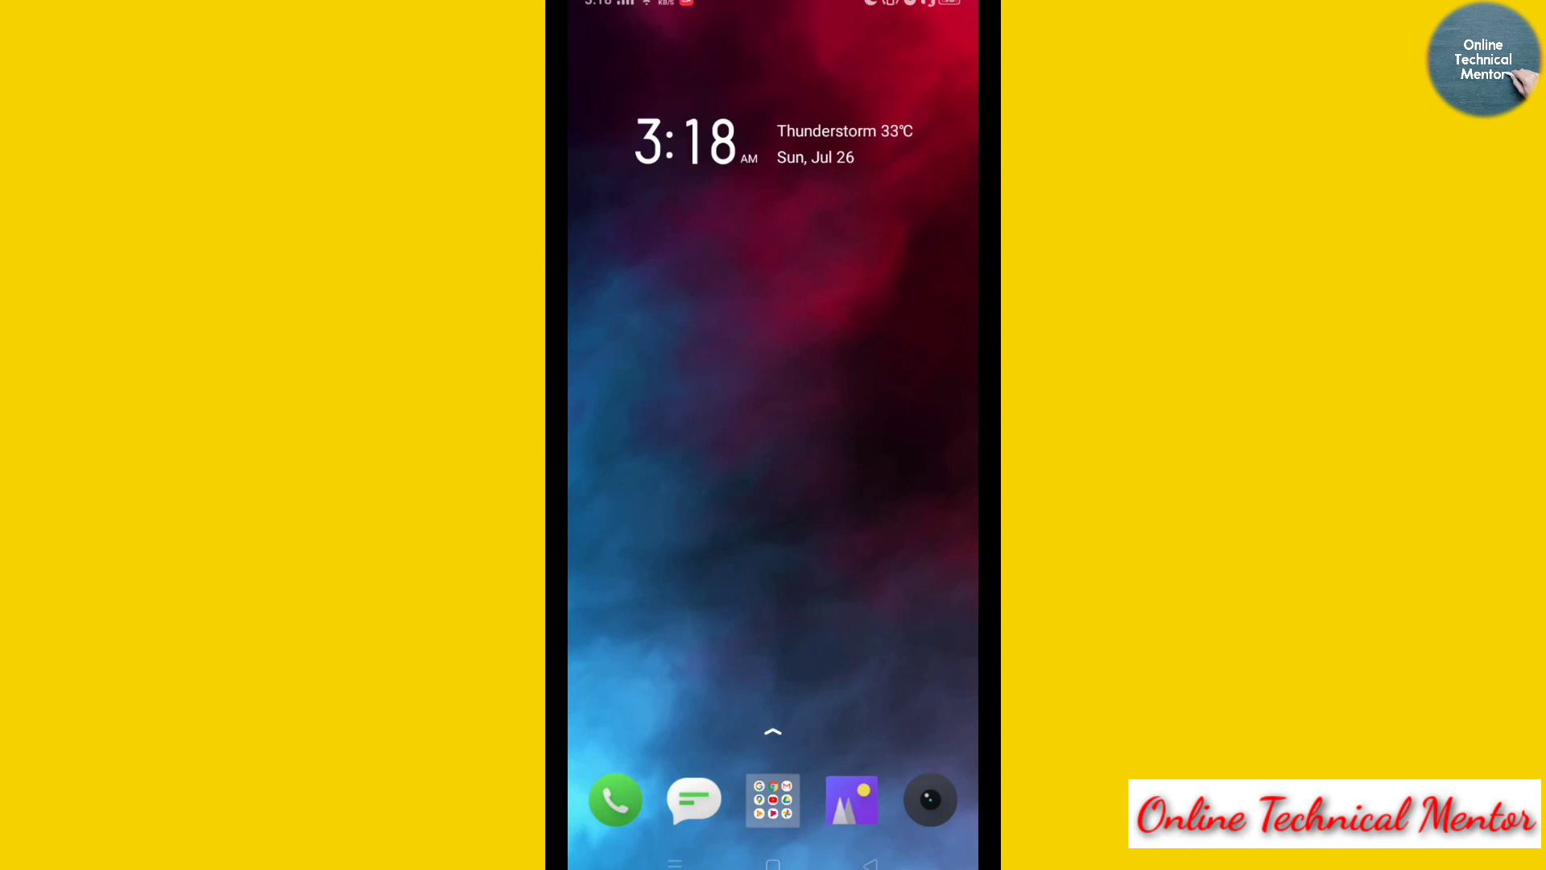
- Search the Play Store for 'python interpreter' and open the installed Pydroid 3 listing
left_click(772, 800)
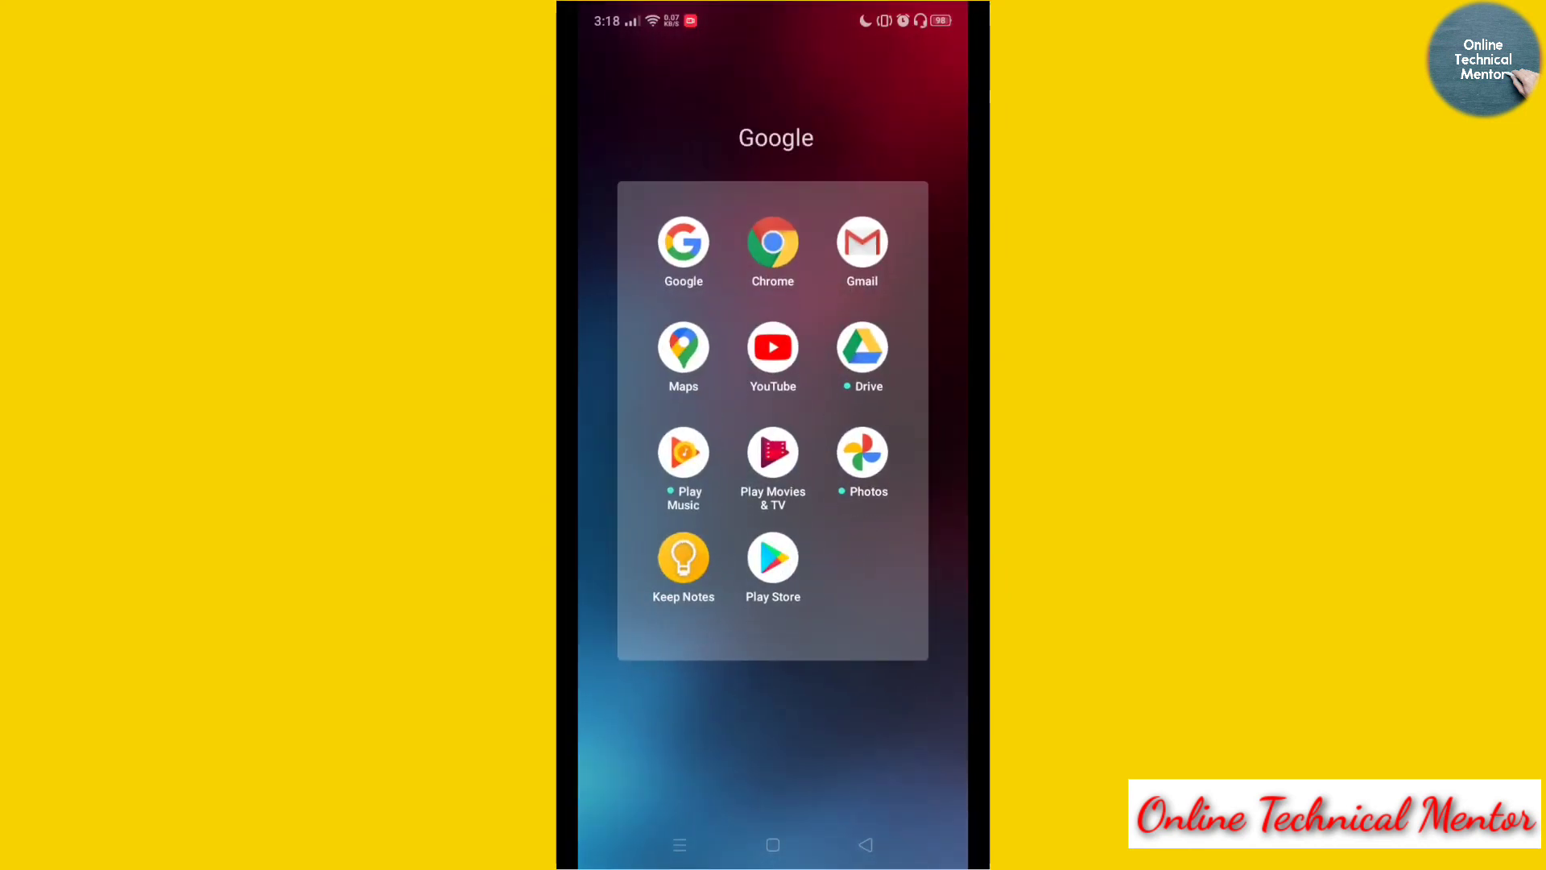
left_click(772, 560)
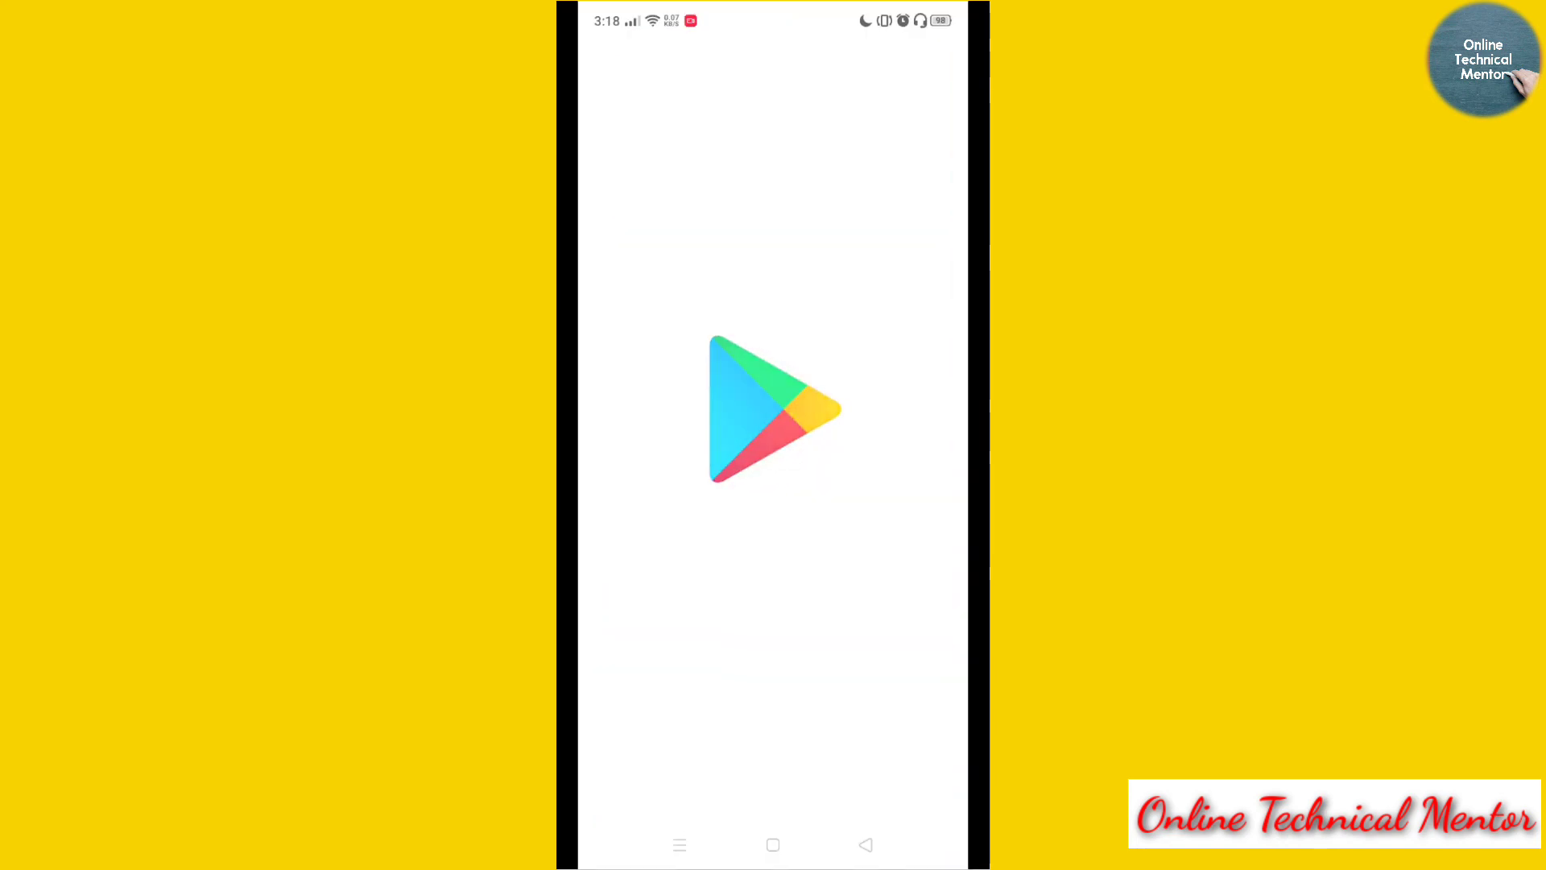
left_click(772, 62)
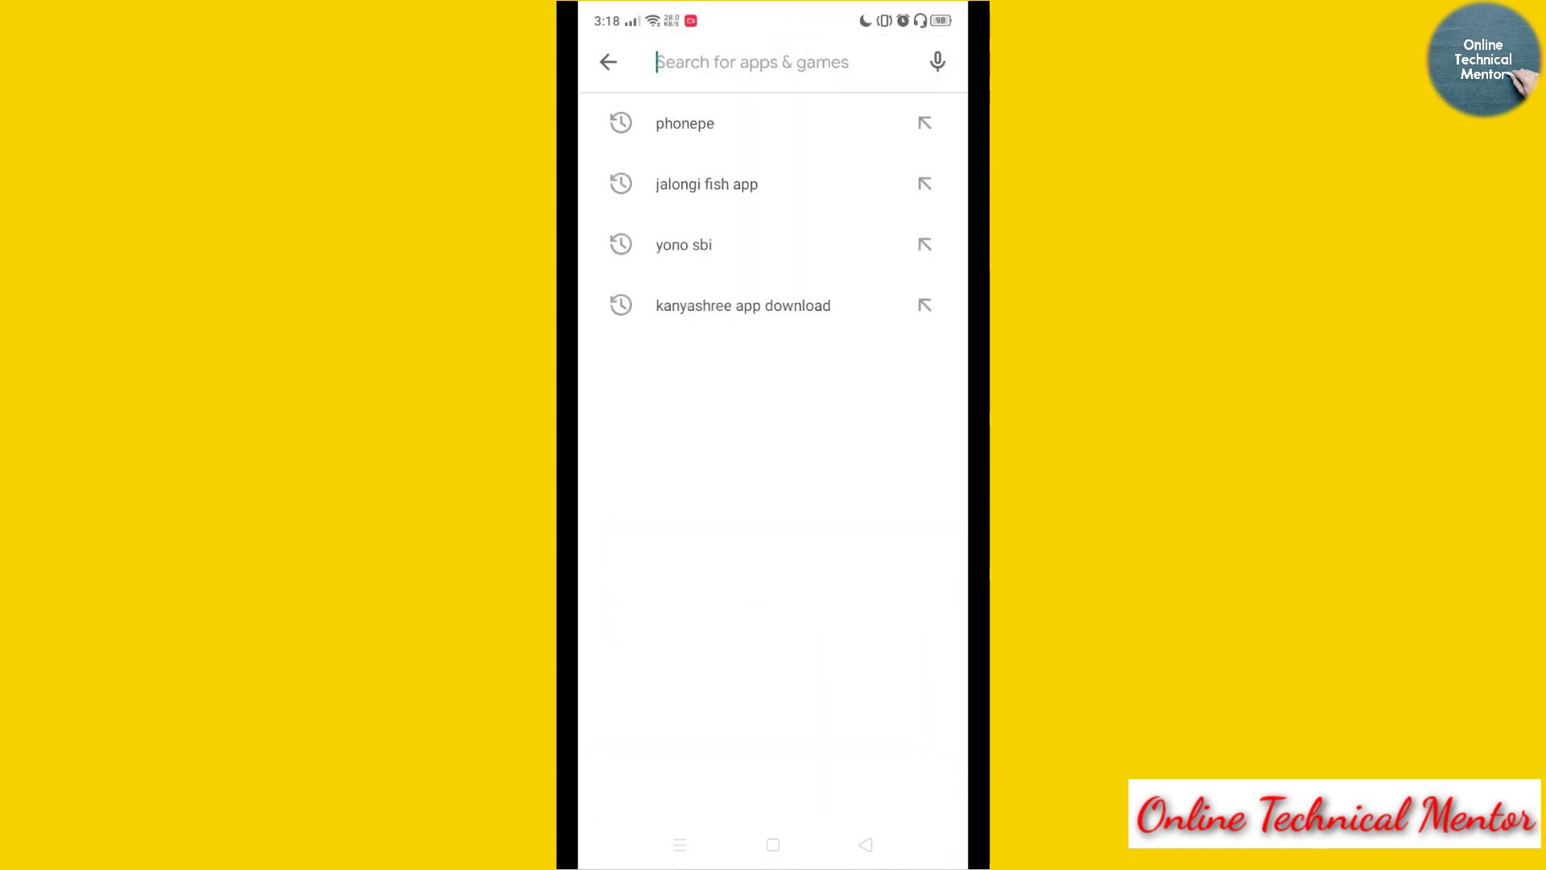
type("python inter")
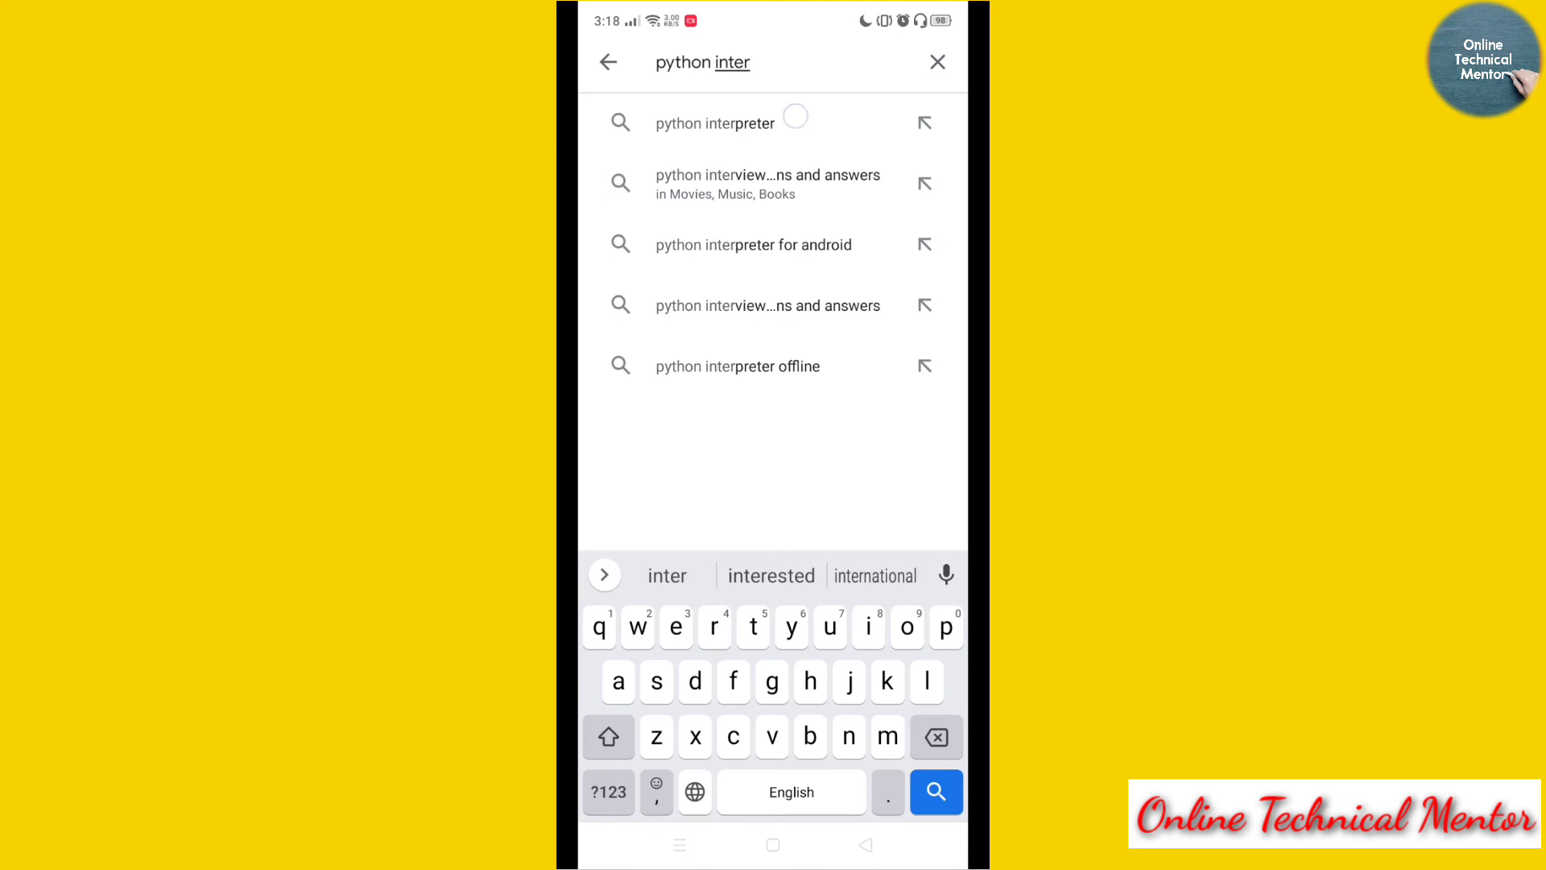
left_click(715, 123)
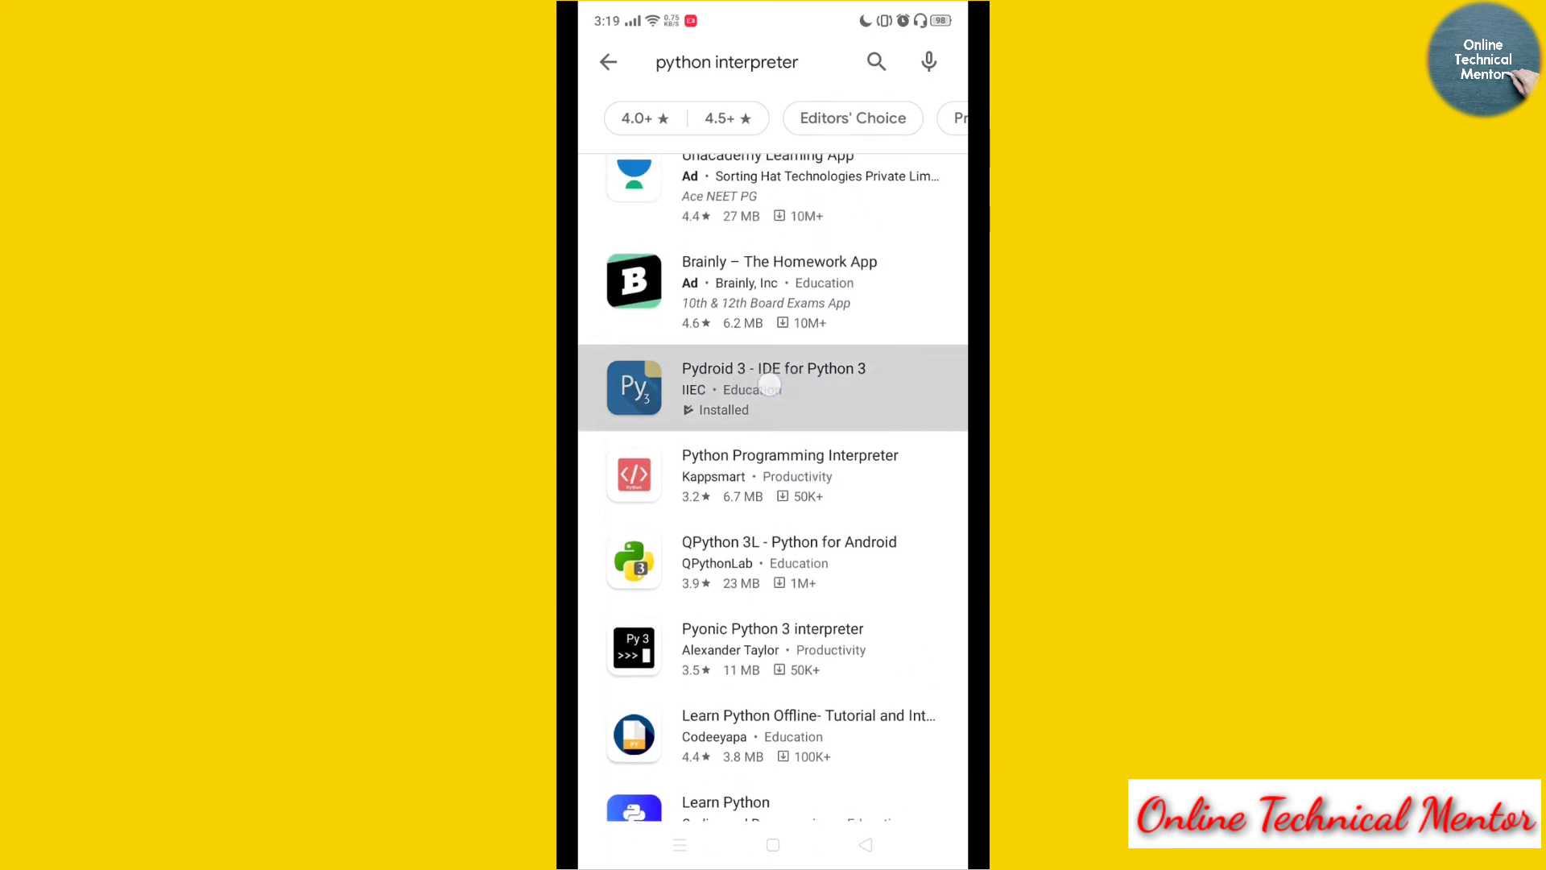
left_click(773, 388)
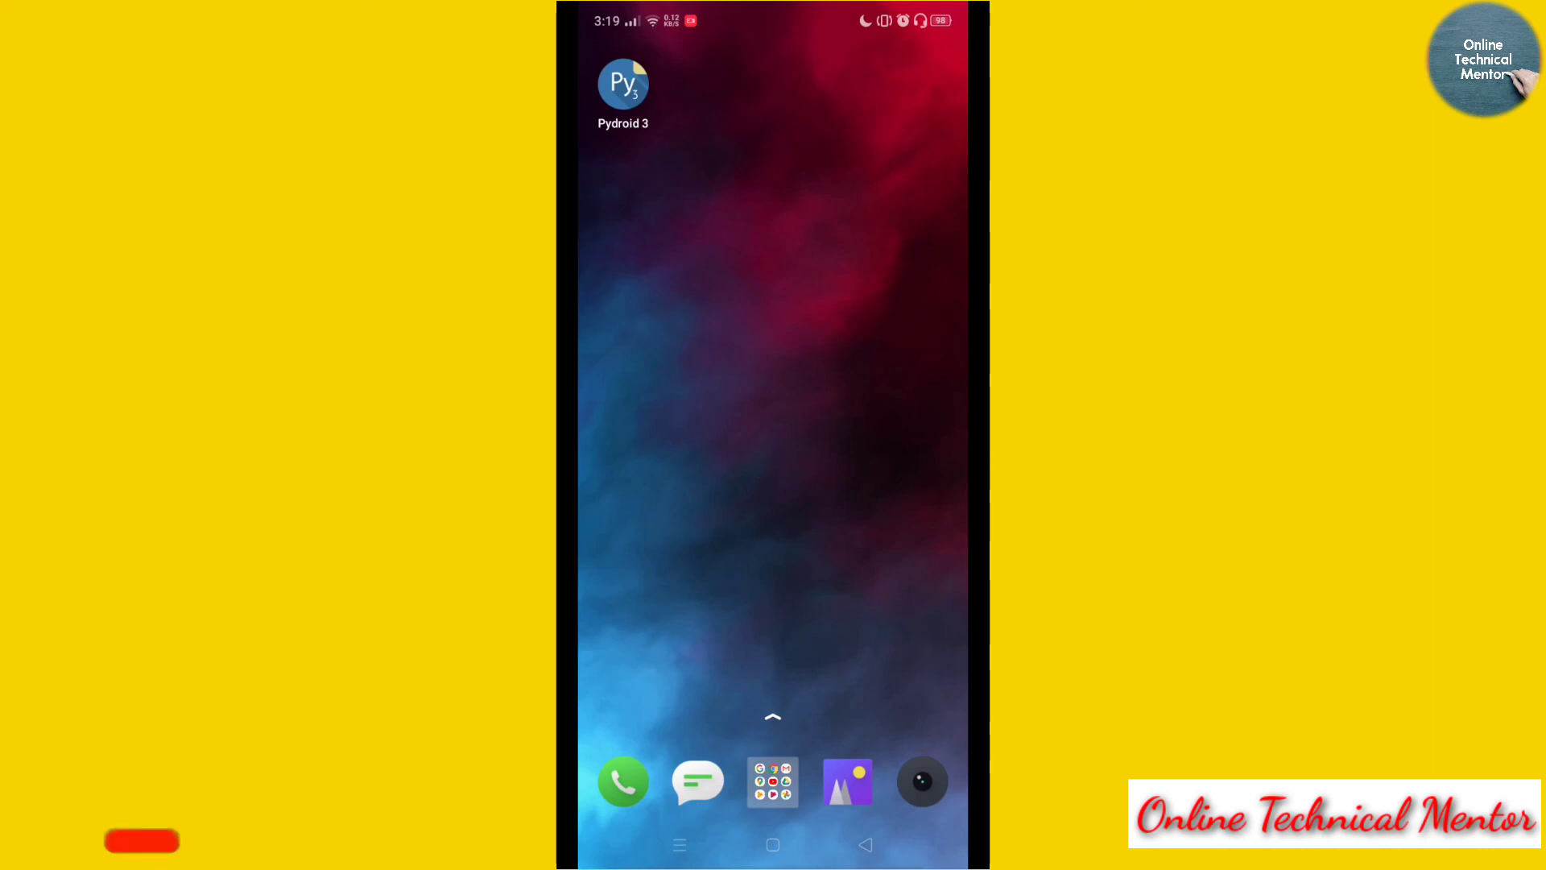
- Launch Pydroid 3, enter print("Hello") in the editor, and run it
left_click(623, 83)
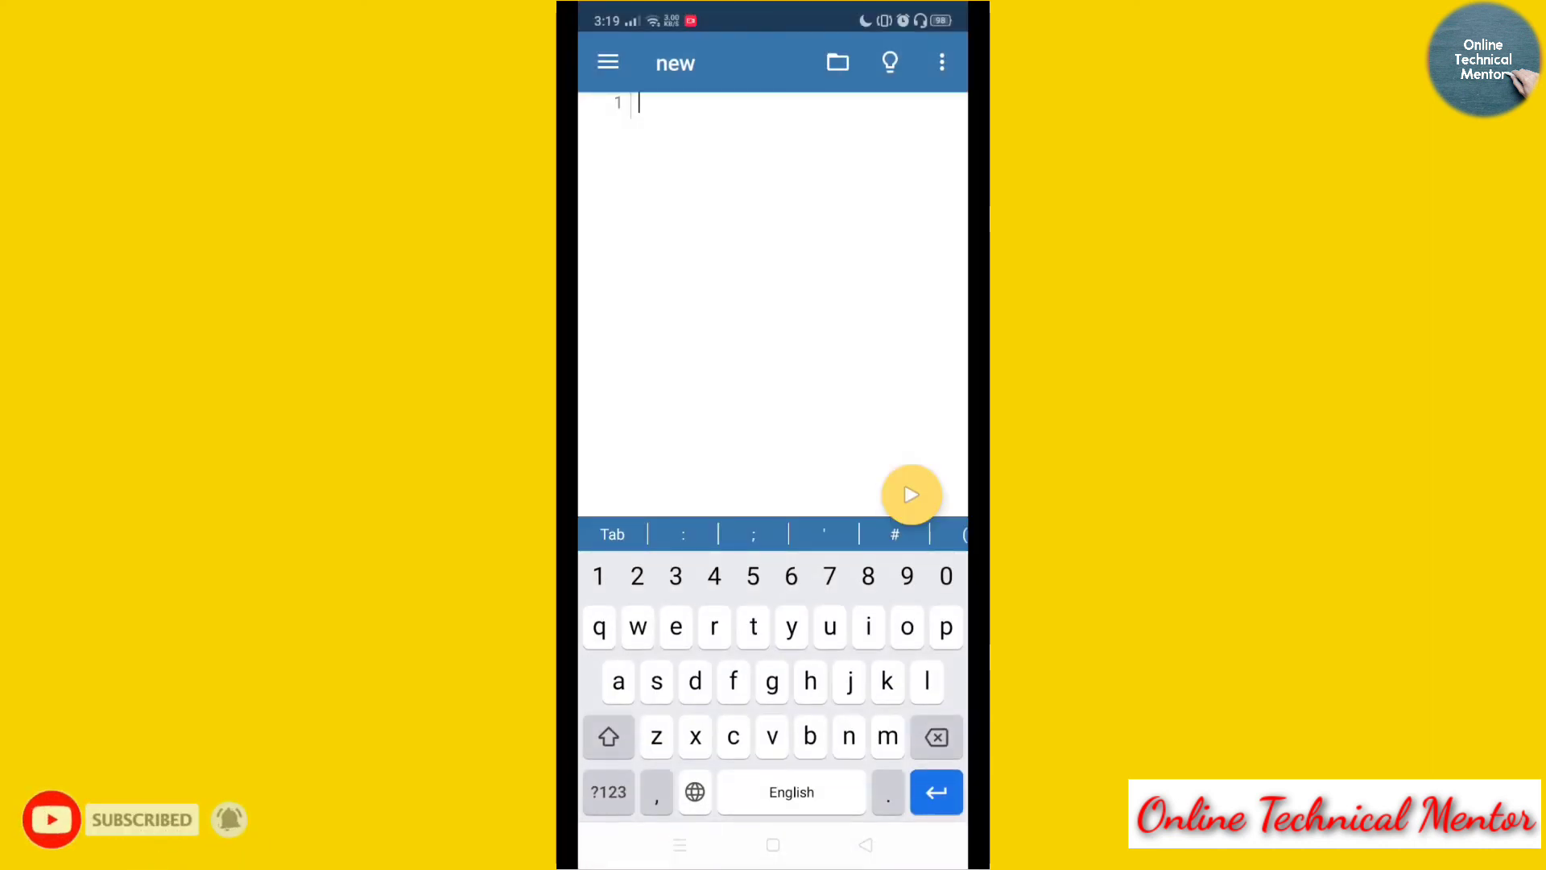
type("p")
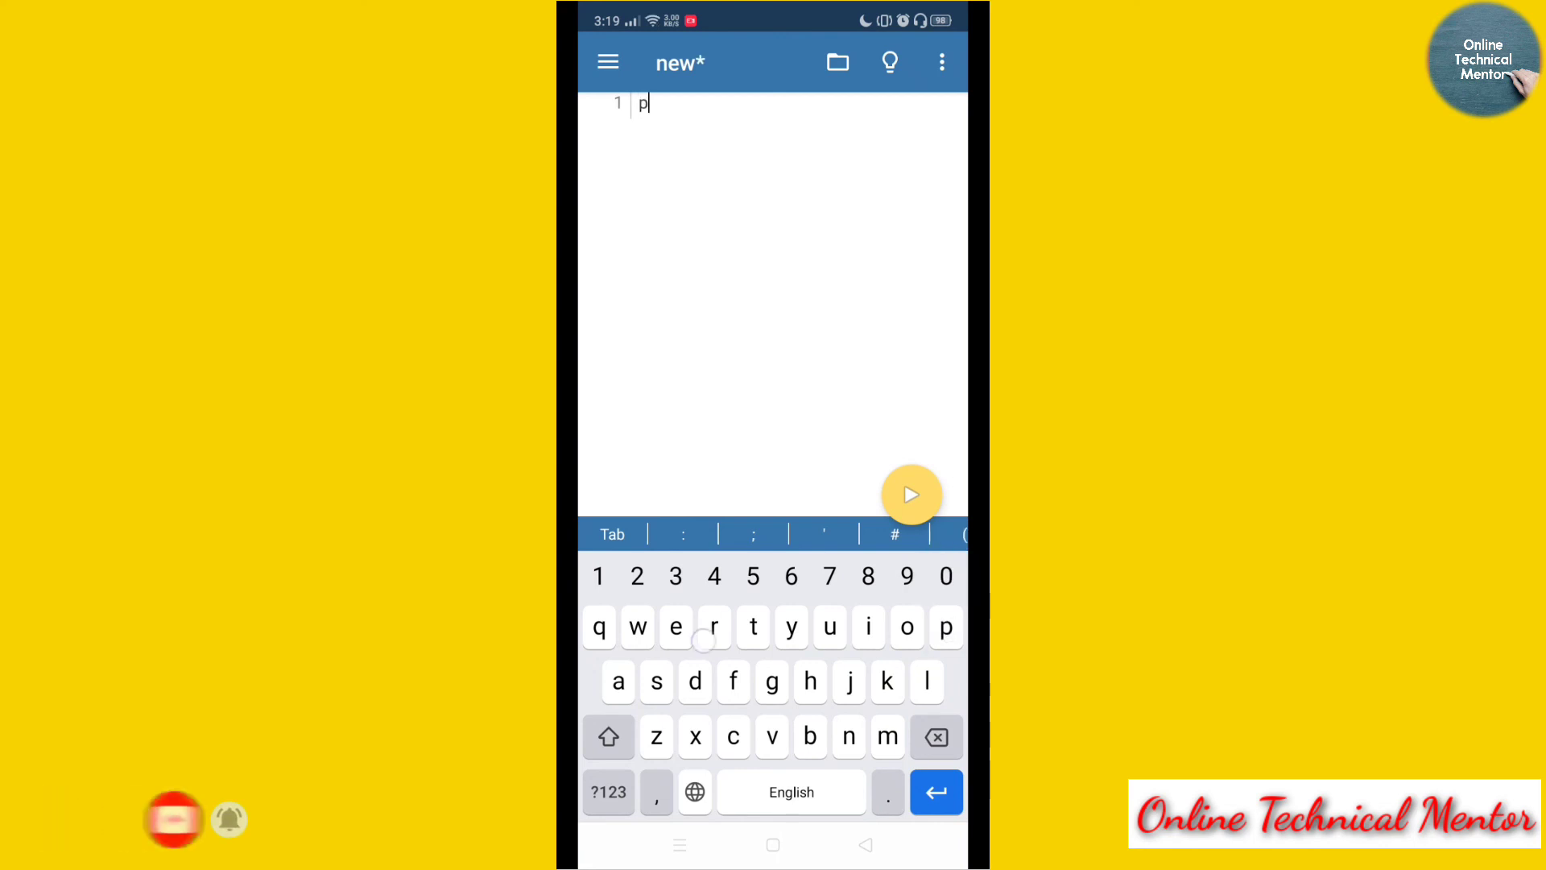
type("rint(\"Hello")
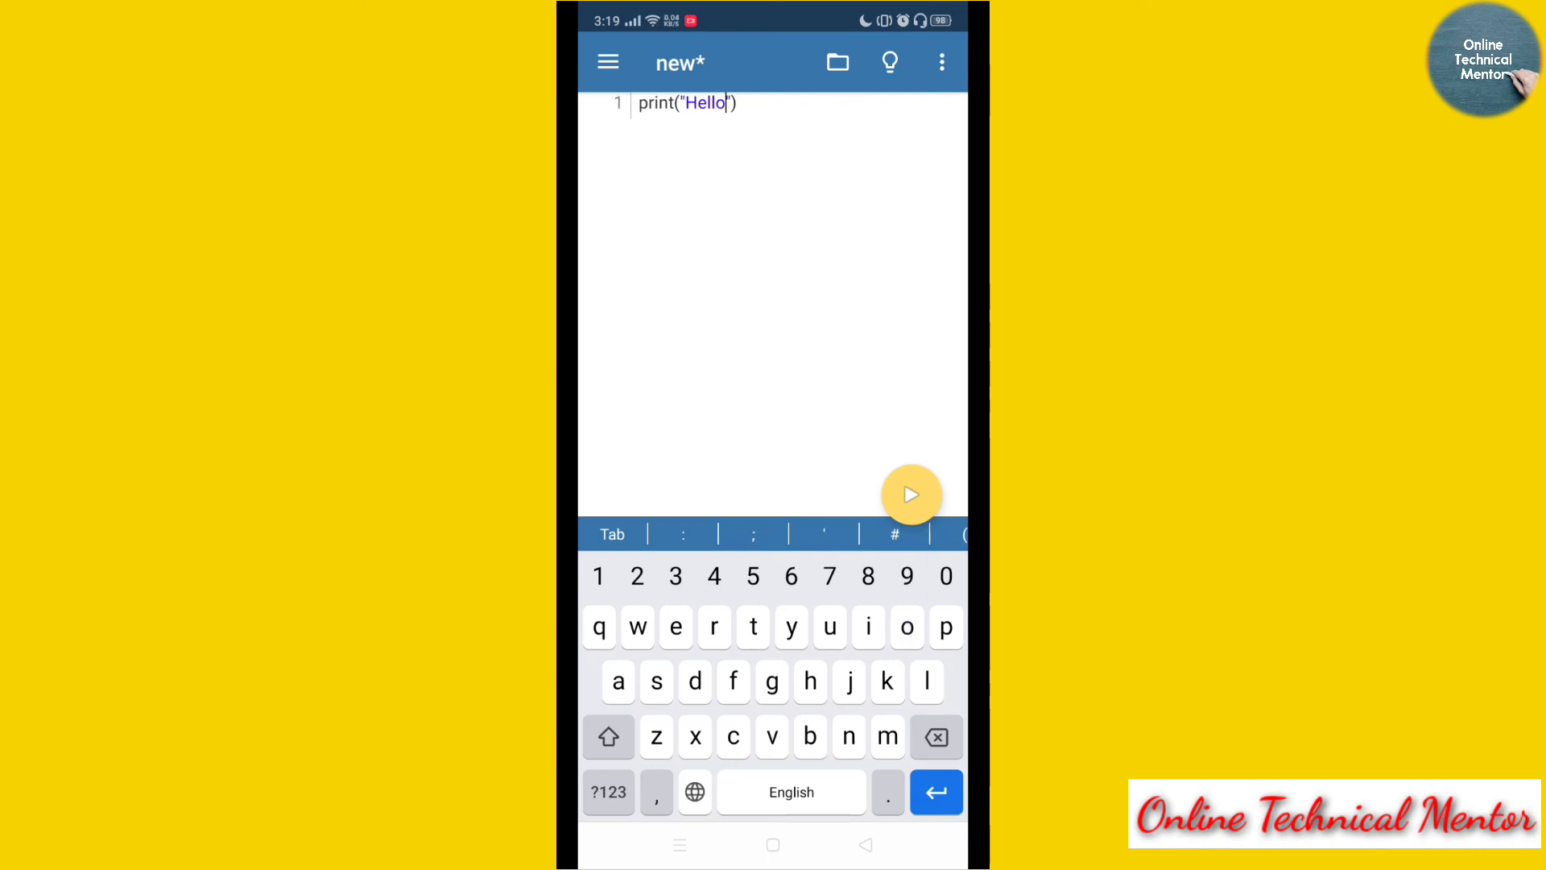
left_click(909, 494)
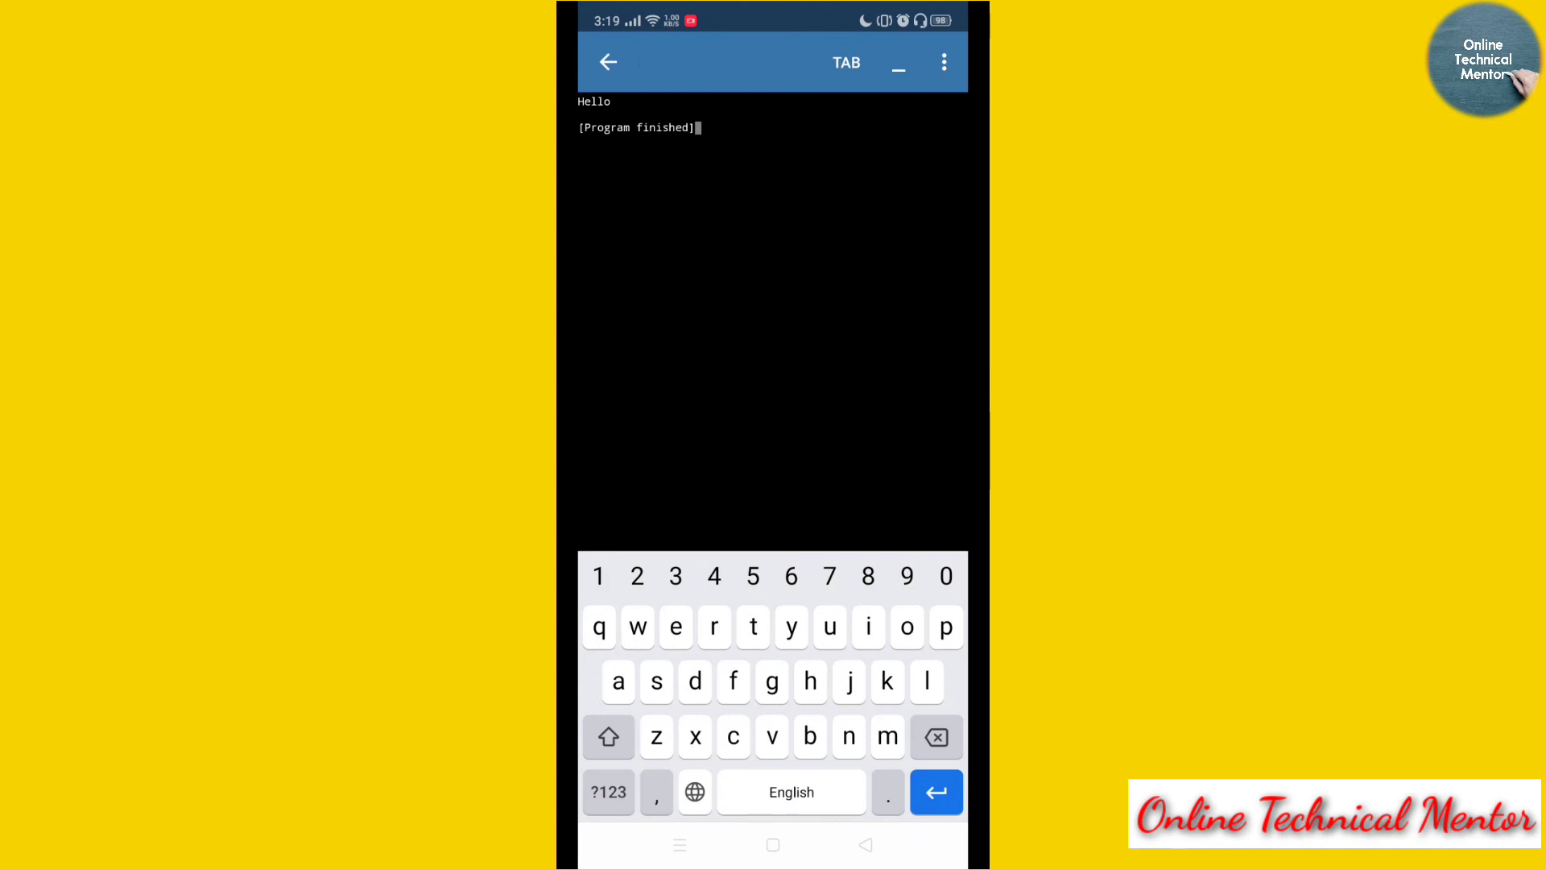